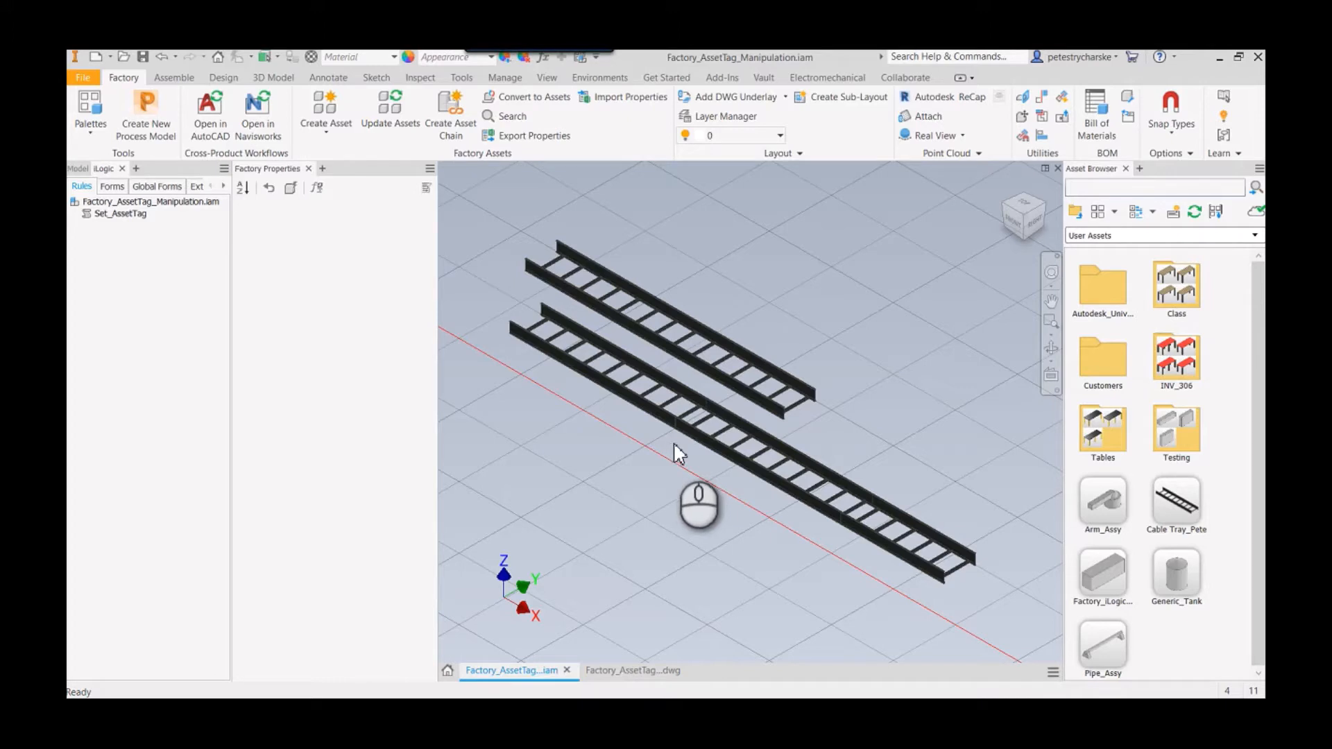
mouse_move(649, 476)
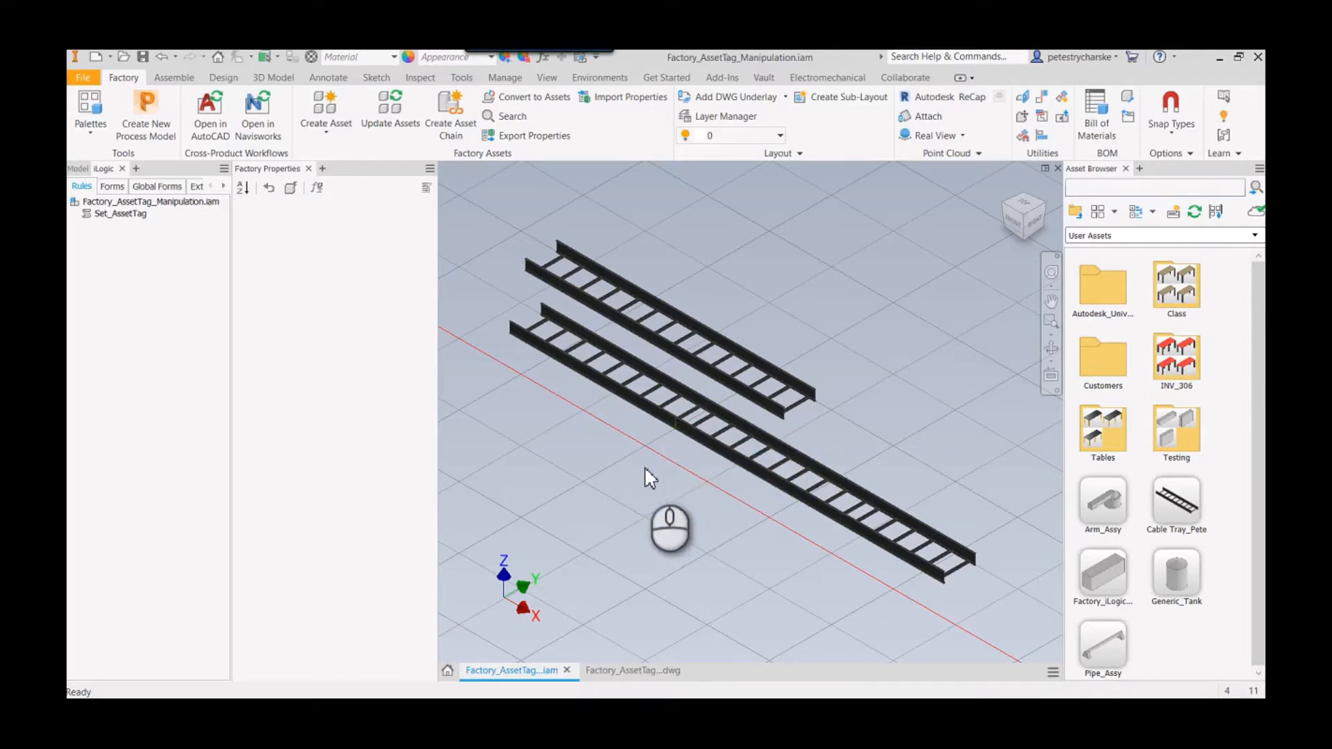
Step: Select the Cable Tray_Pete part, edit it in place and close Parameters after reviewing Index_Number
click(645, 378)
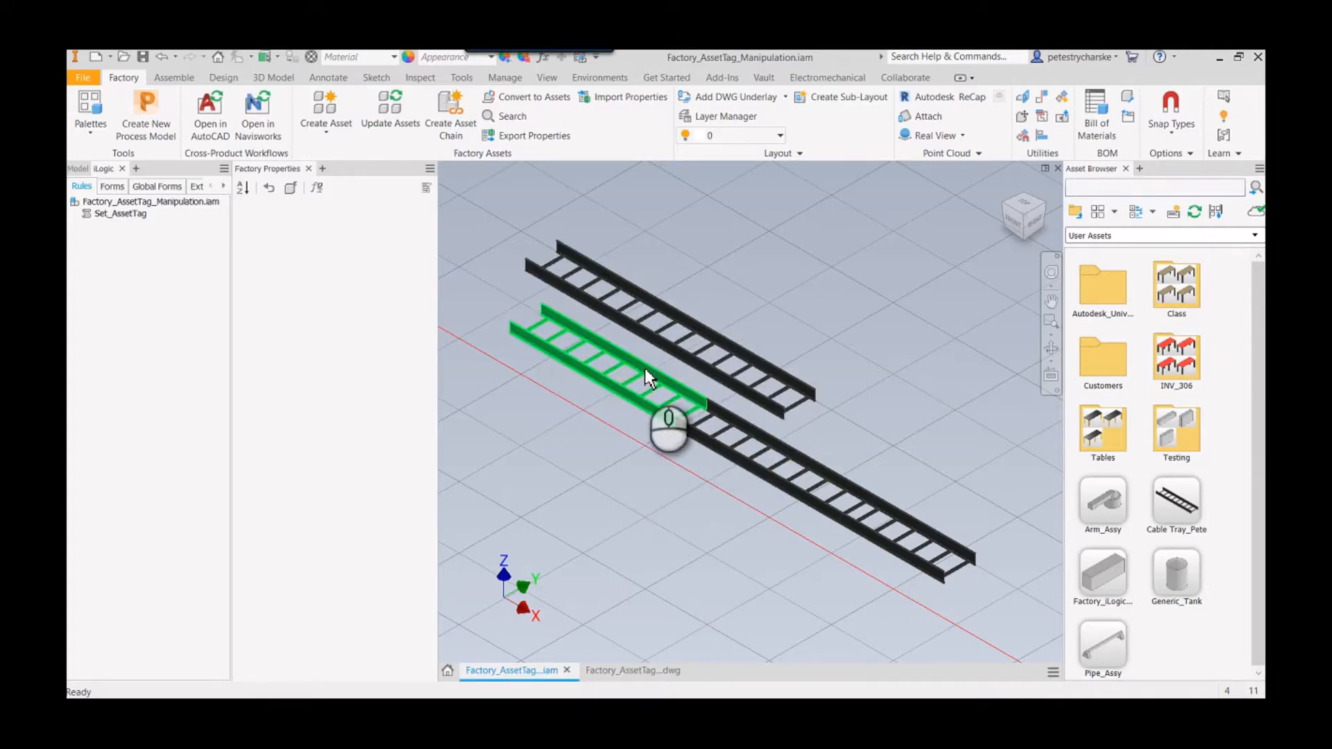
mouse_move(637, 374)
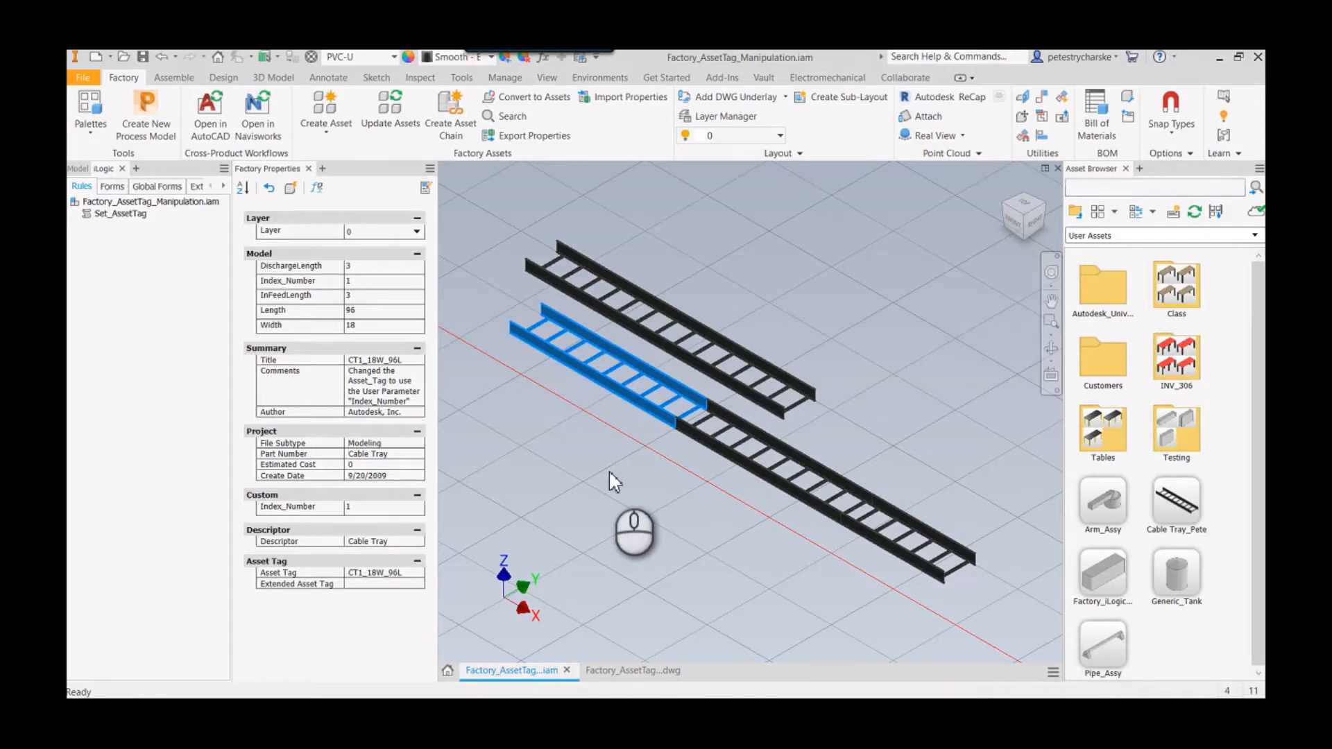
mouse_move(1176, 496)
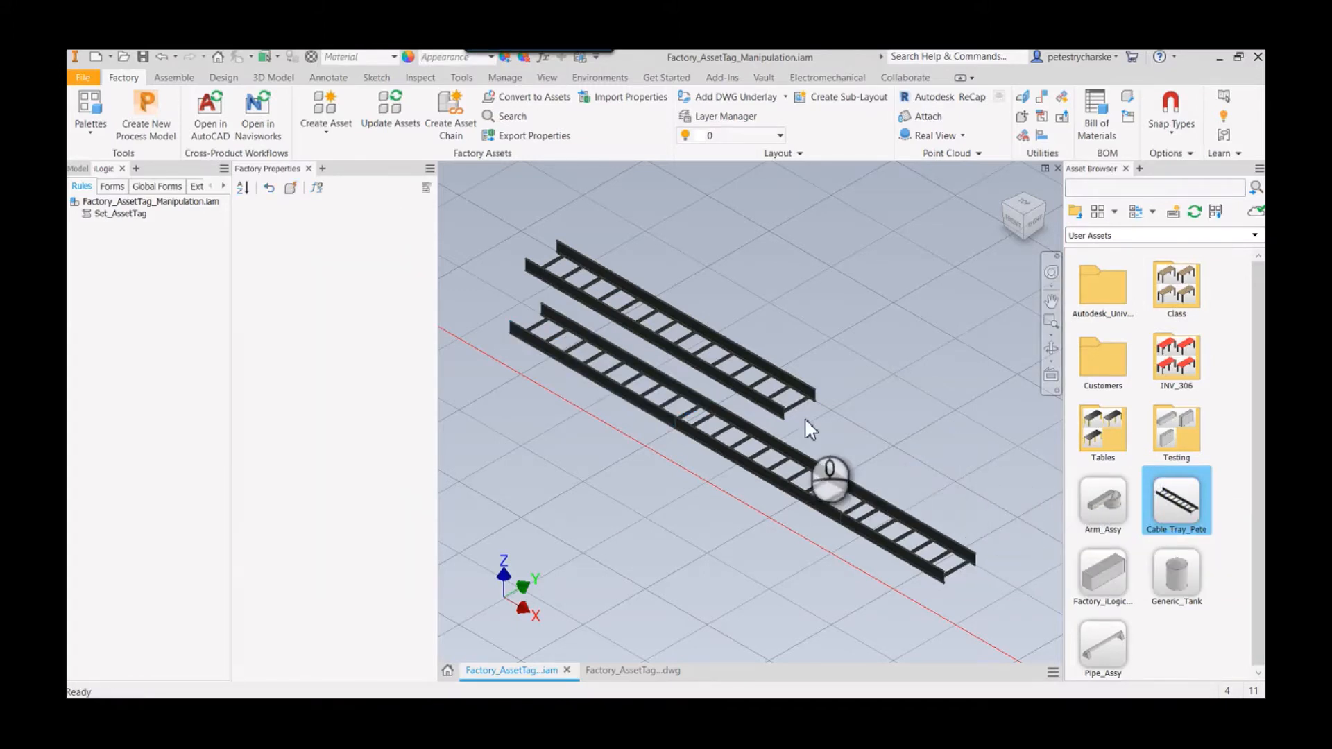
click(680, 353)
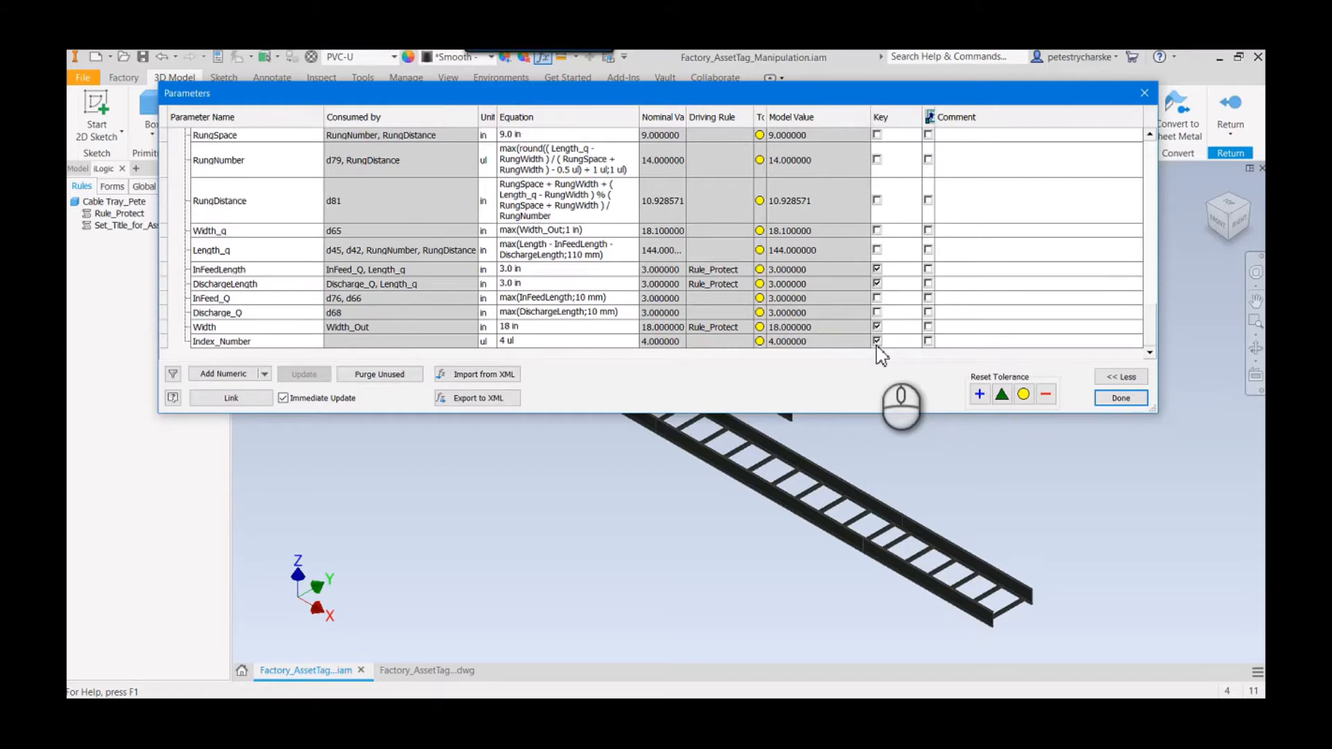
mouse_move(1092, 416)
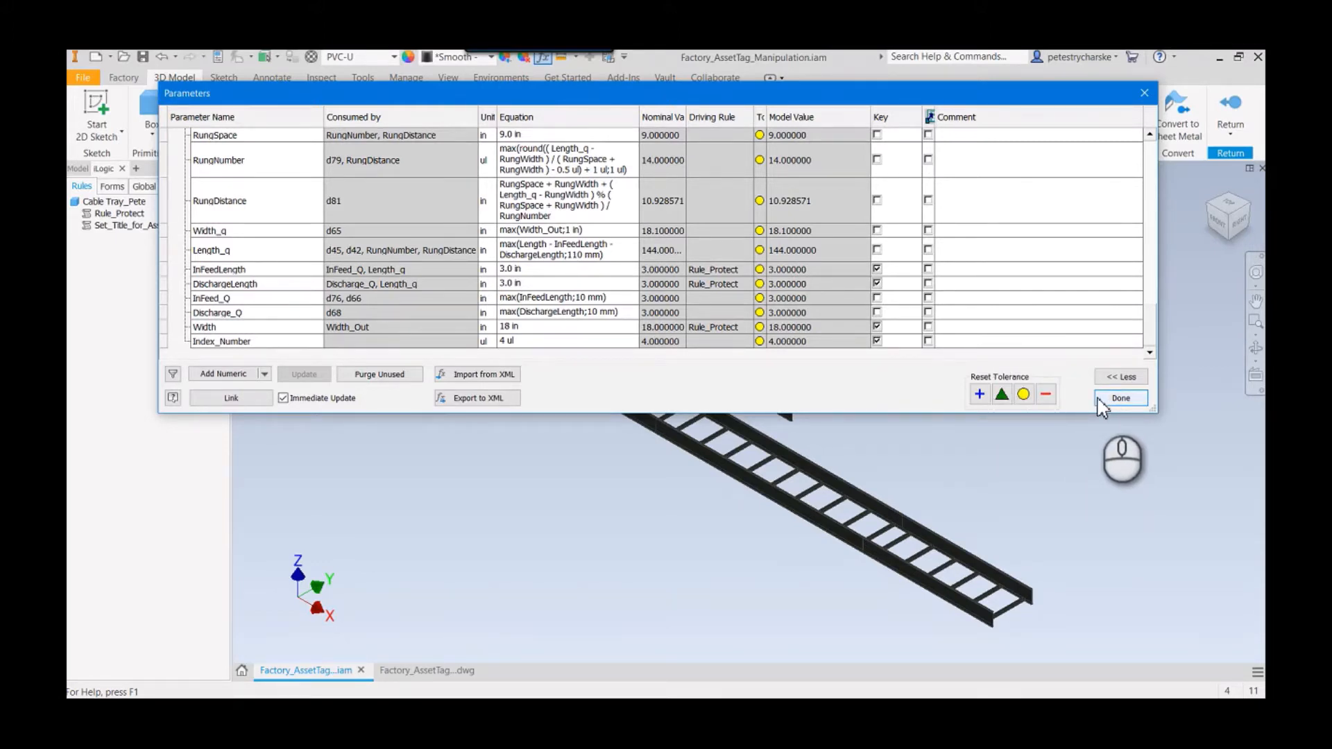
mouse_move(1120, 399)
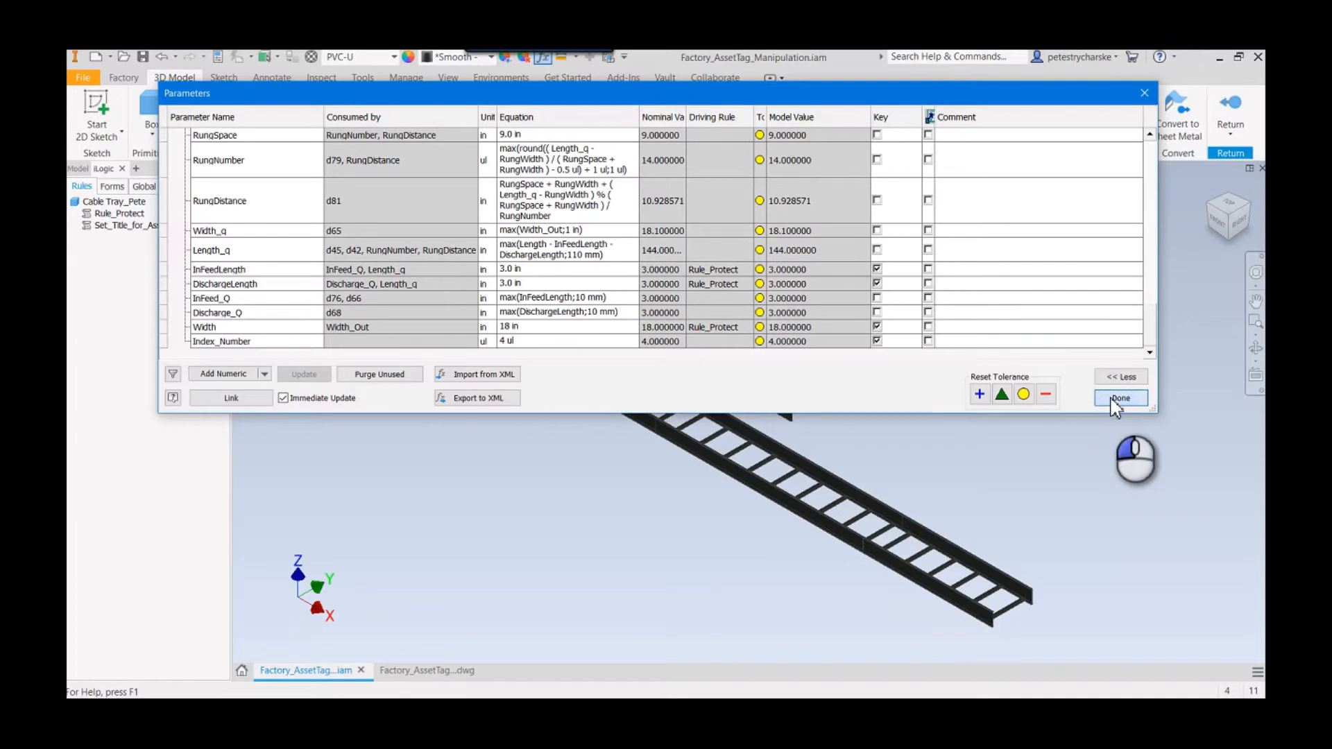
click(1120, 398)
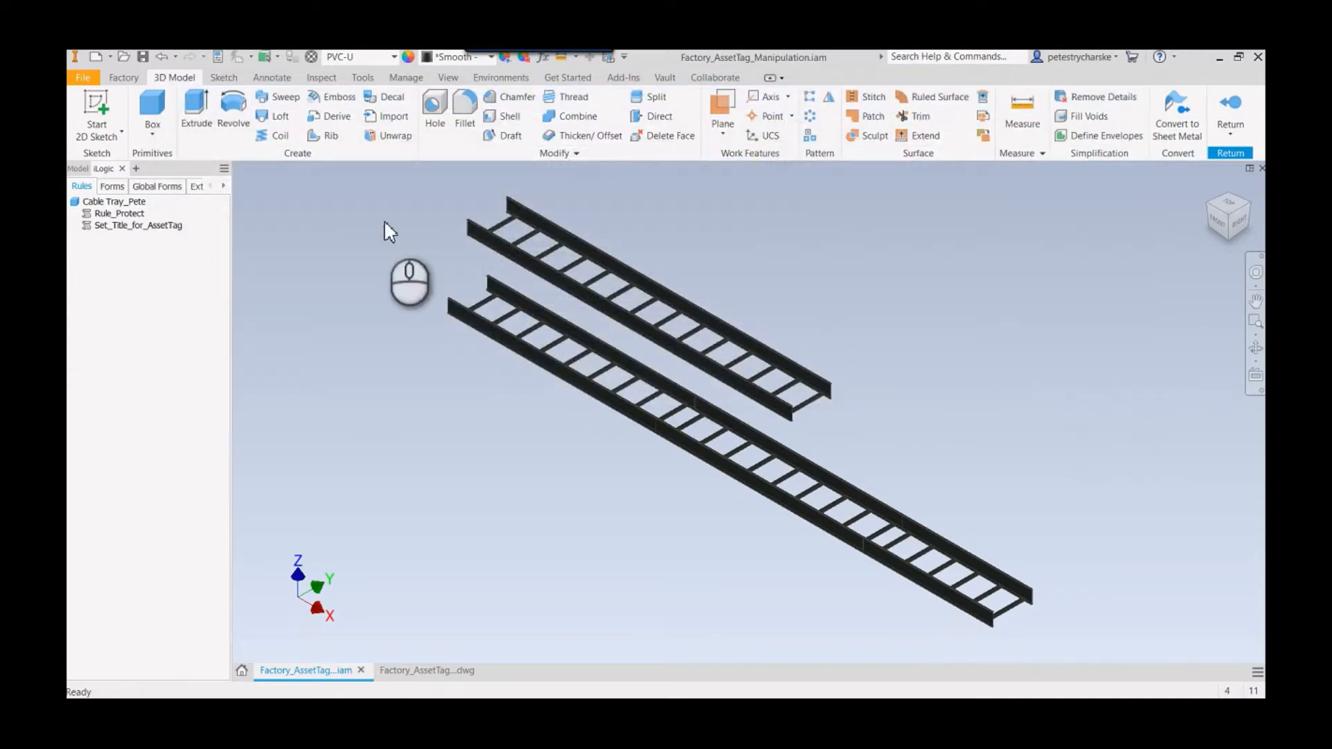
click(137, 225)
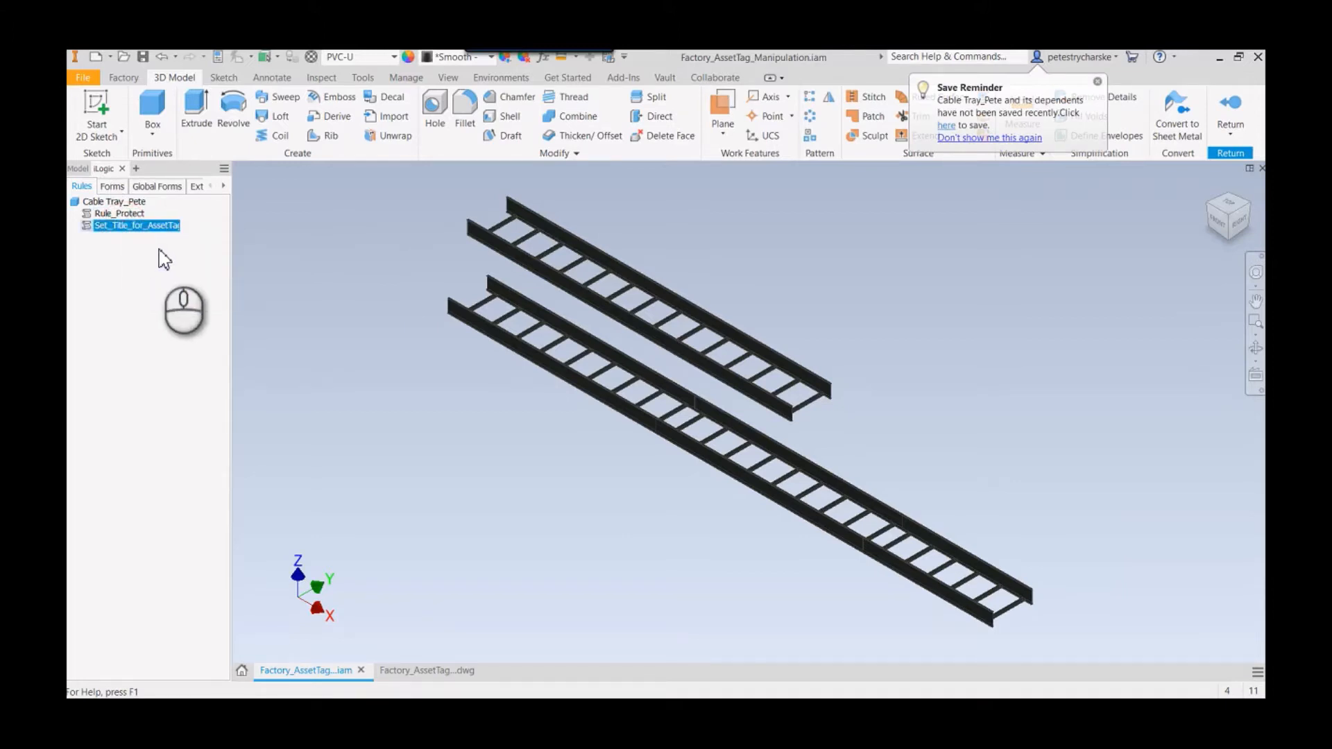
double_click(136, 225)
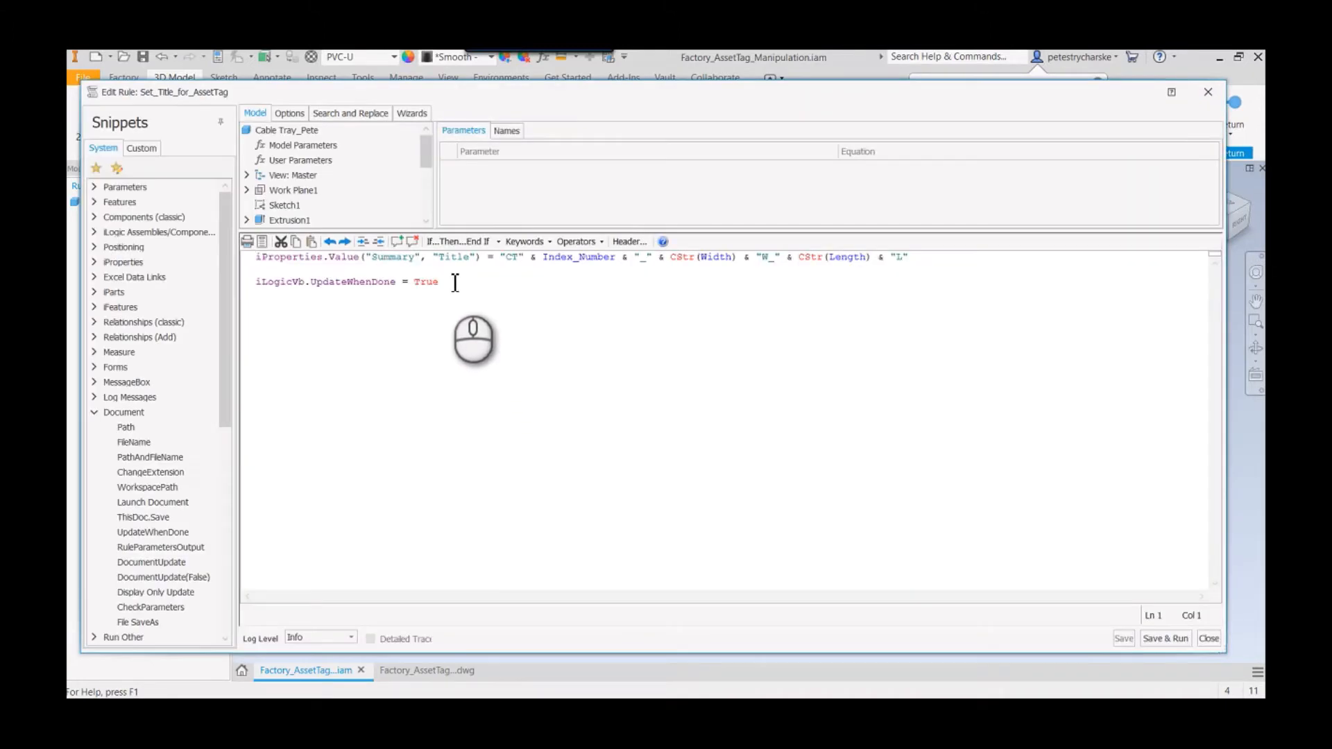
mouse_move(509, 267)
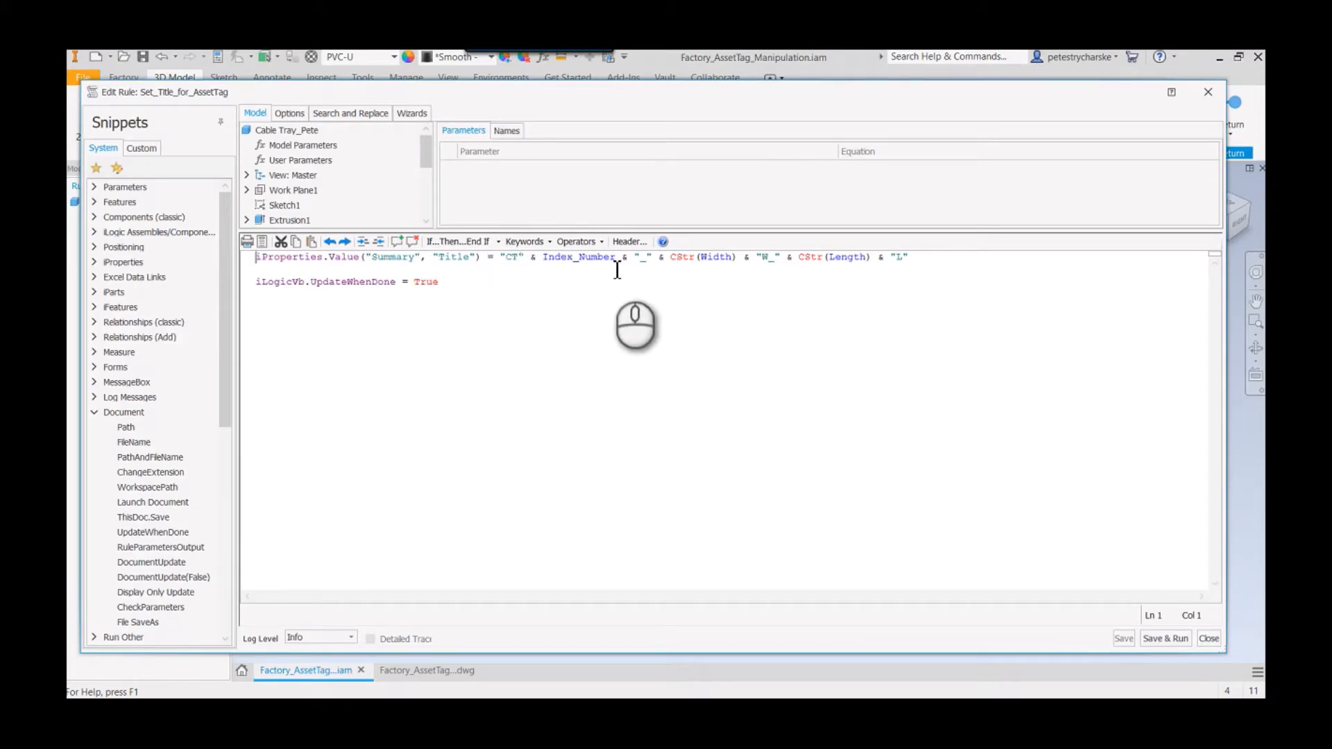
mouse_move(984, 492)
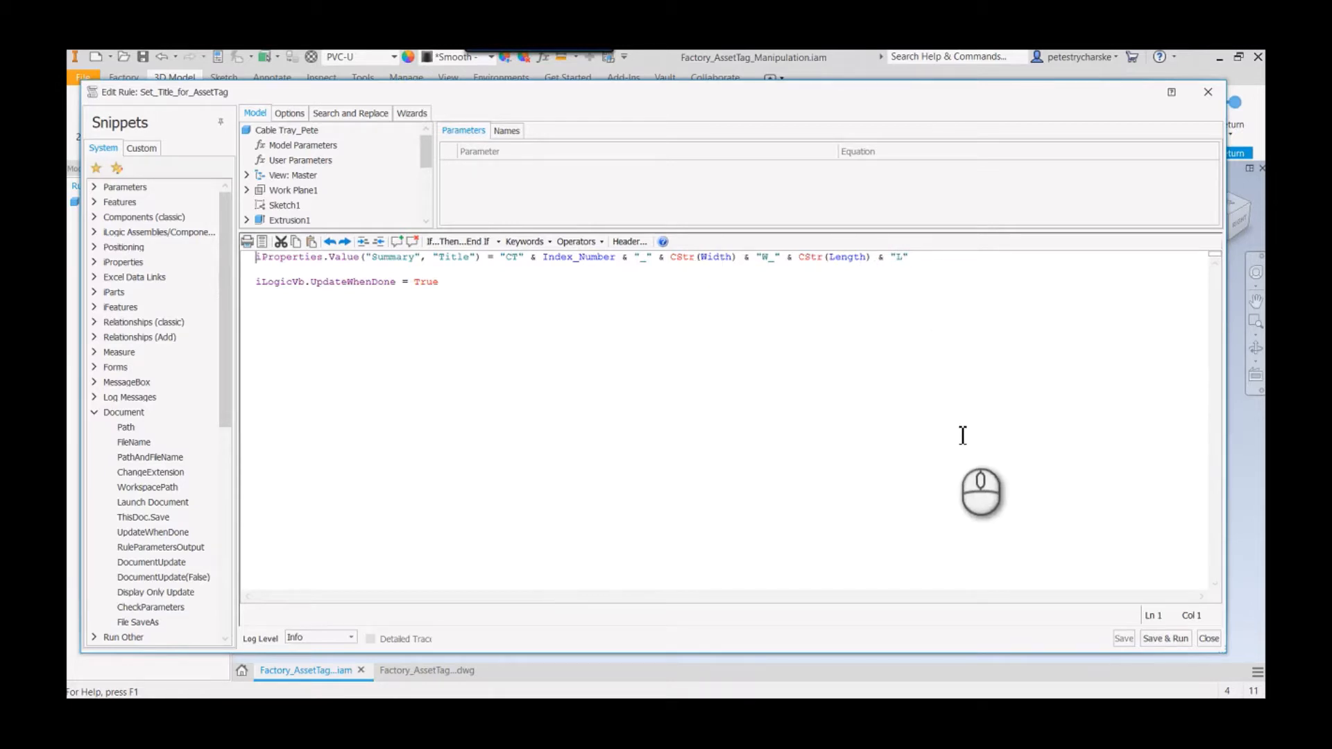
mouse_move(433, 268)
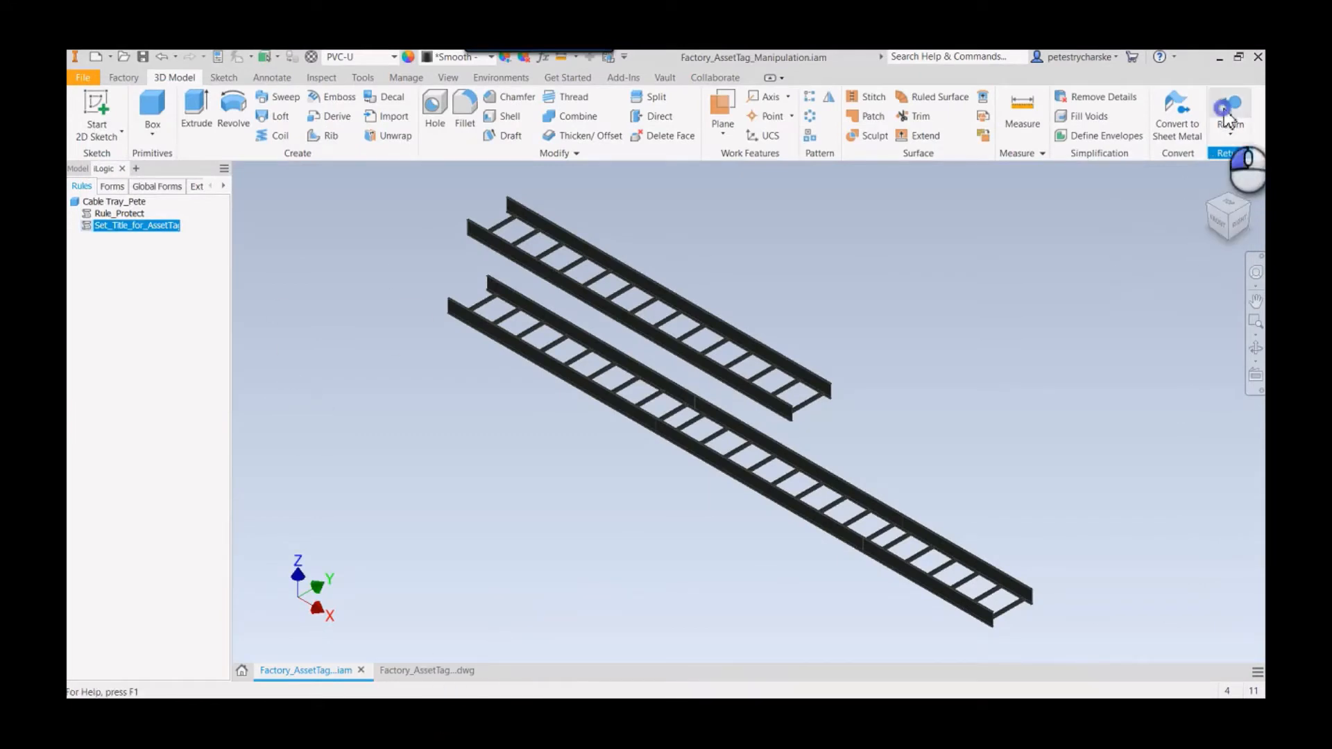
Step: Return to the Factory_AssetTag_Manipulation assembly, check a tray's tag and select the Set_AssetTag rule
click(123, 78)
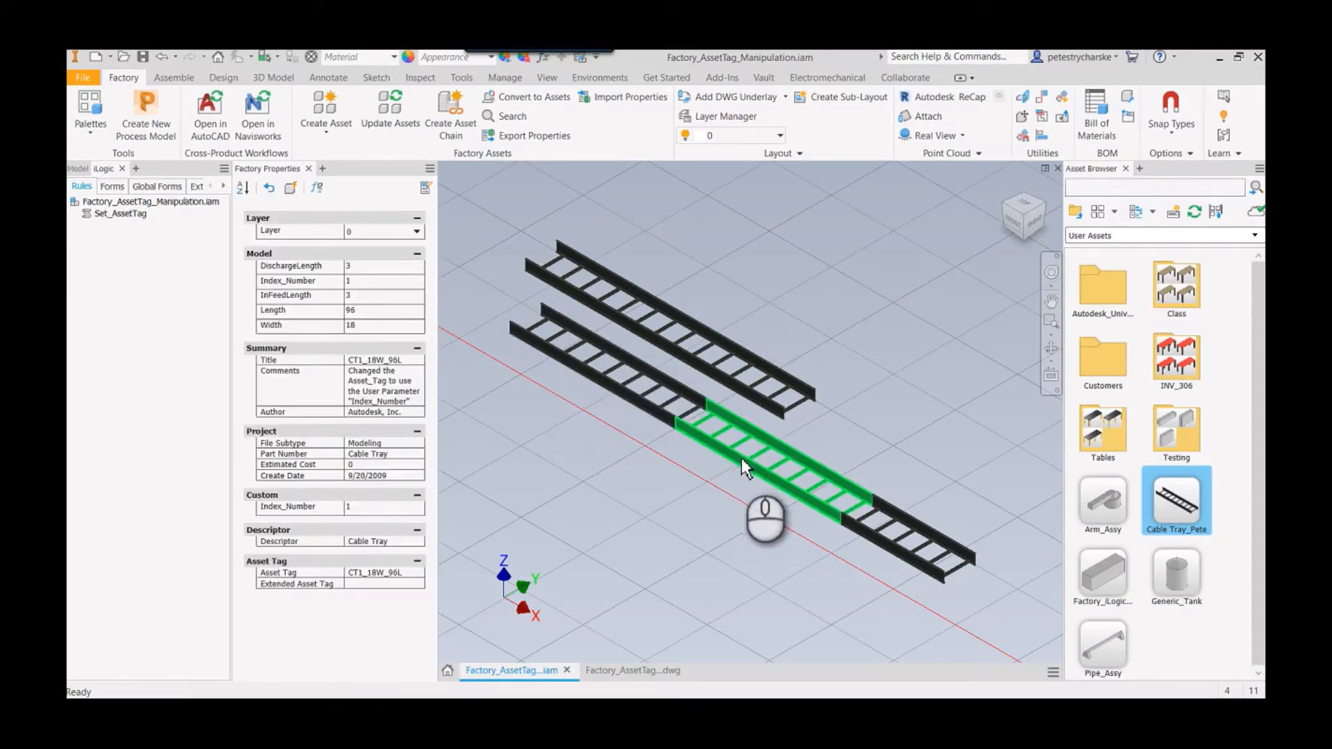
click(725, 387)
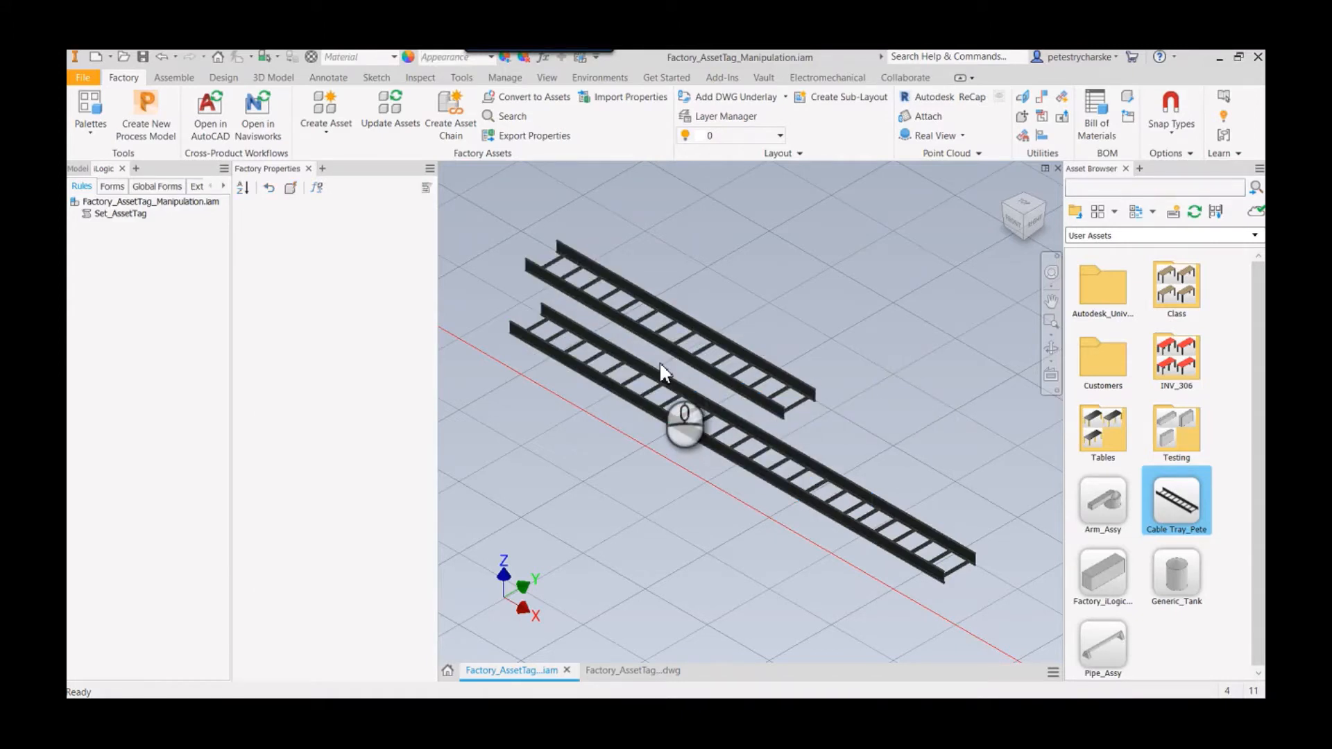
mouse_move(663, 361)
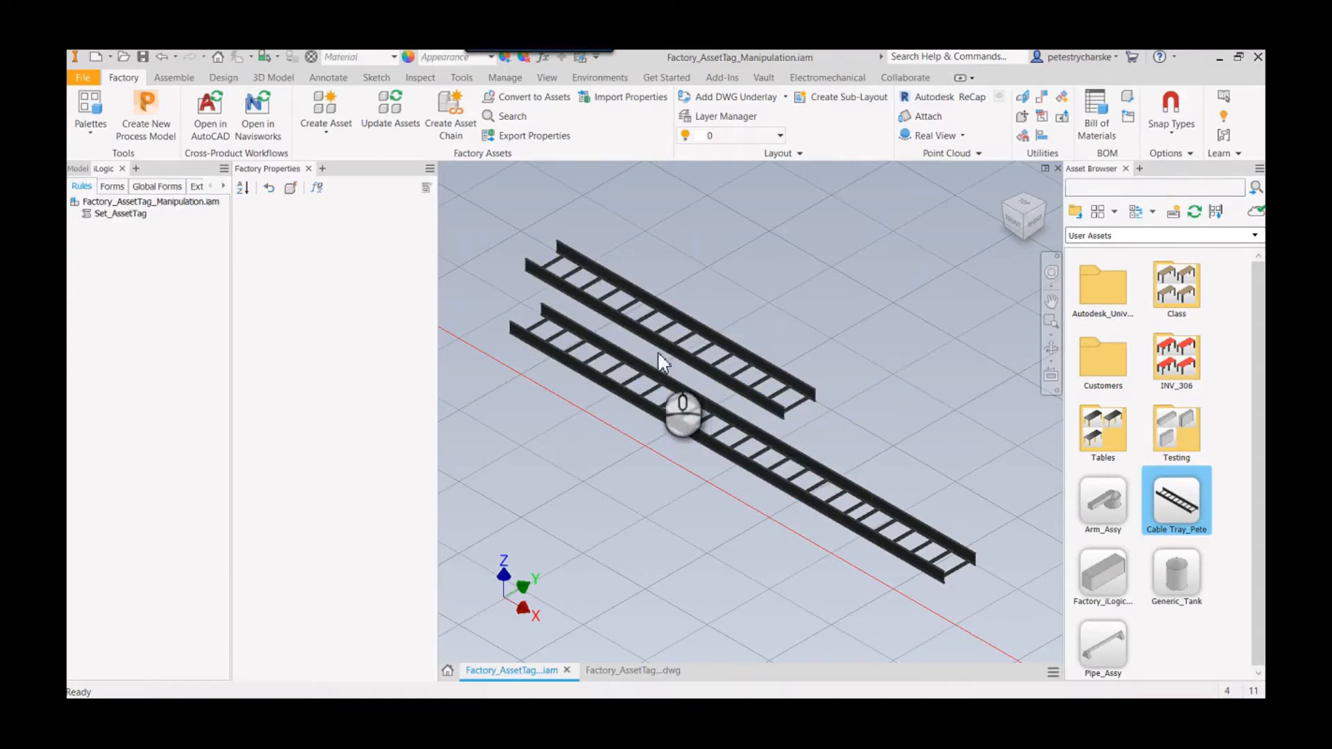
right_click(120, 214)
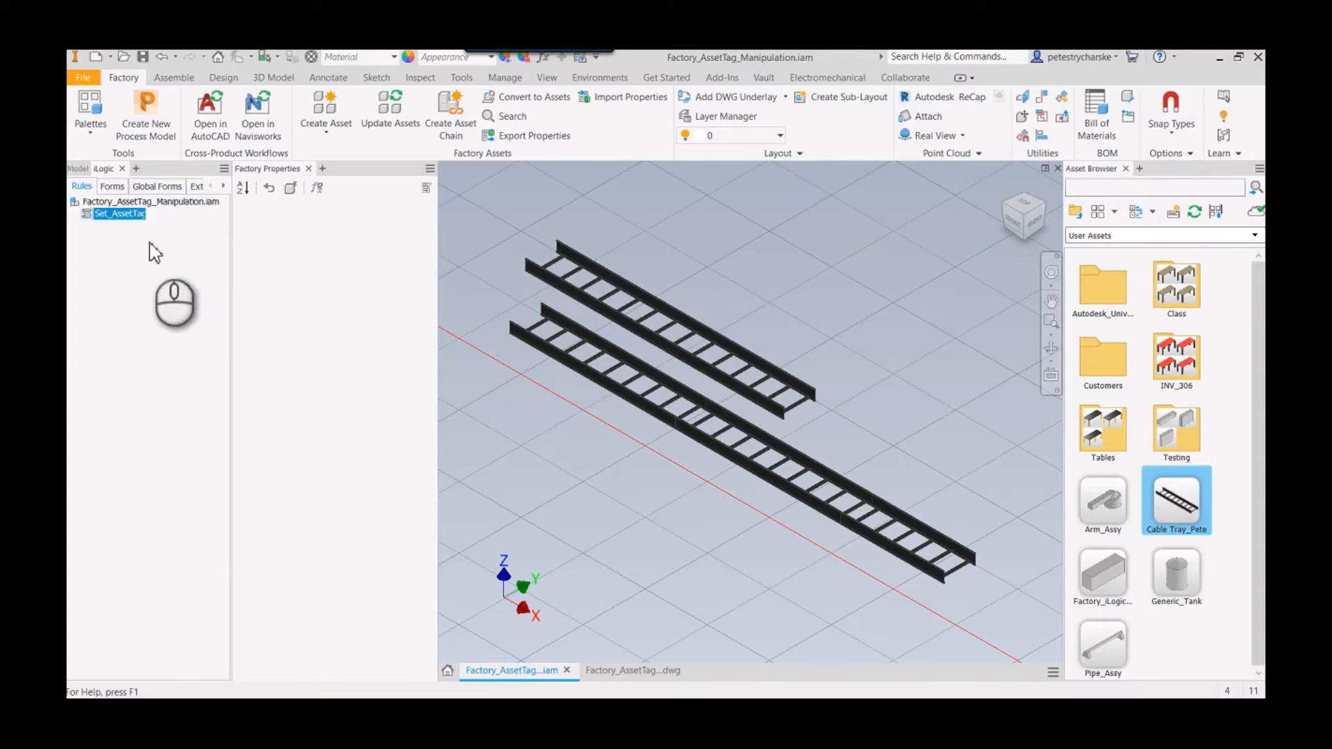
double_click(119, 213)
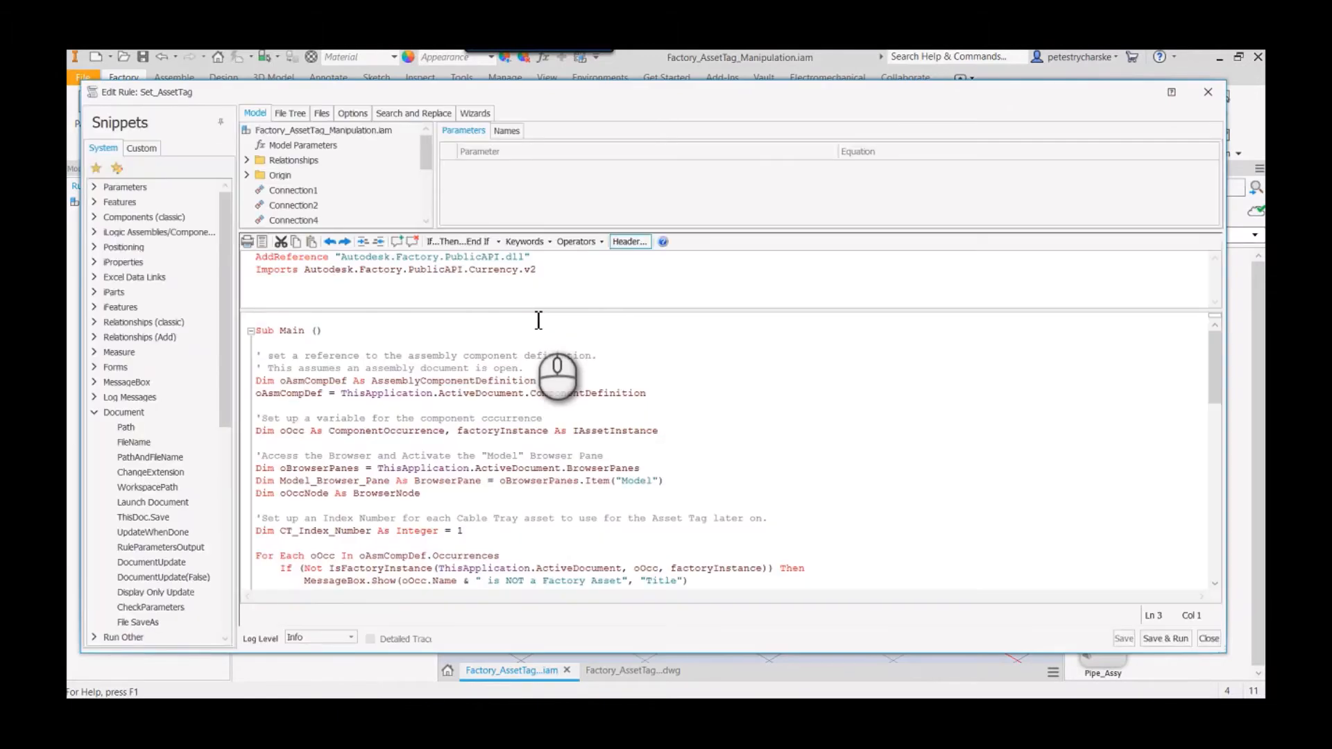
click(258, 319)
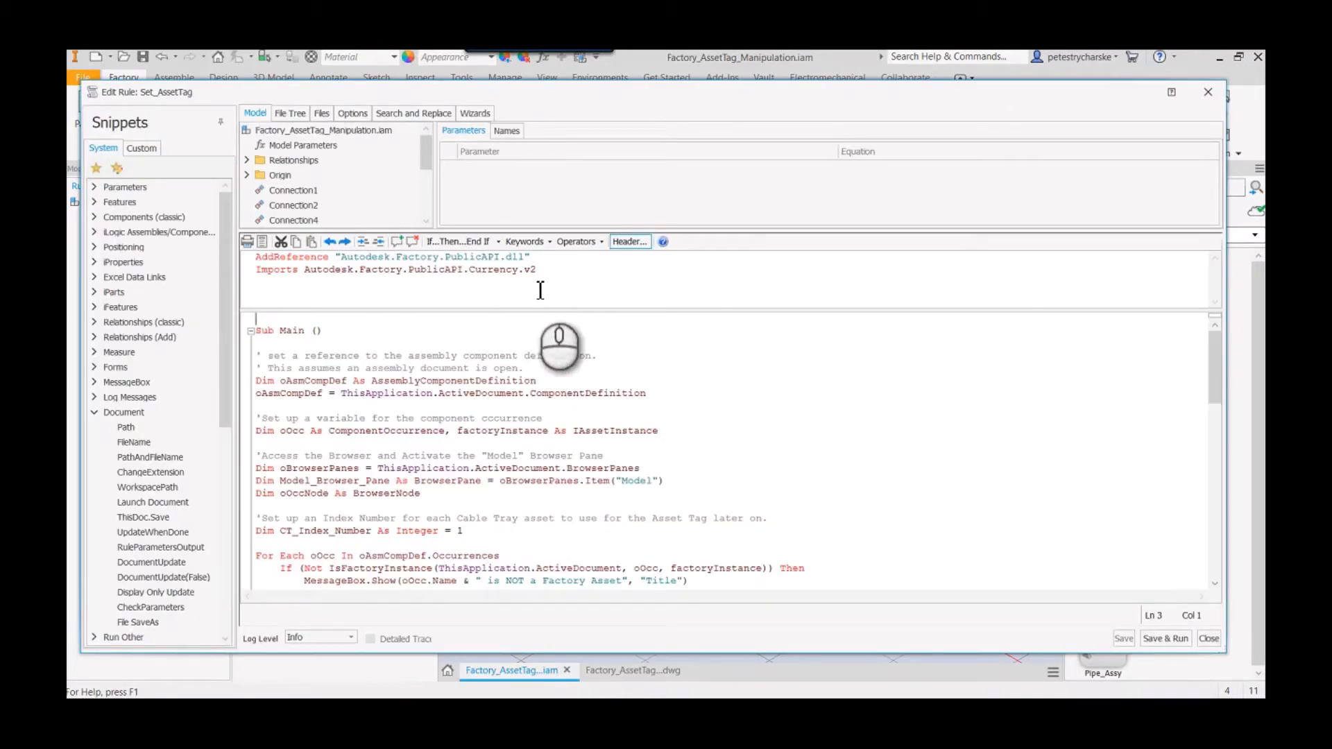
mouse_move(479, 335)
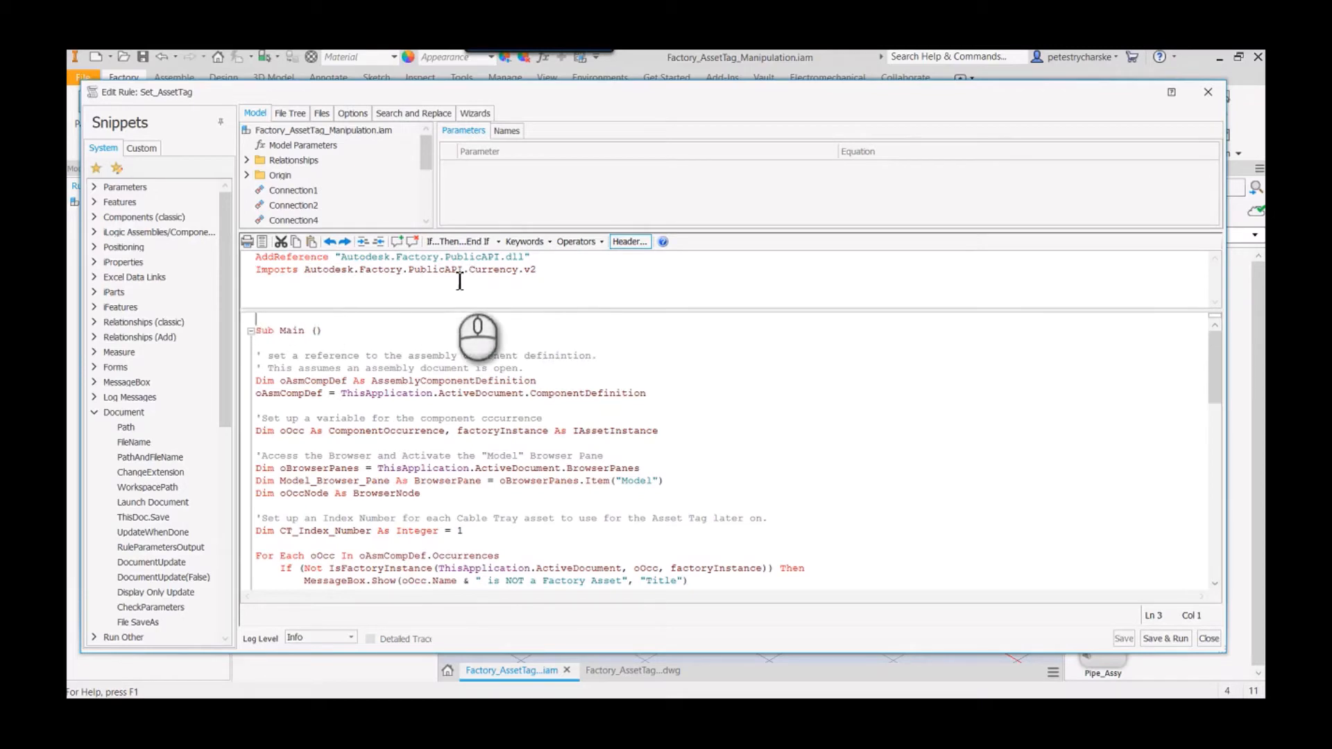
mouse_move(824, 561)
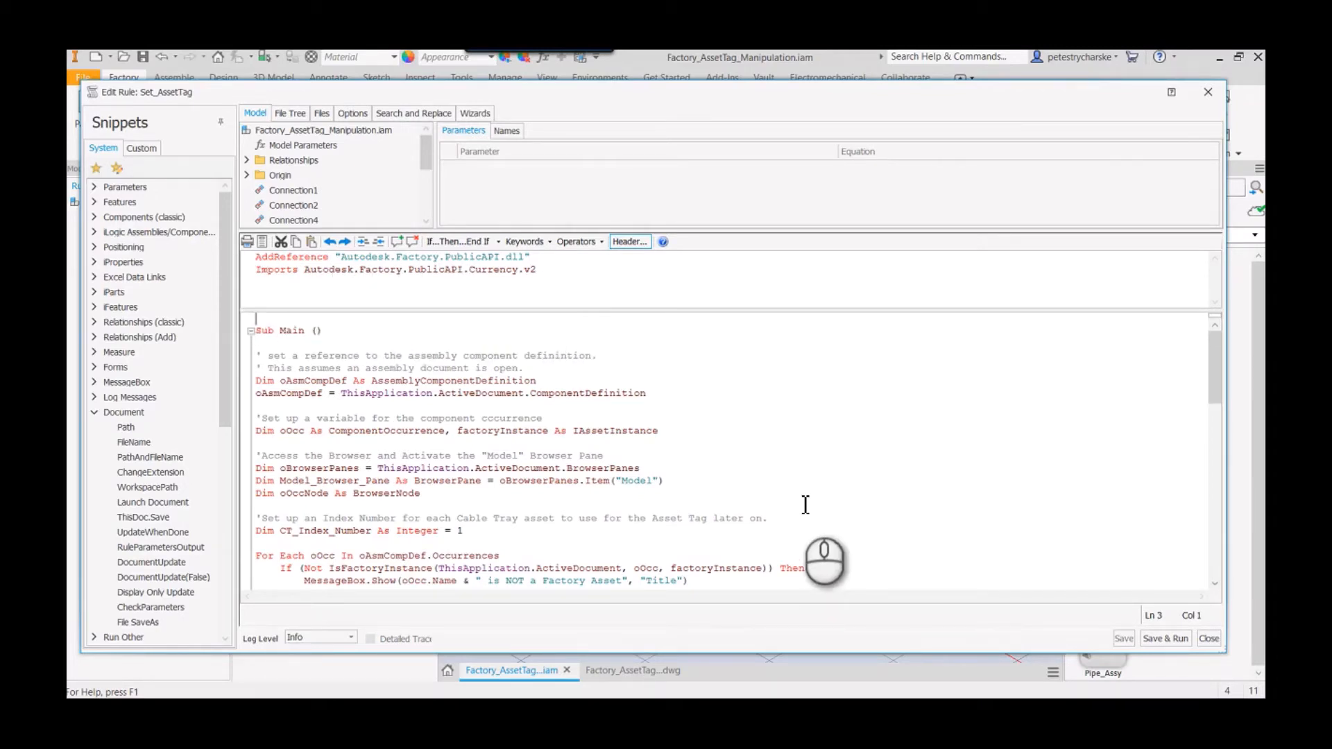
mouse_move(509, 416)
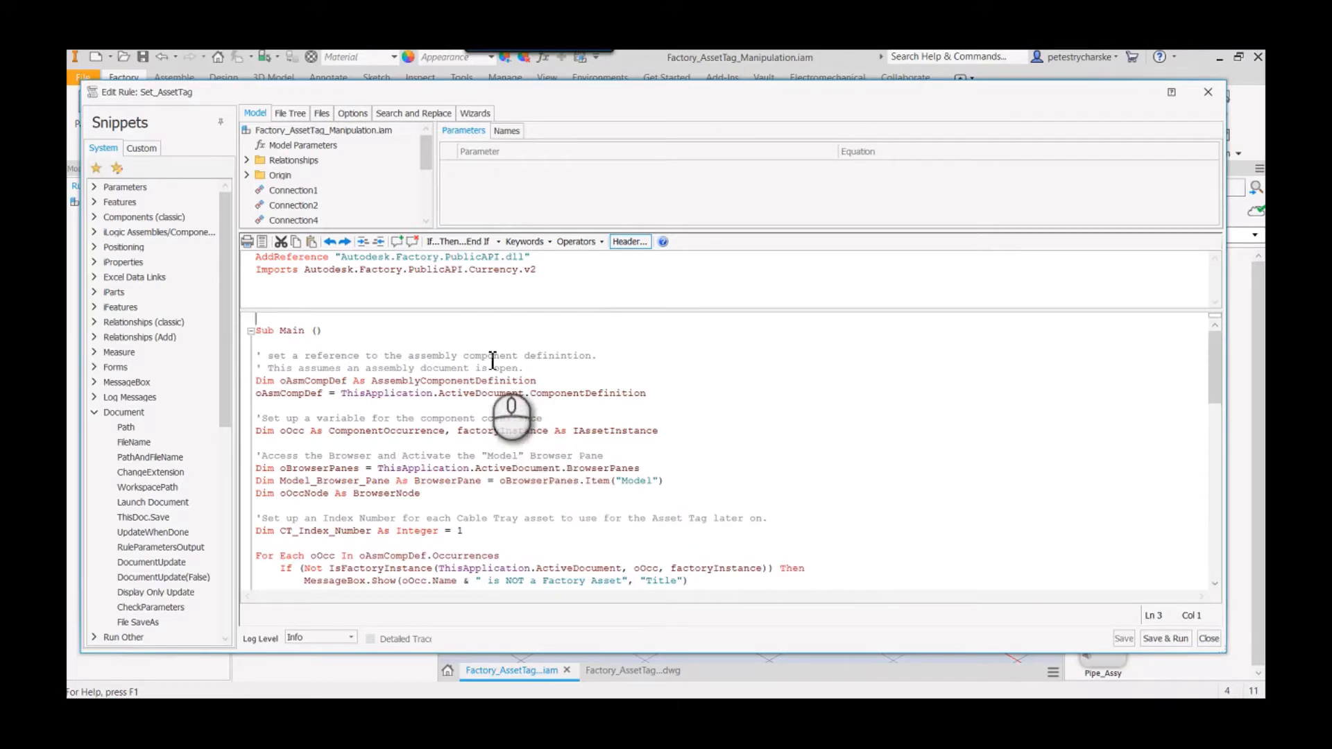
mouse_move(552, 421)
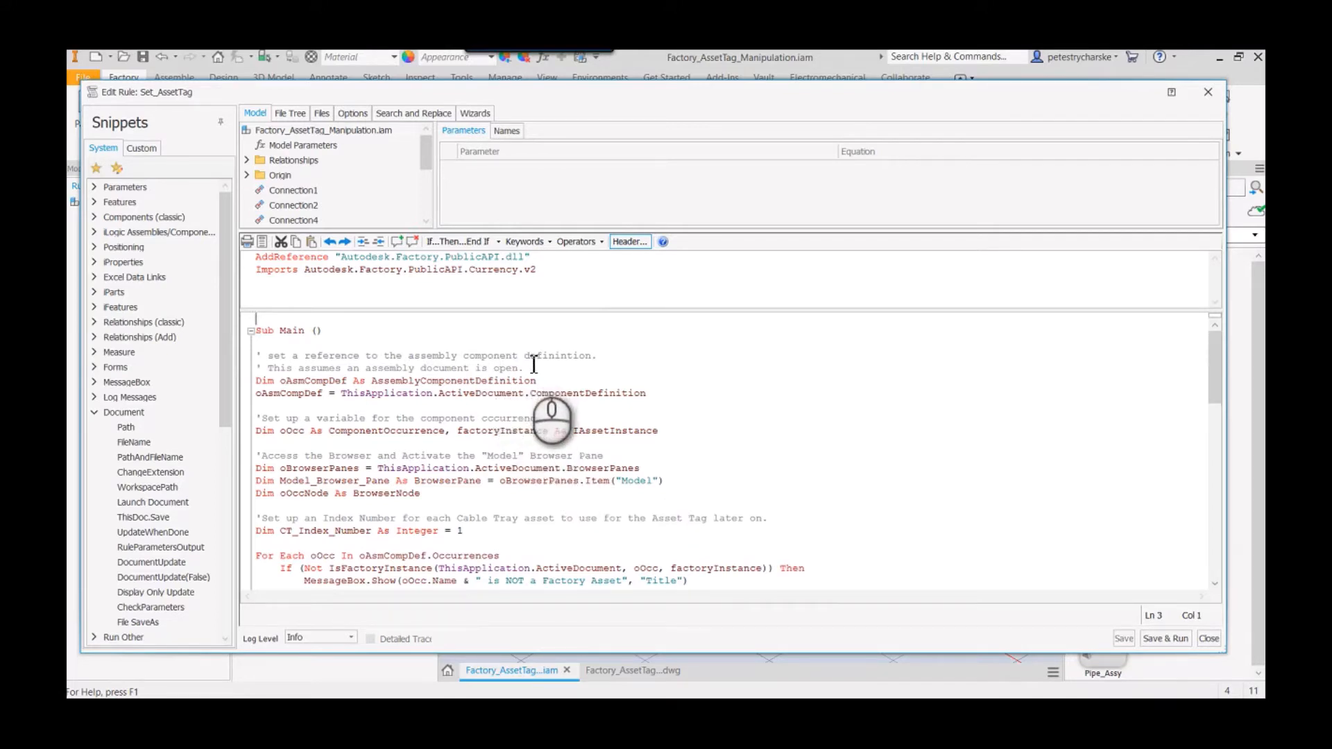
scroll(down, 3)
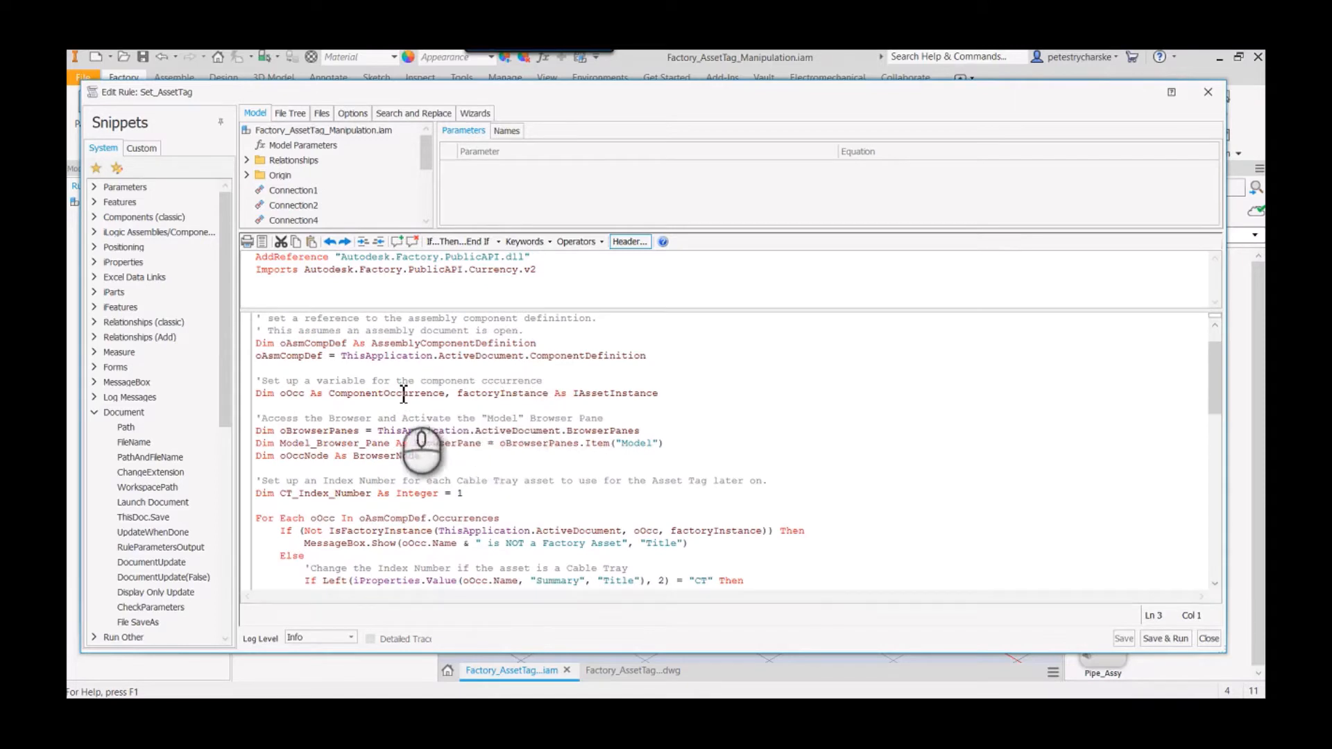
mouse_move(459, 510)
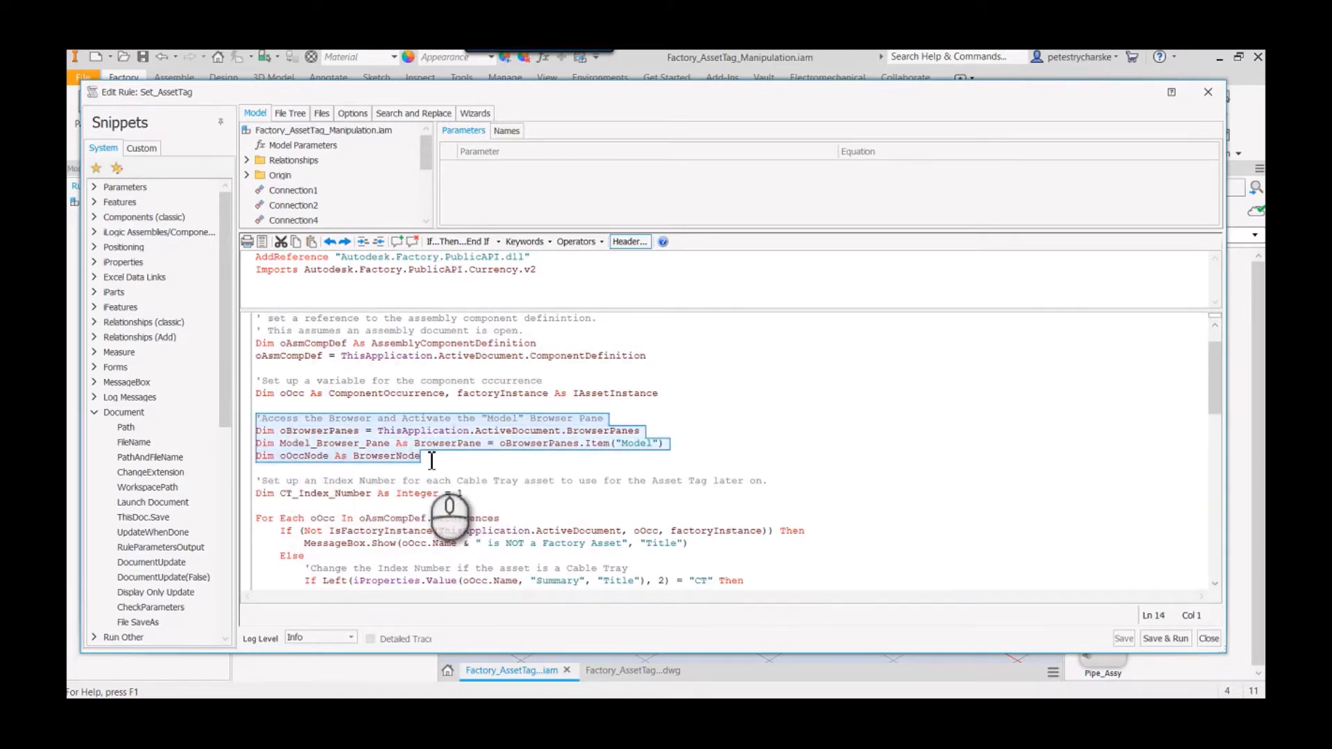
click(452, 464)
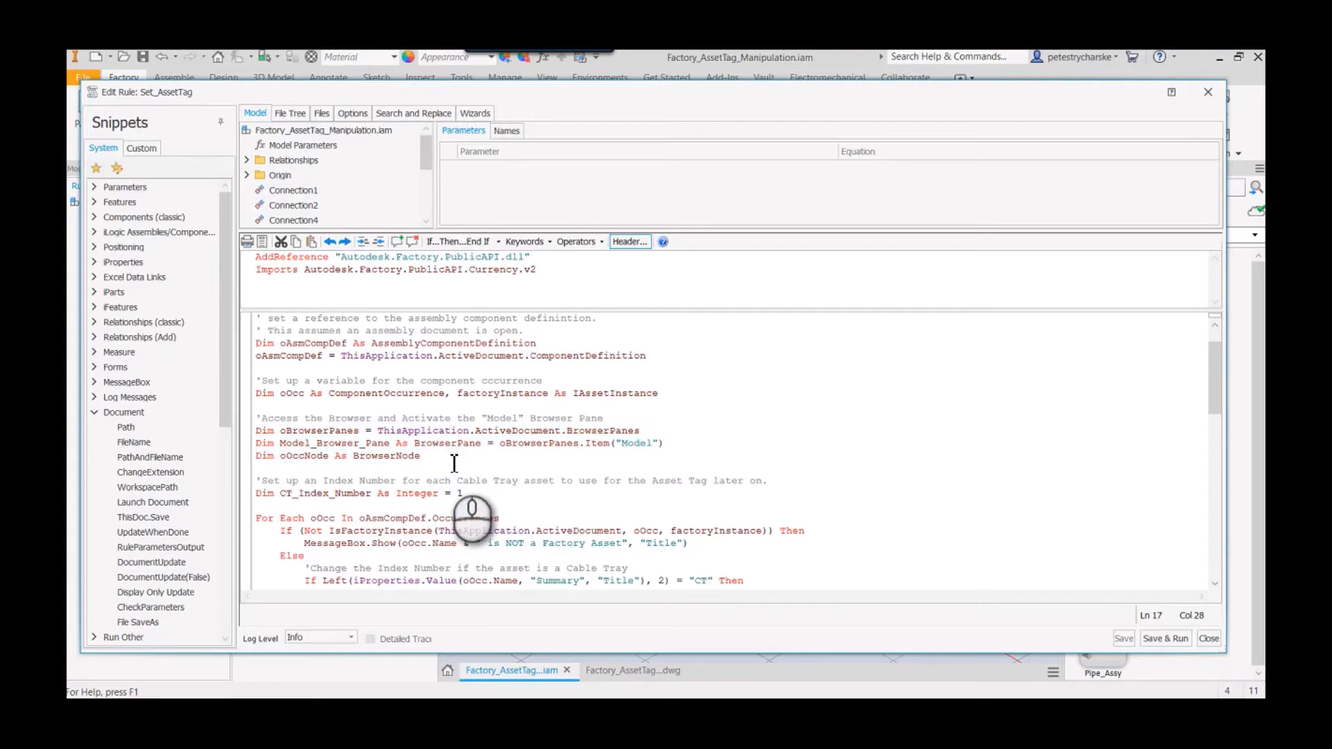
scroll(down, 3)
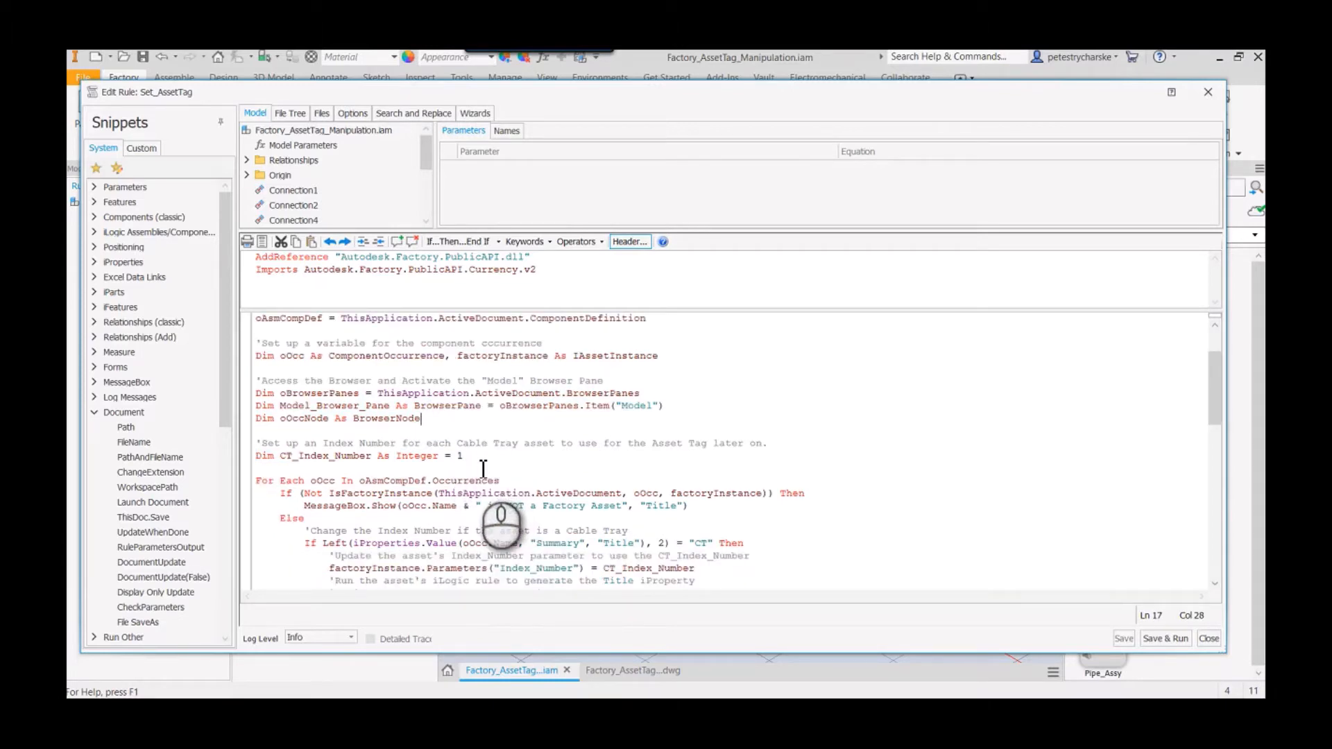
scroll(down, 3)
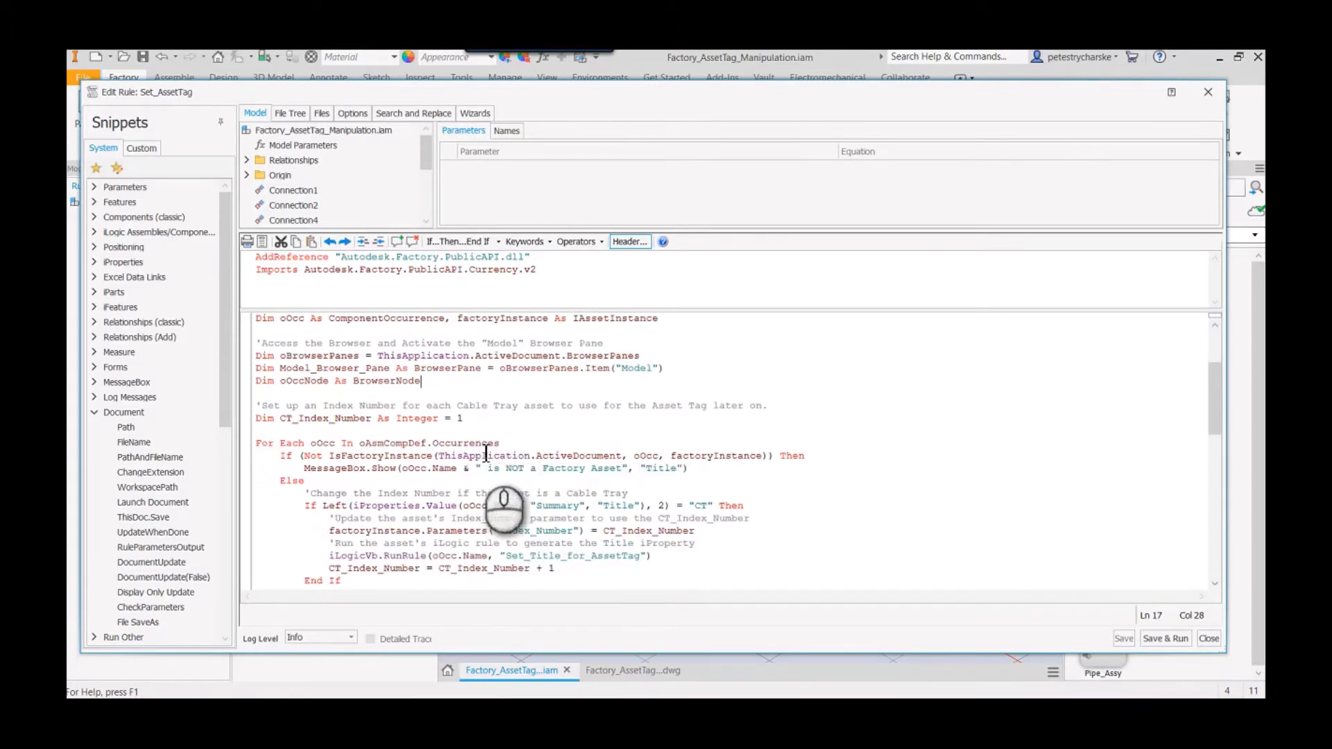
mouse_move(483, 443)
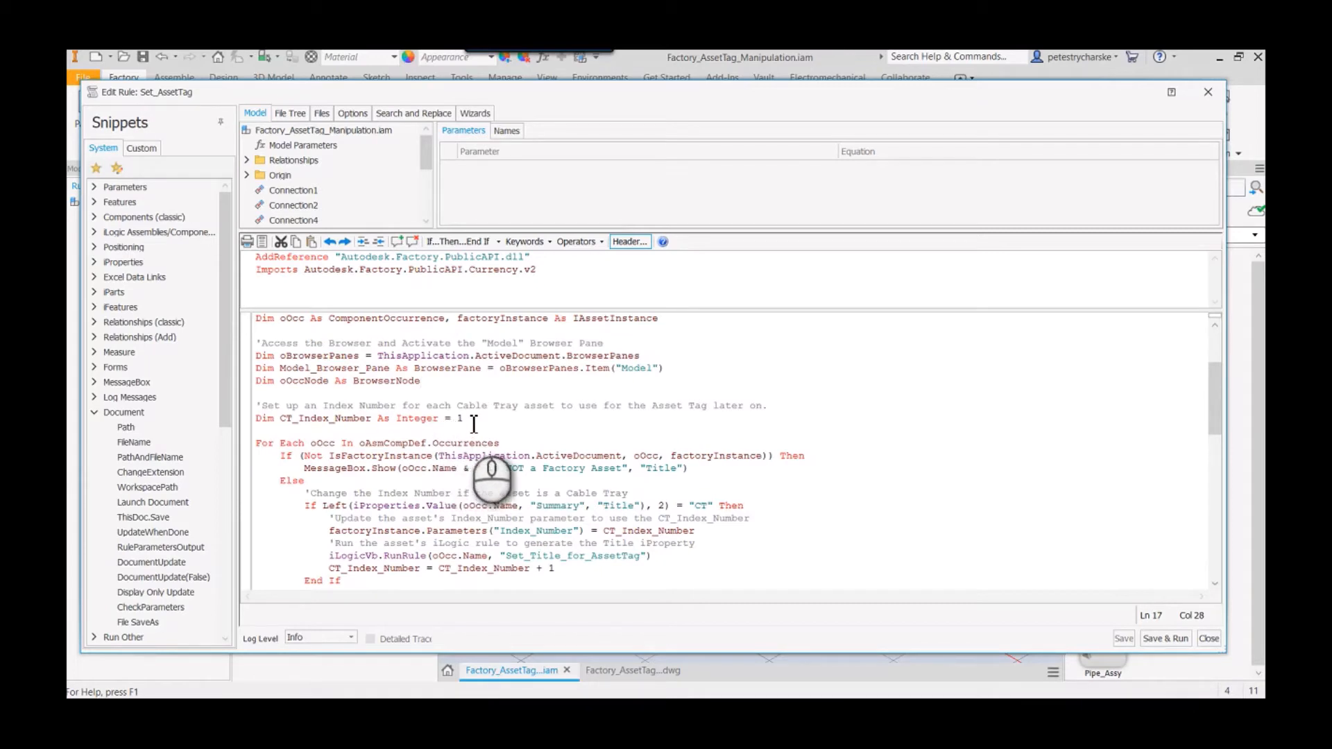
scroll(down, 3)
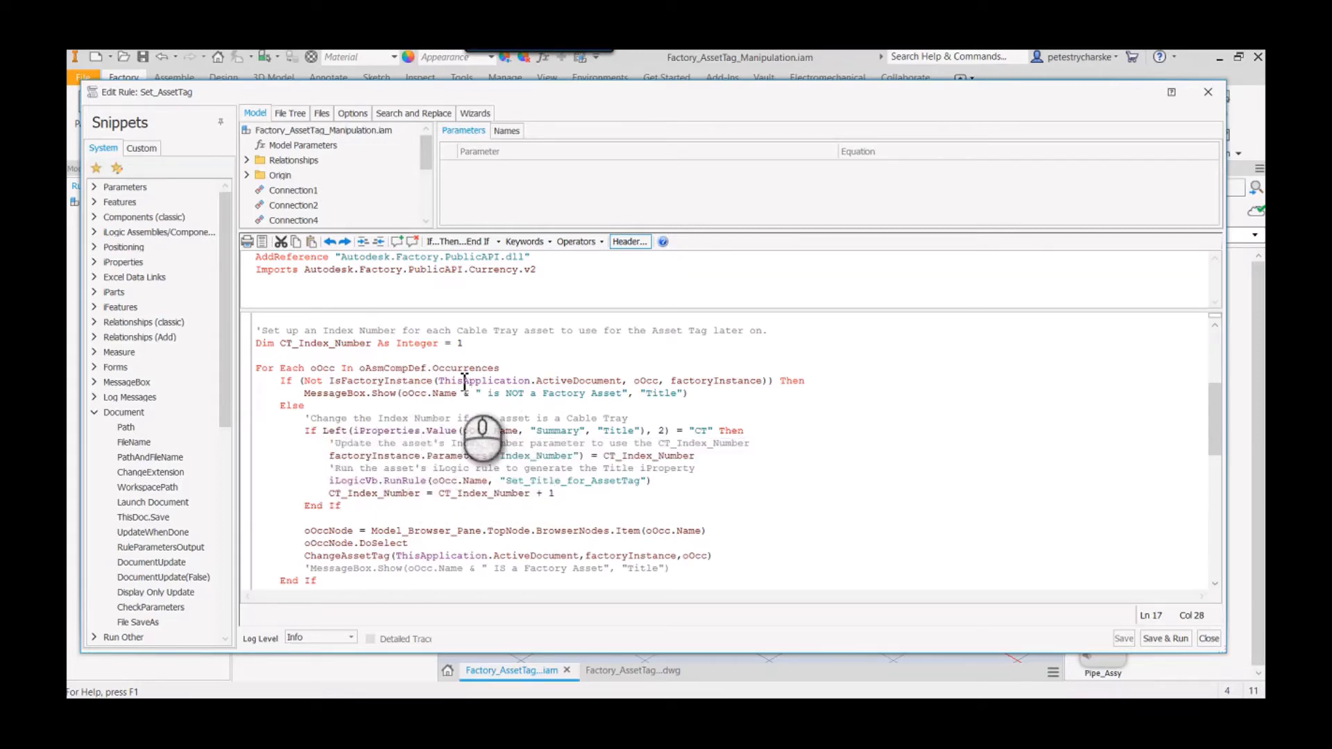
scroll(down, 3)
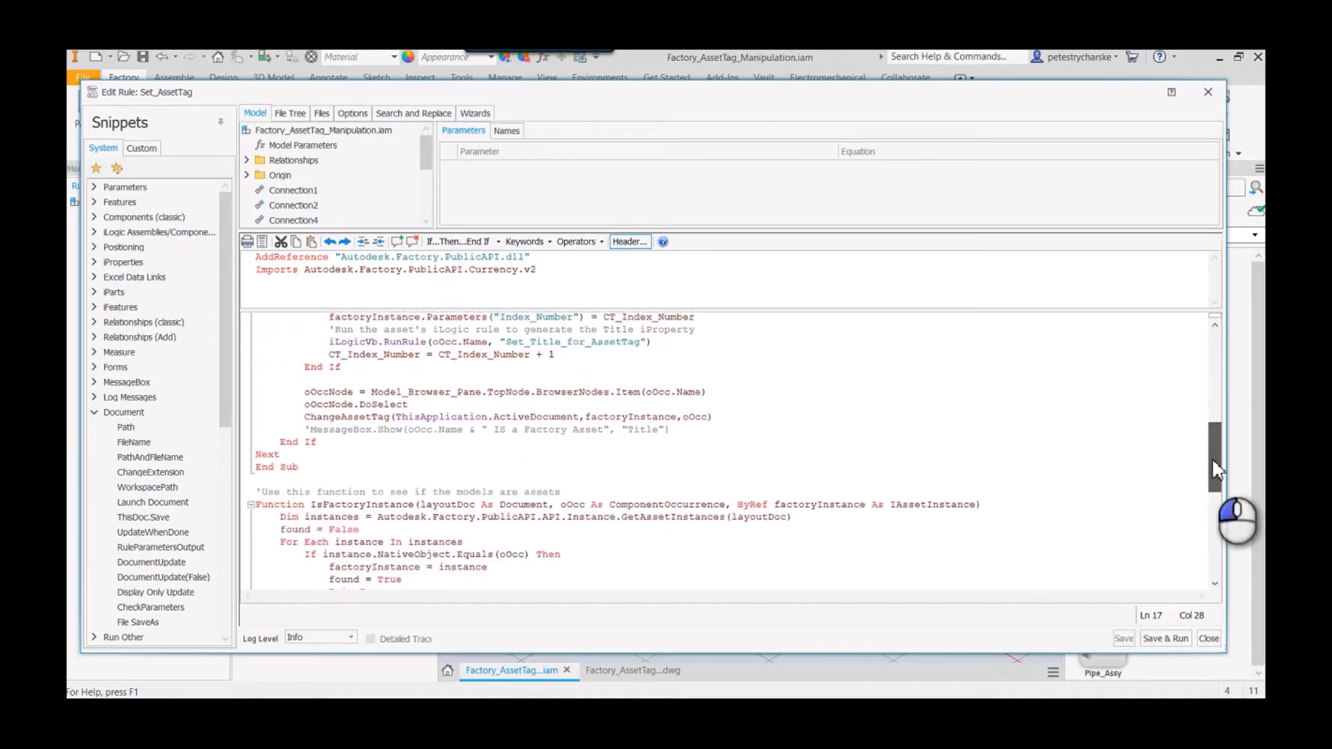
scroll(down, 3)
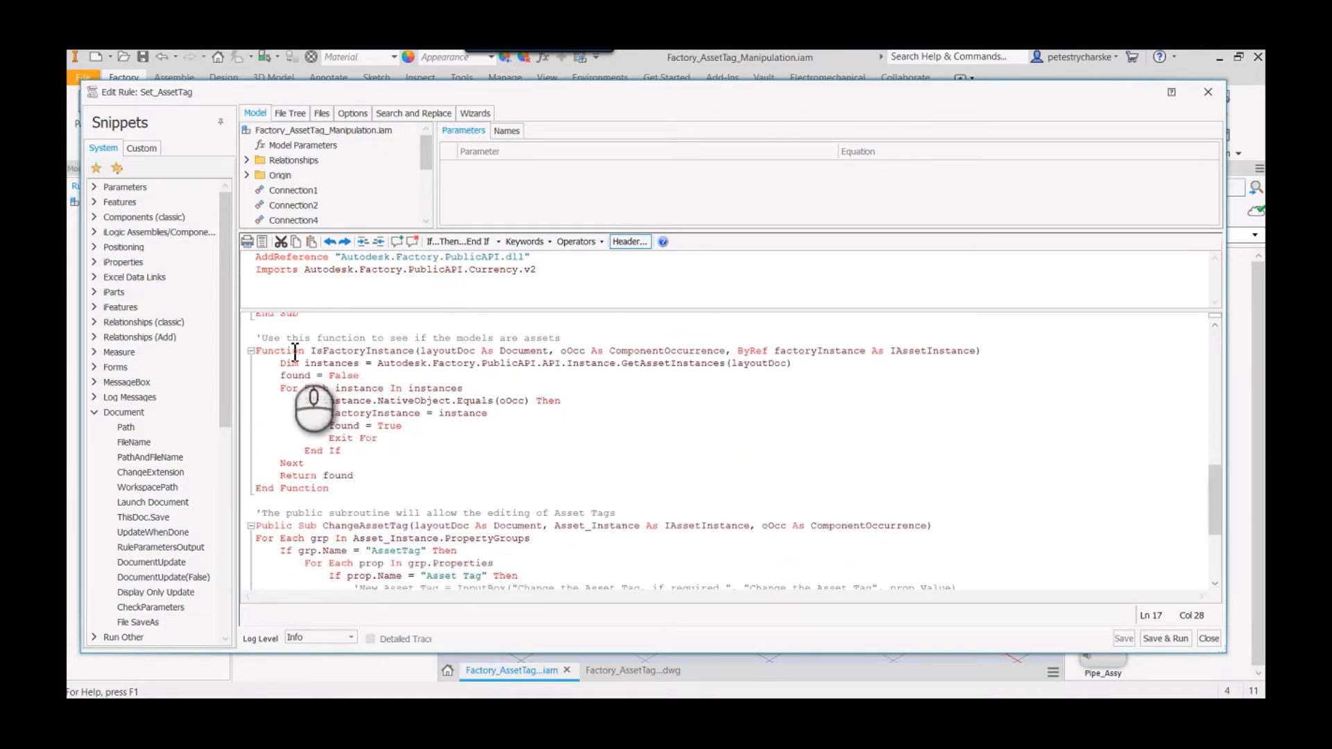
mouse_move(929, 484)
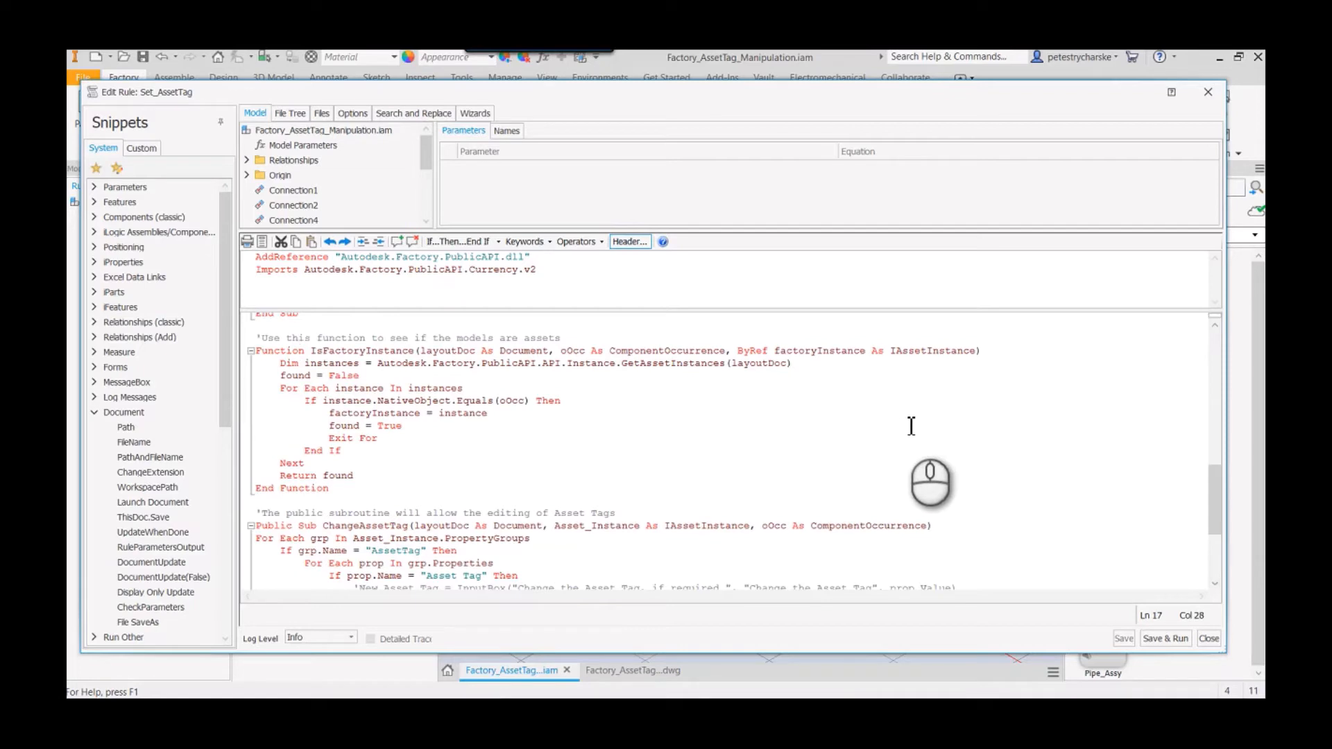
mouse_move(595, 404)
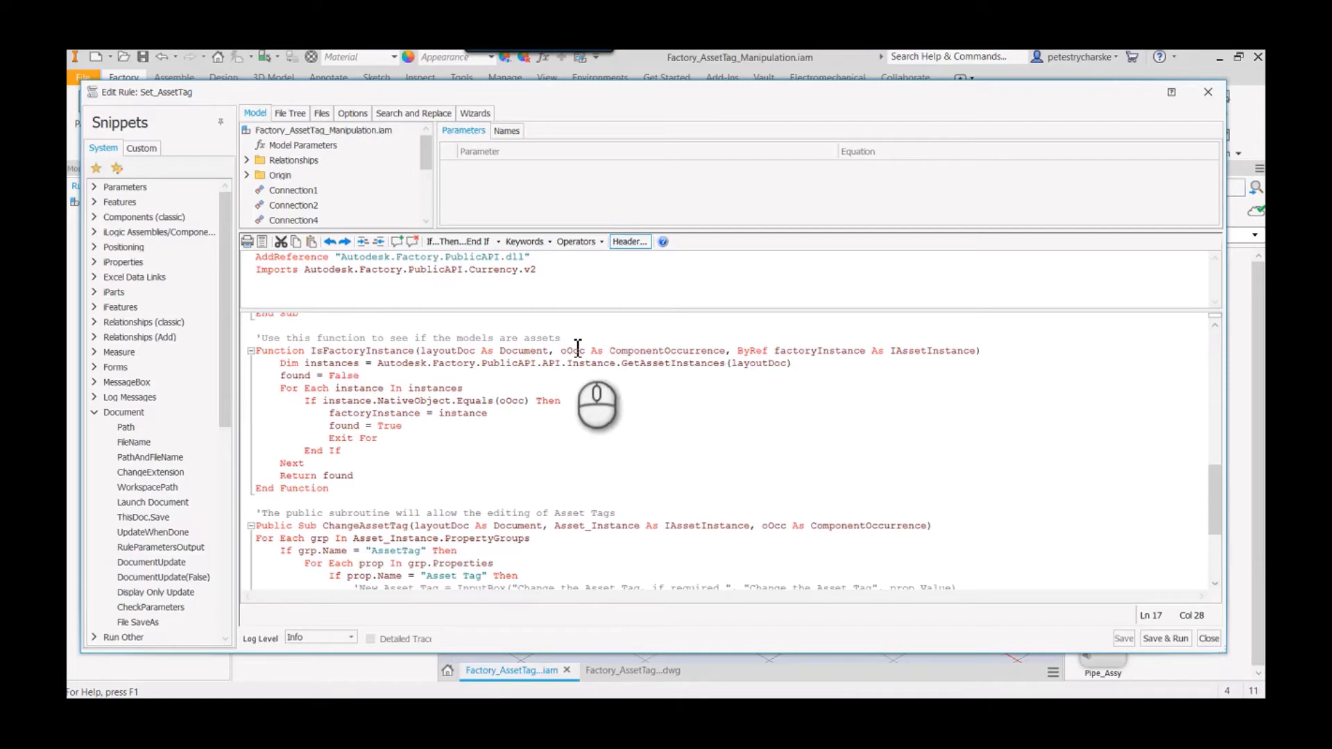
mouse_move(857, 408)
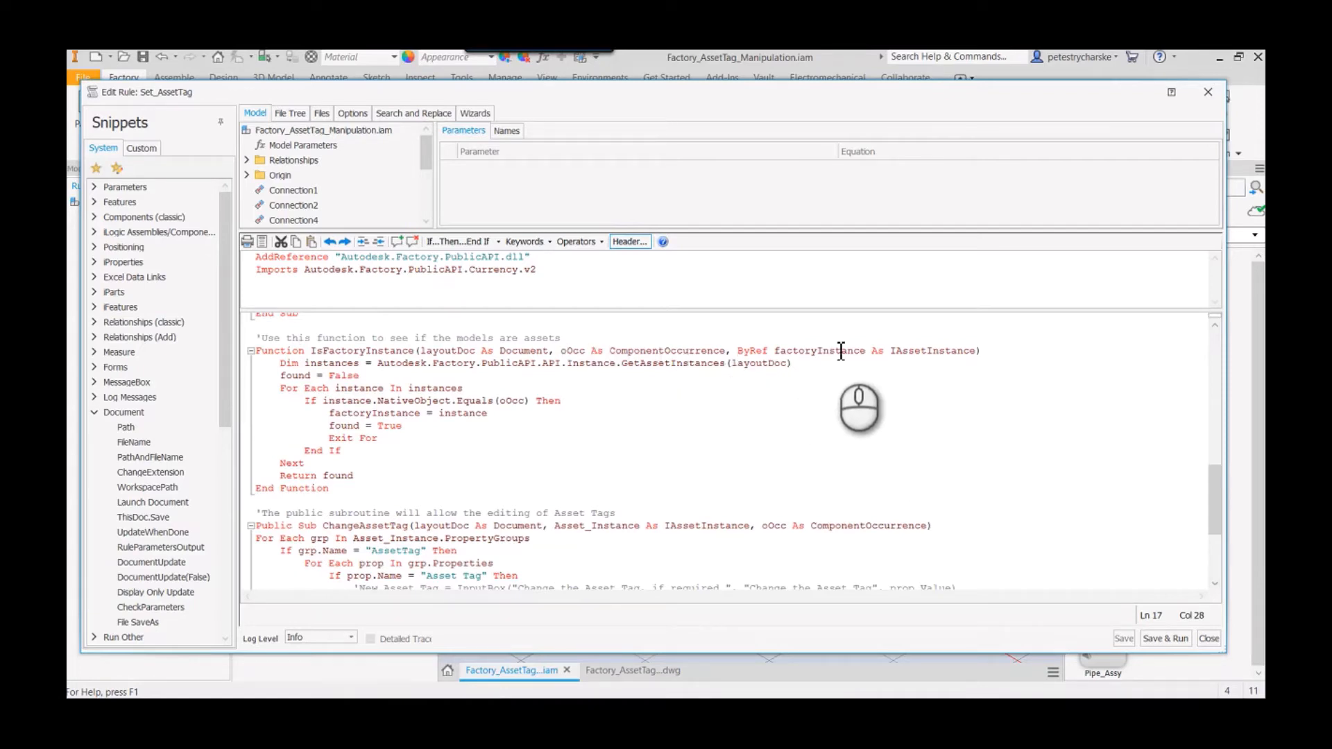
mouse_move(365, 467)
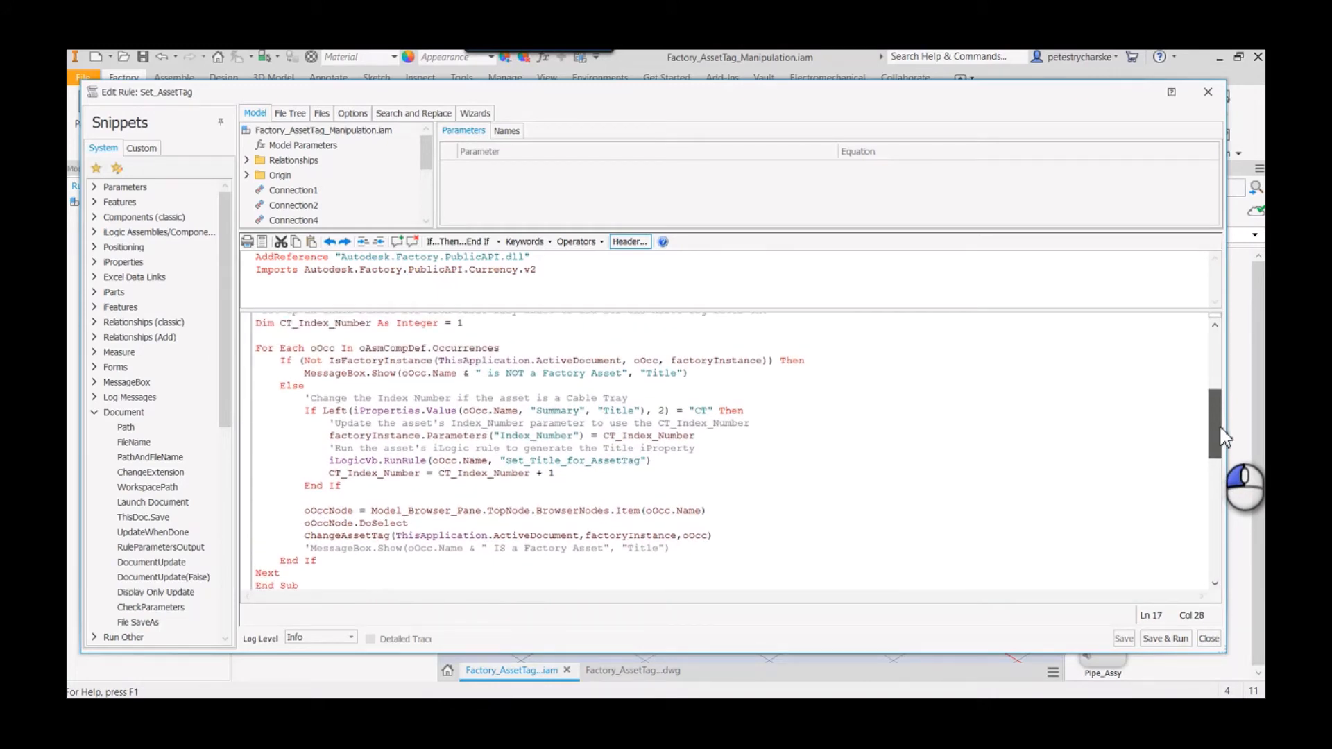
scroll(up, 3)
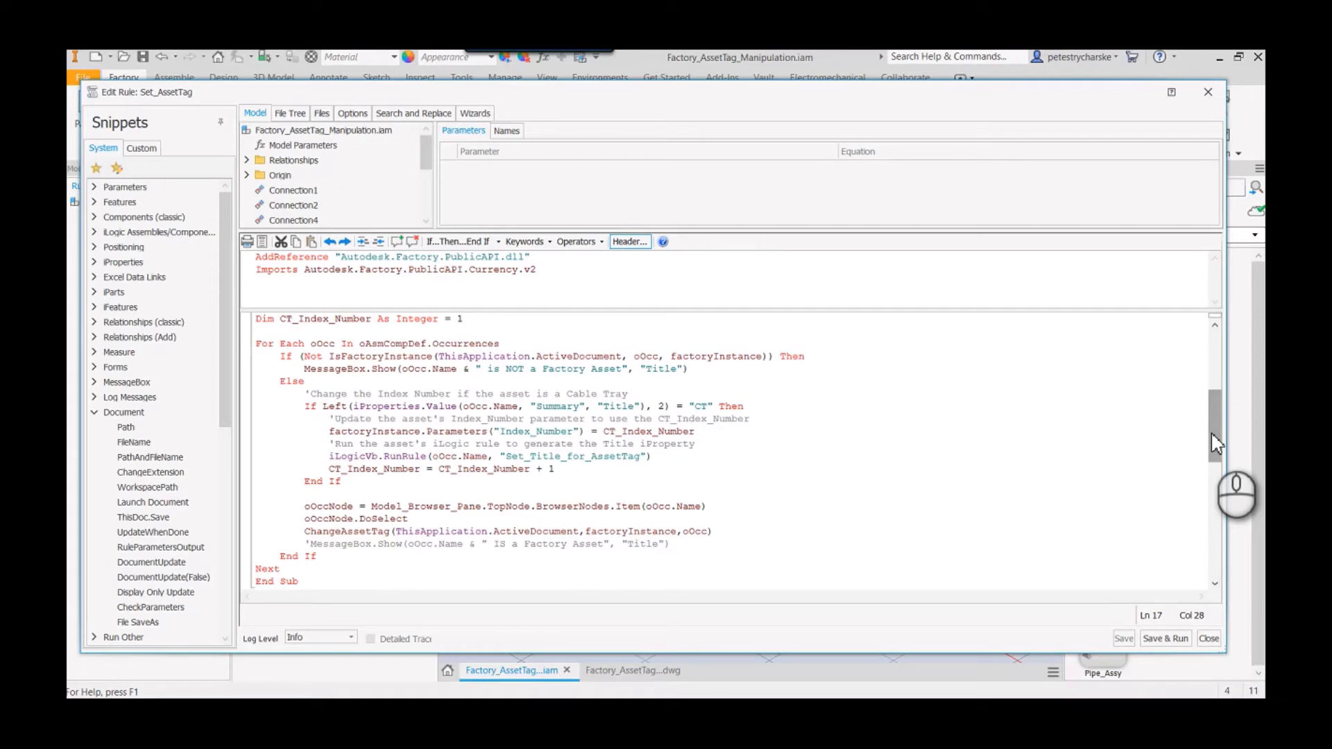
mouse_move(395, 449)
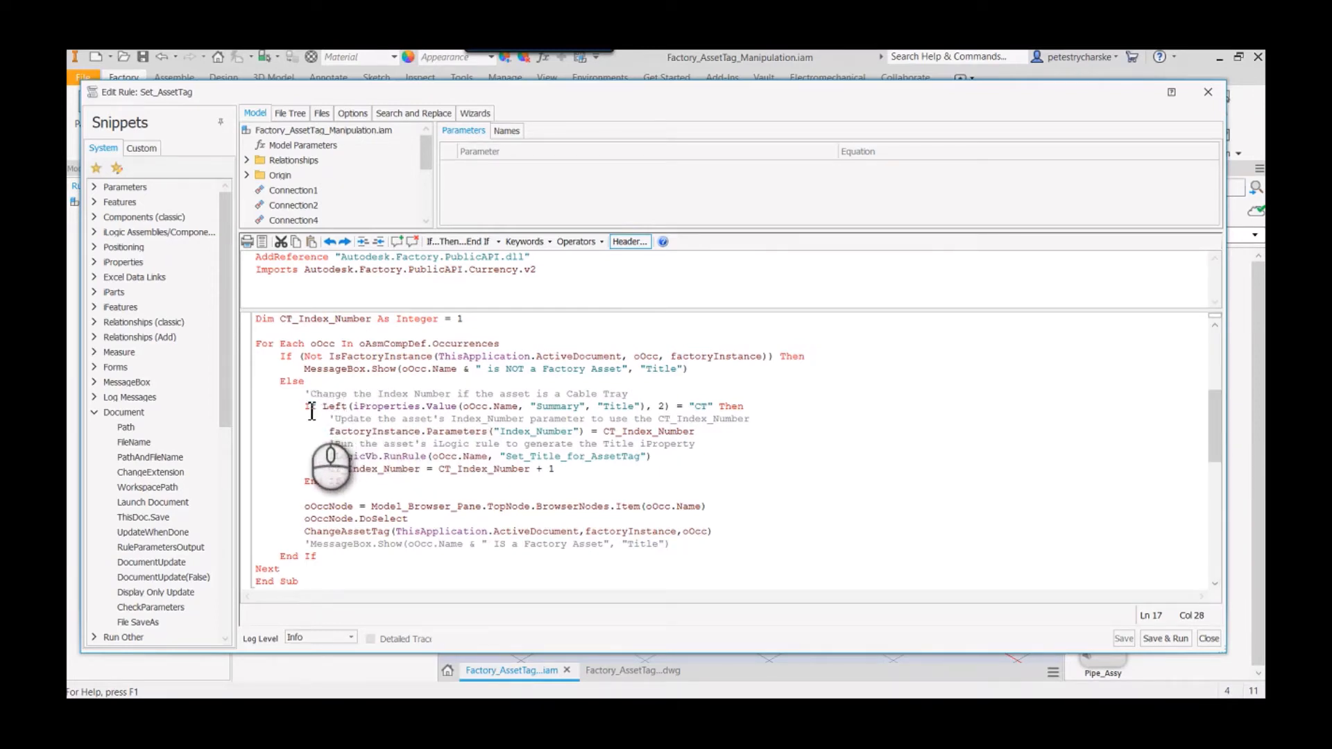
mouse_move(357, 445)
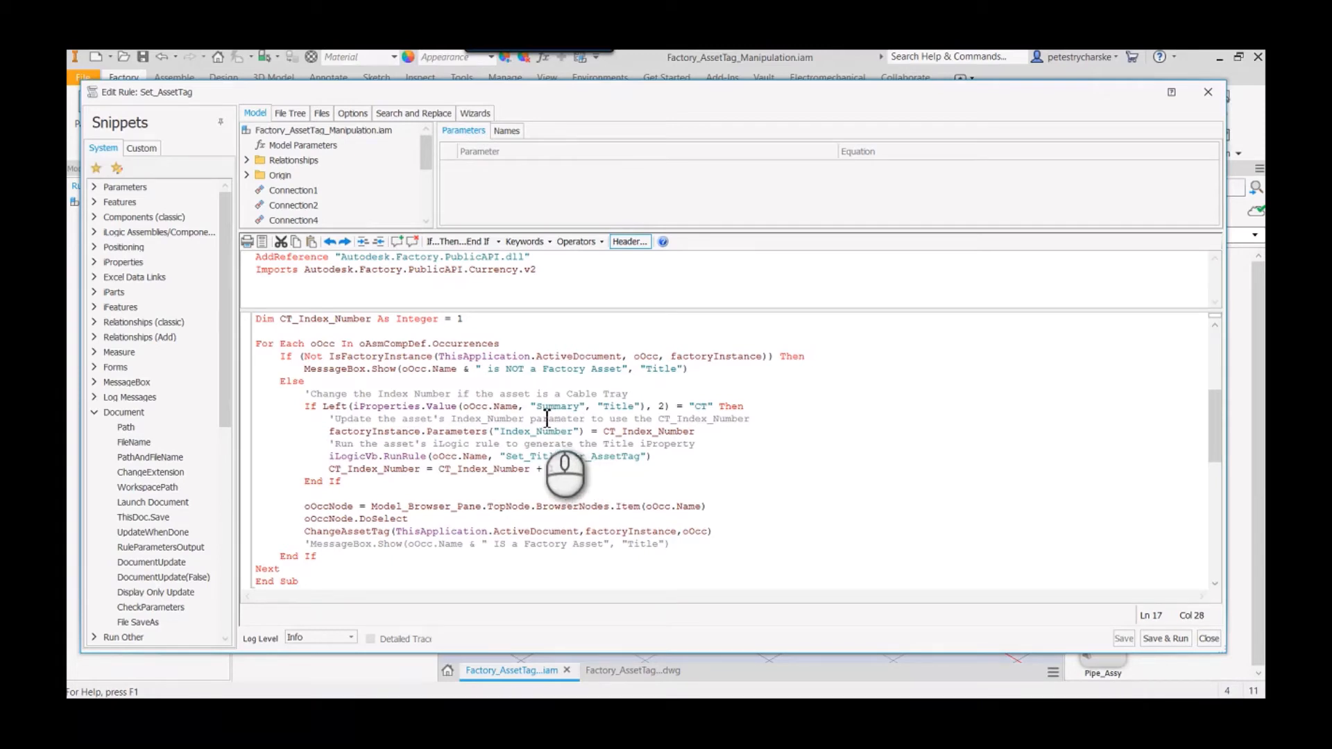
mouse_move(684, 467)
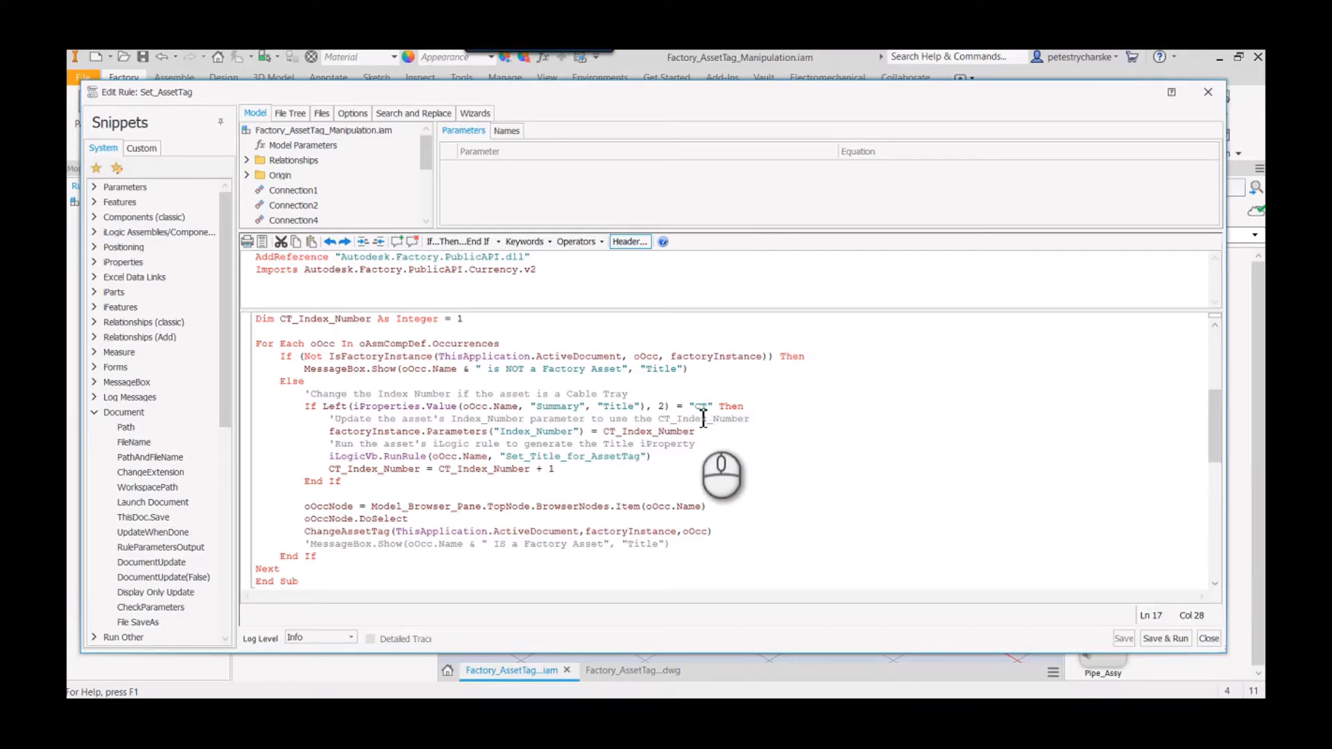
mouse_move(429, 476)
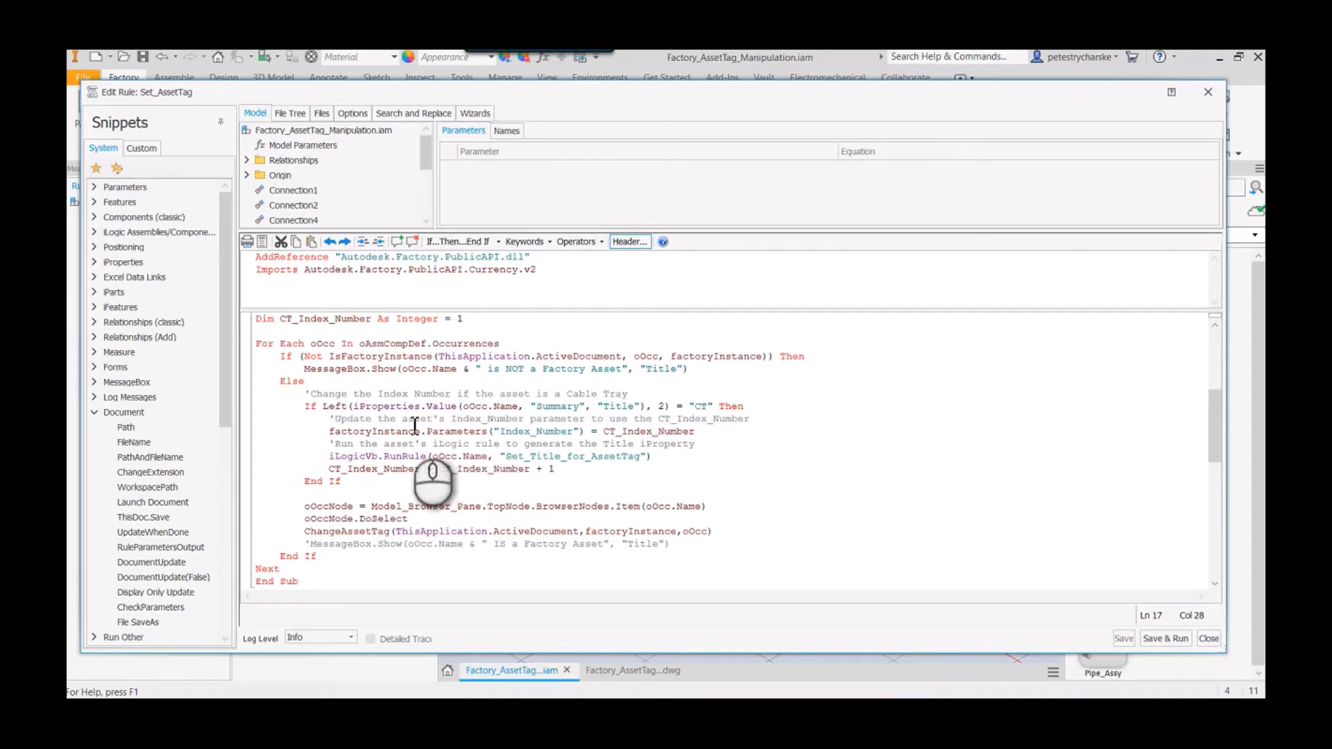
mouse_move(496, 488)
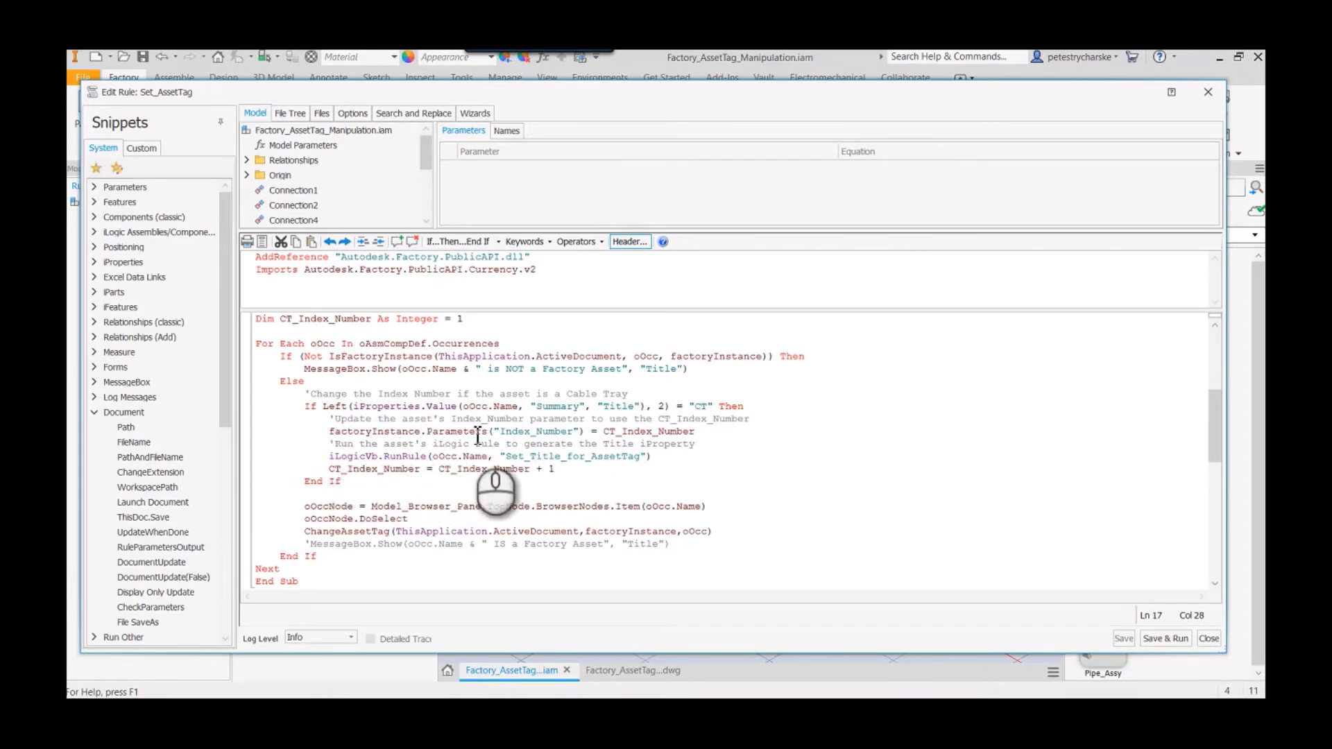
mouse_move(708, 492)
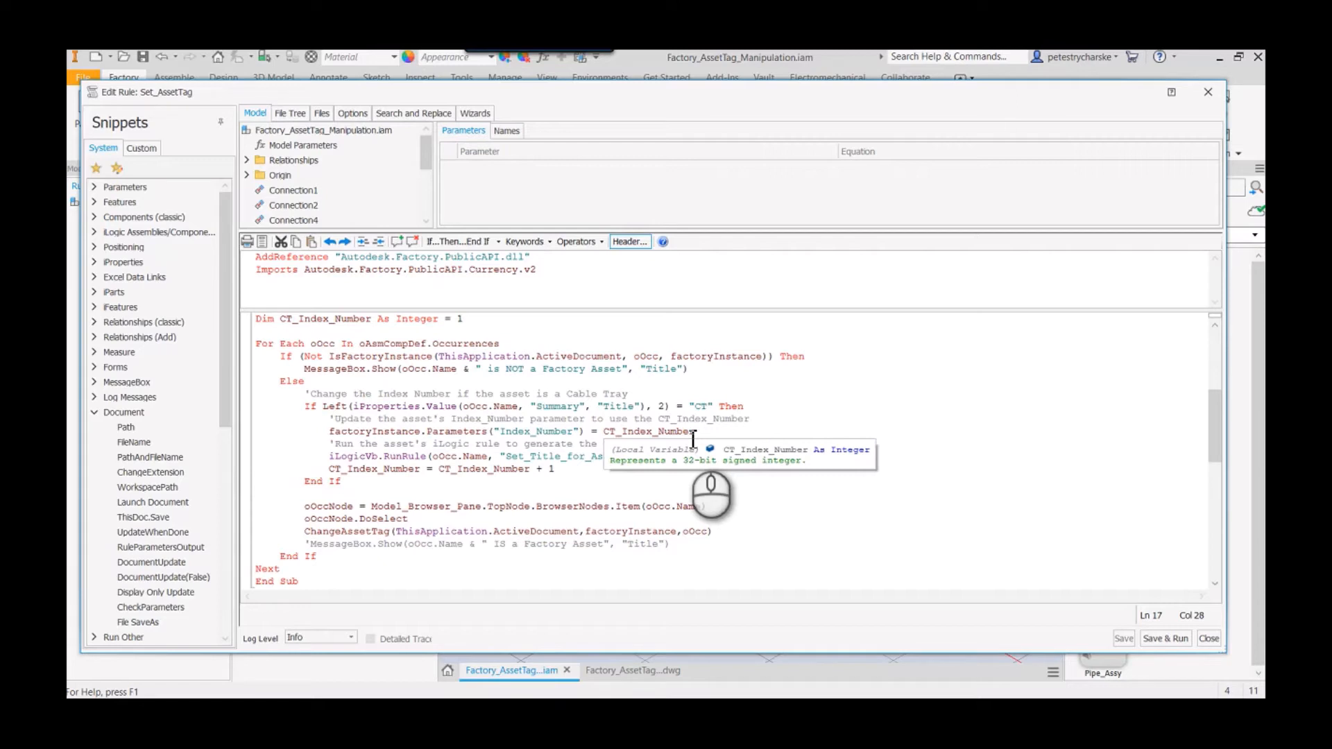
mouse_move(523, 509)
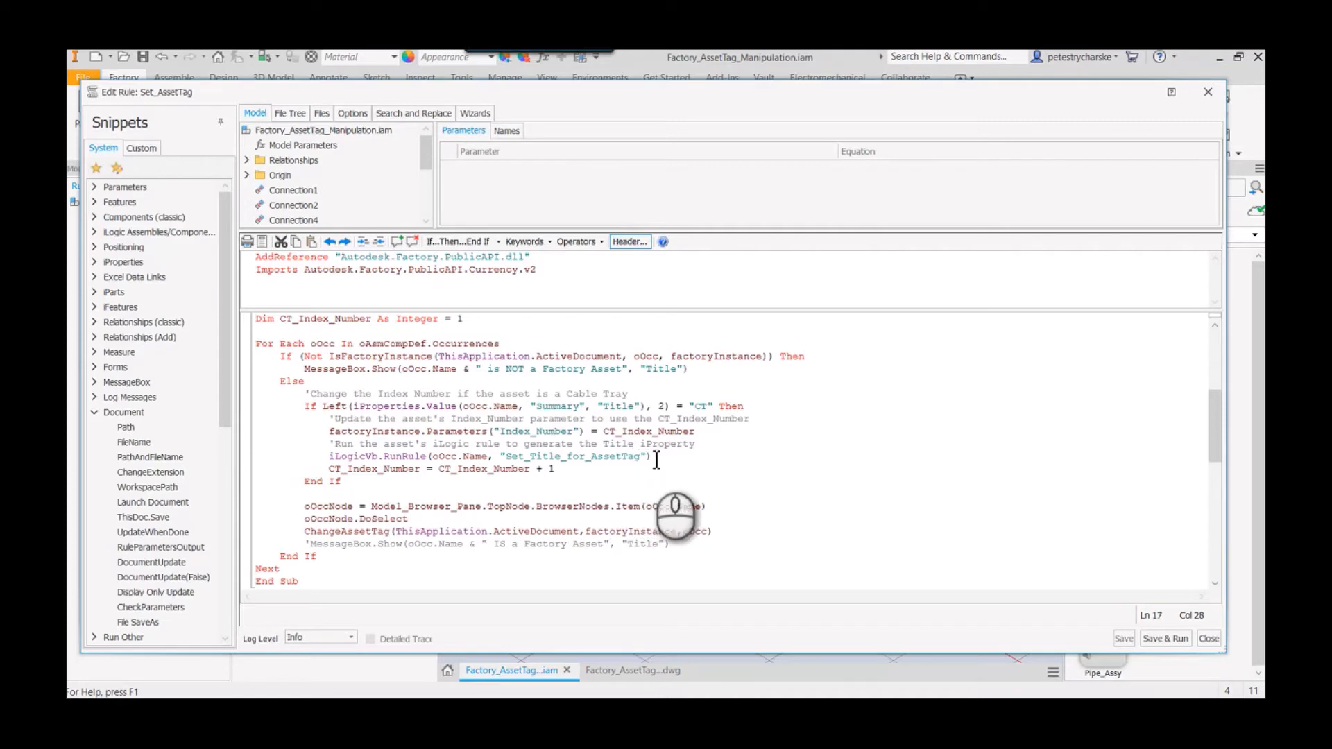
mouse_move(408, 517)
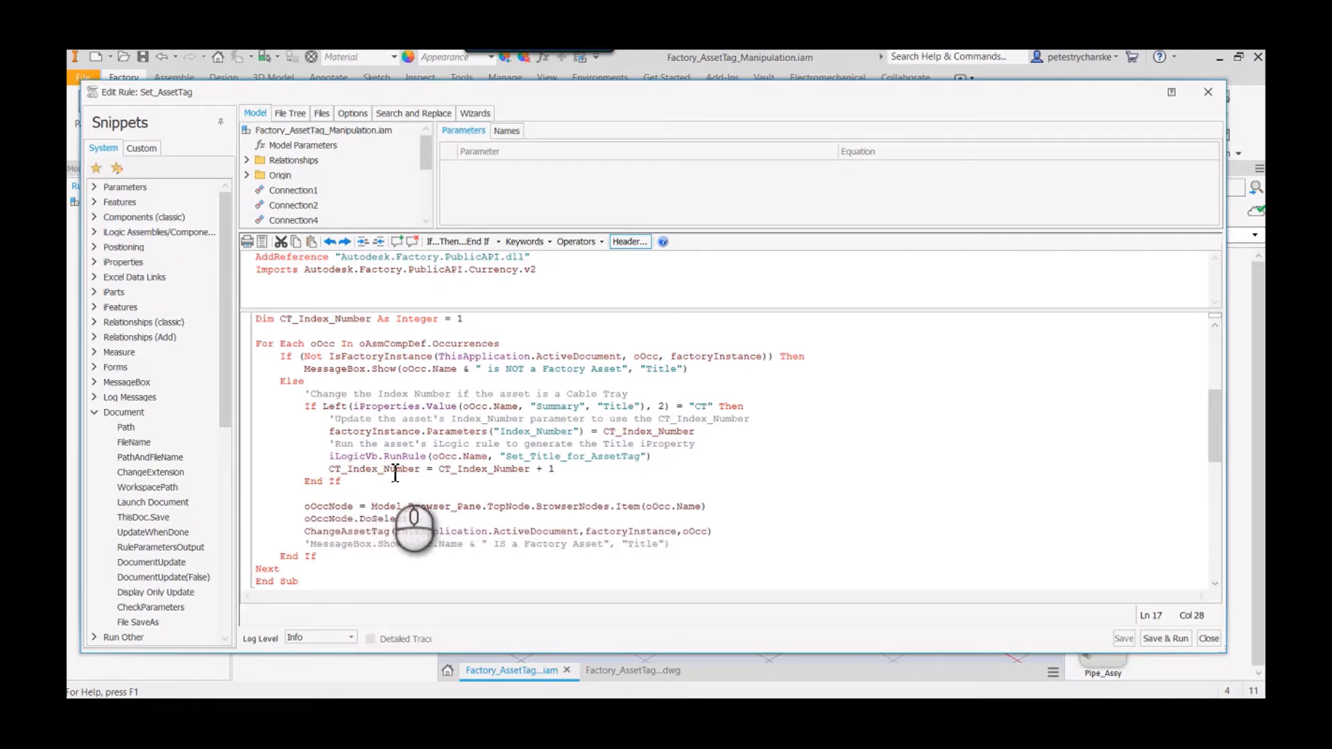
mouse_move(585, 531)
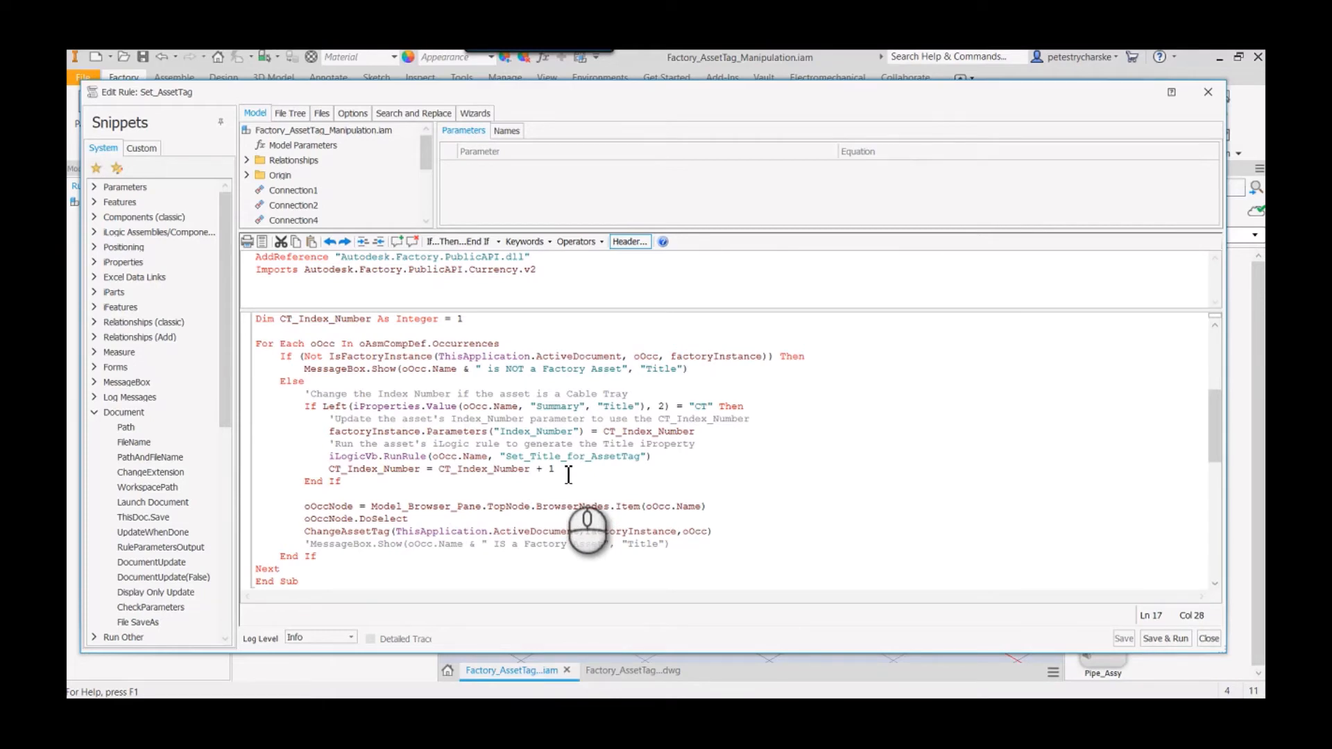
mouse_move(567, 532)
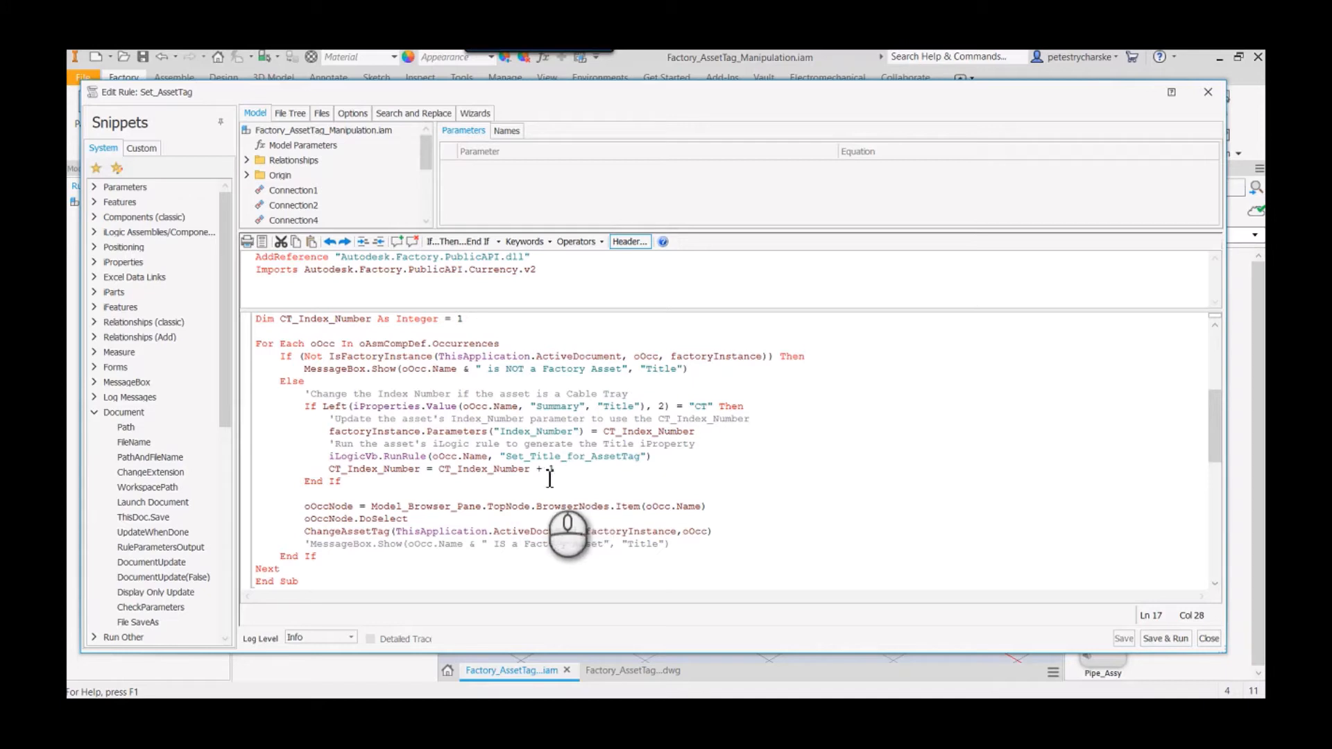
scroll(down, 3)
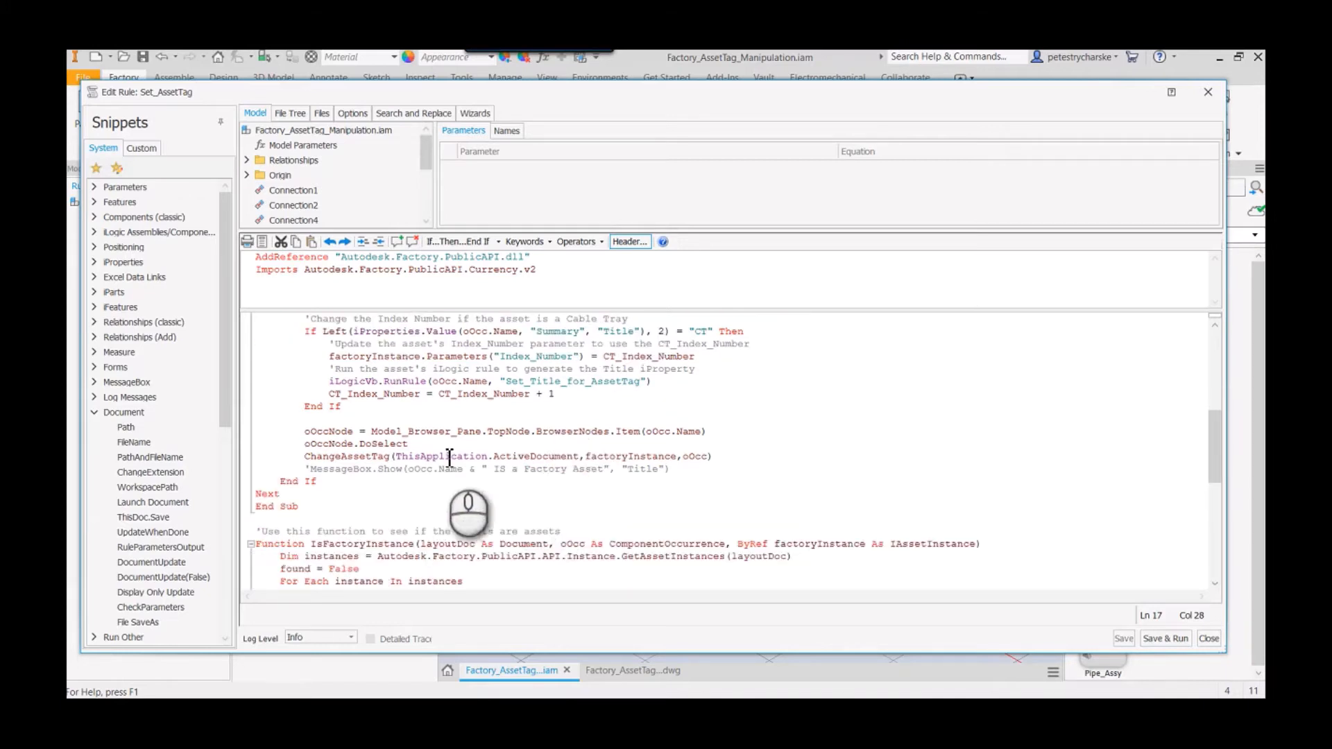
mouse_move(464, 489)
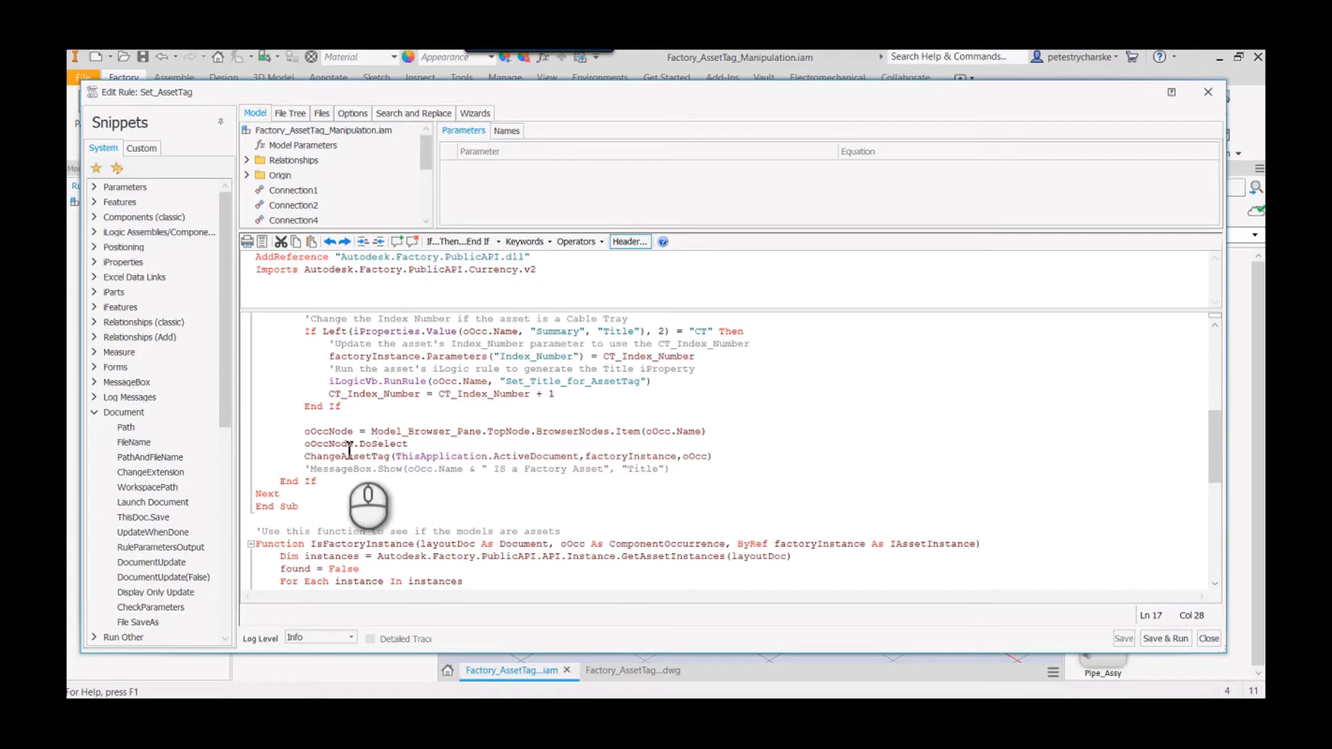
mouse_move(600, 517)
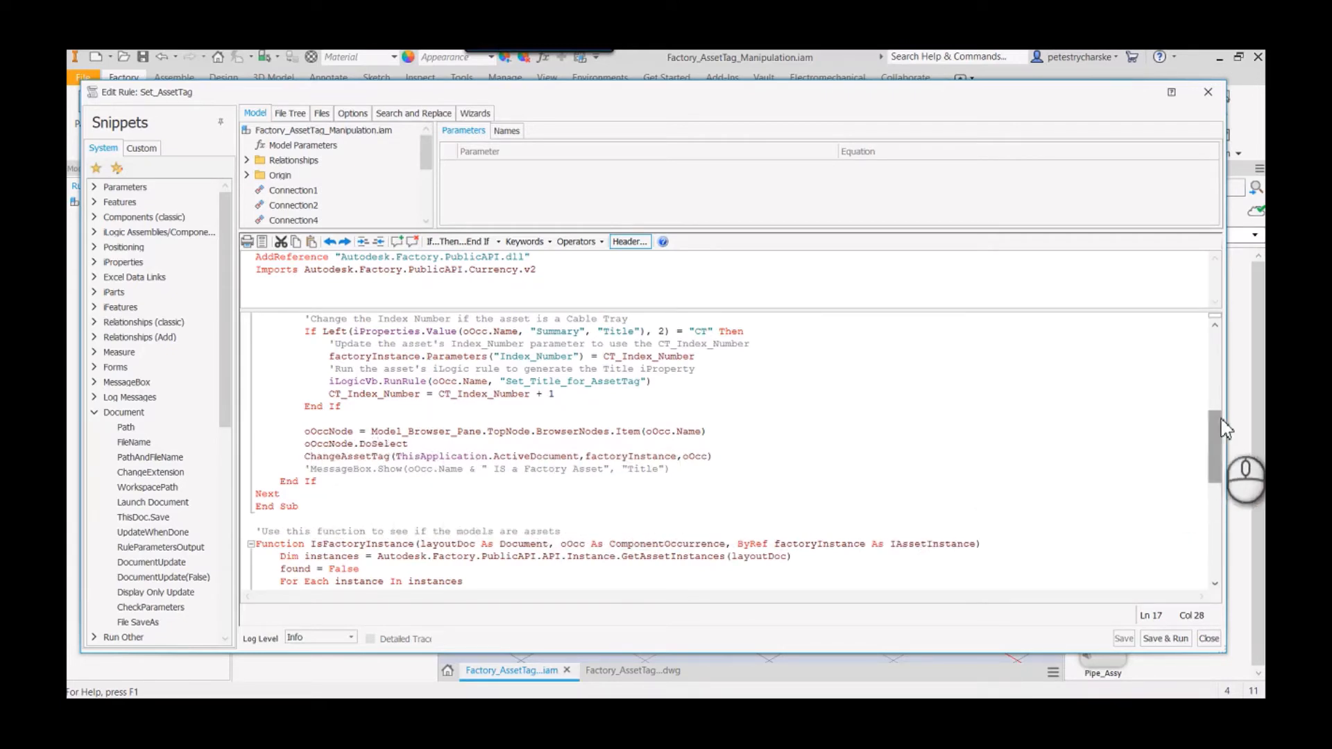
scroll(down, 3)
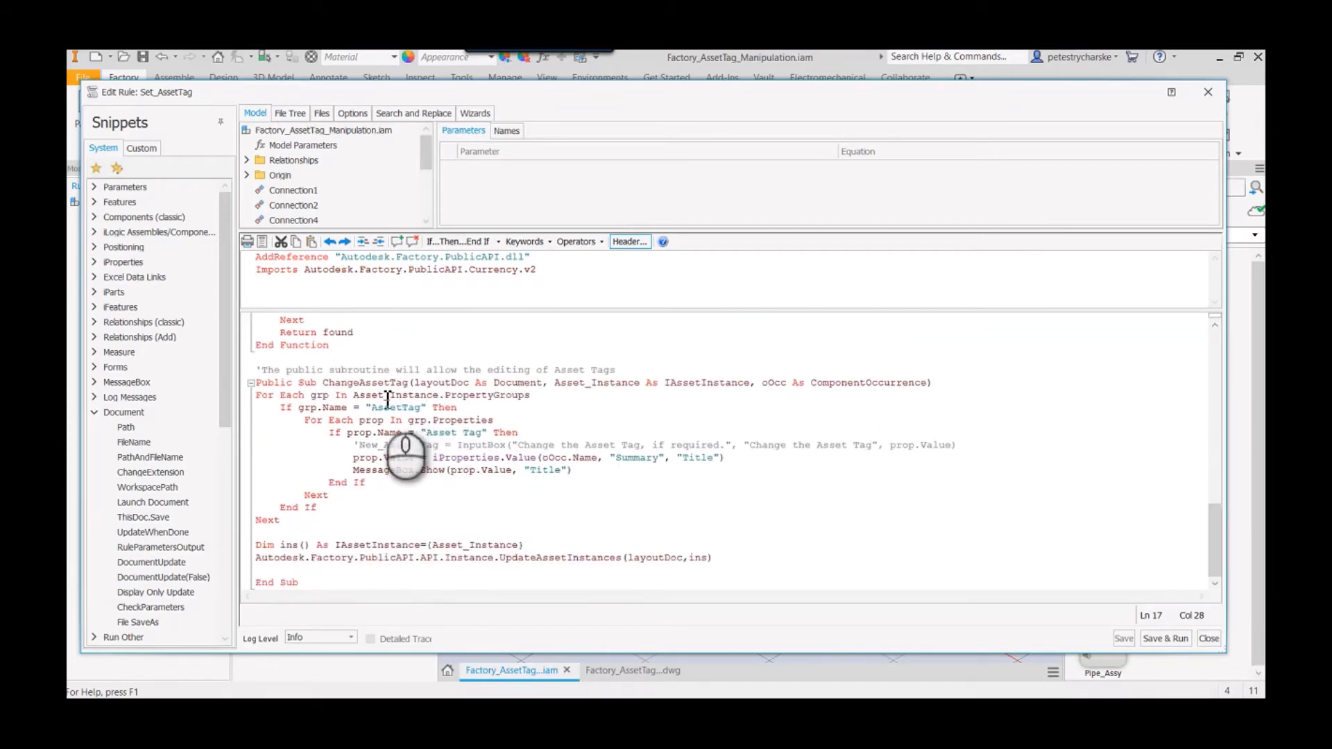
mouse_move(395, 484)
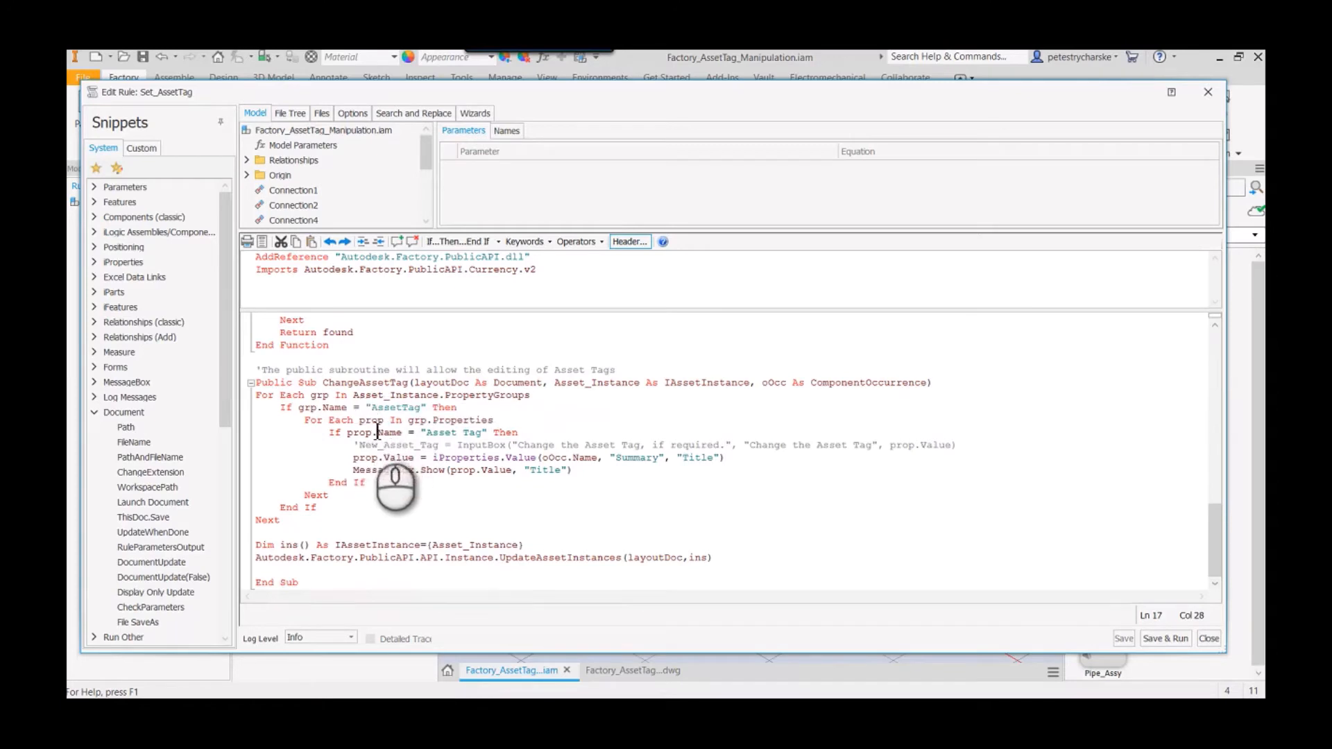
mouse_move(560, 455)
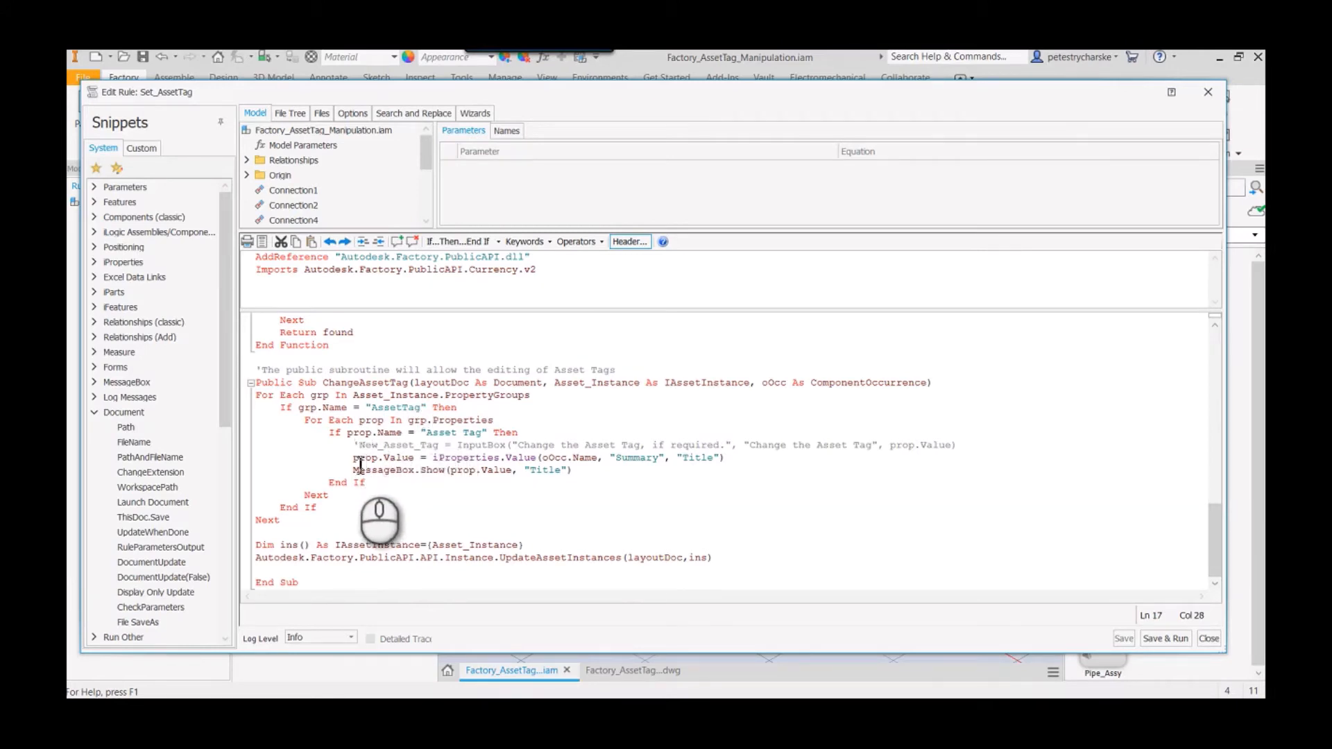
mouse_move(475, 518)
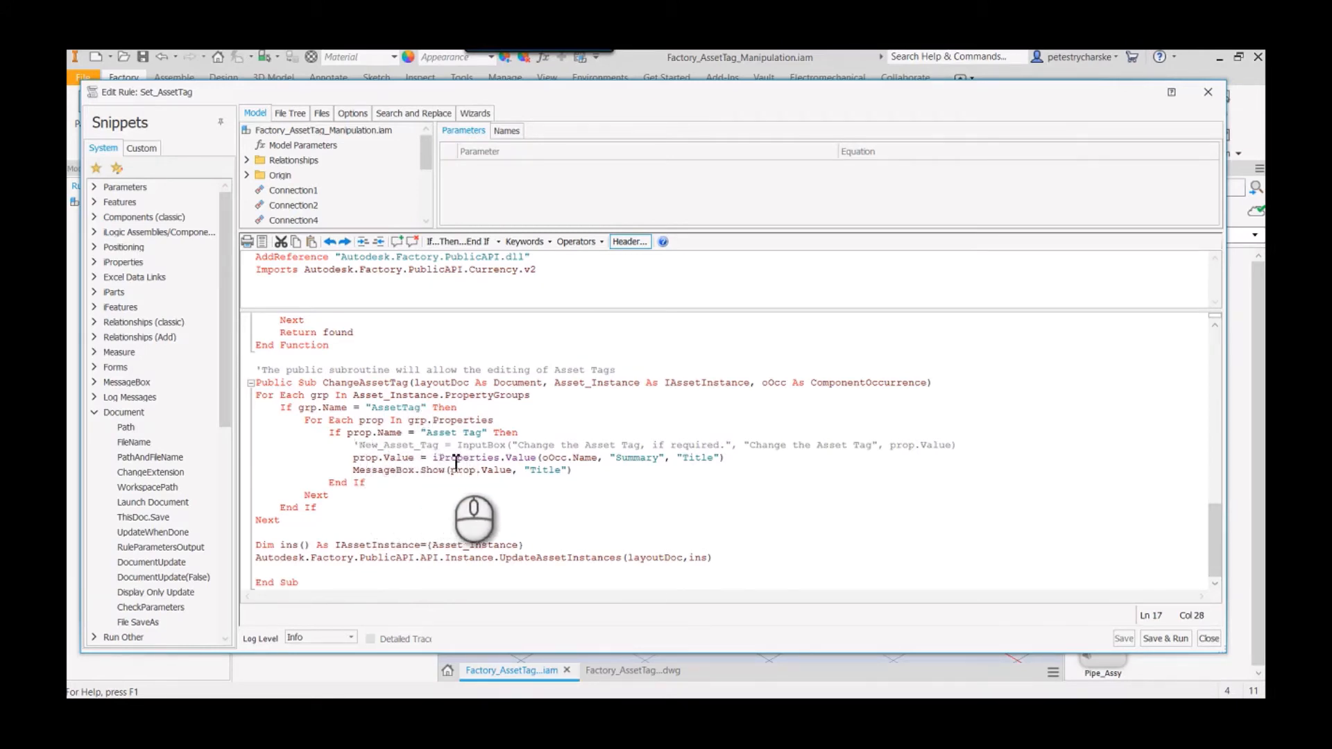
mouse_move(749, 517)
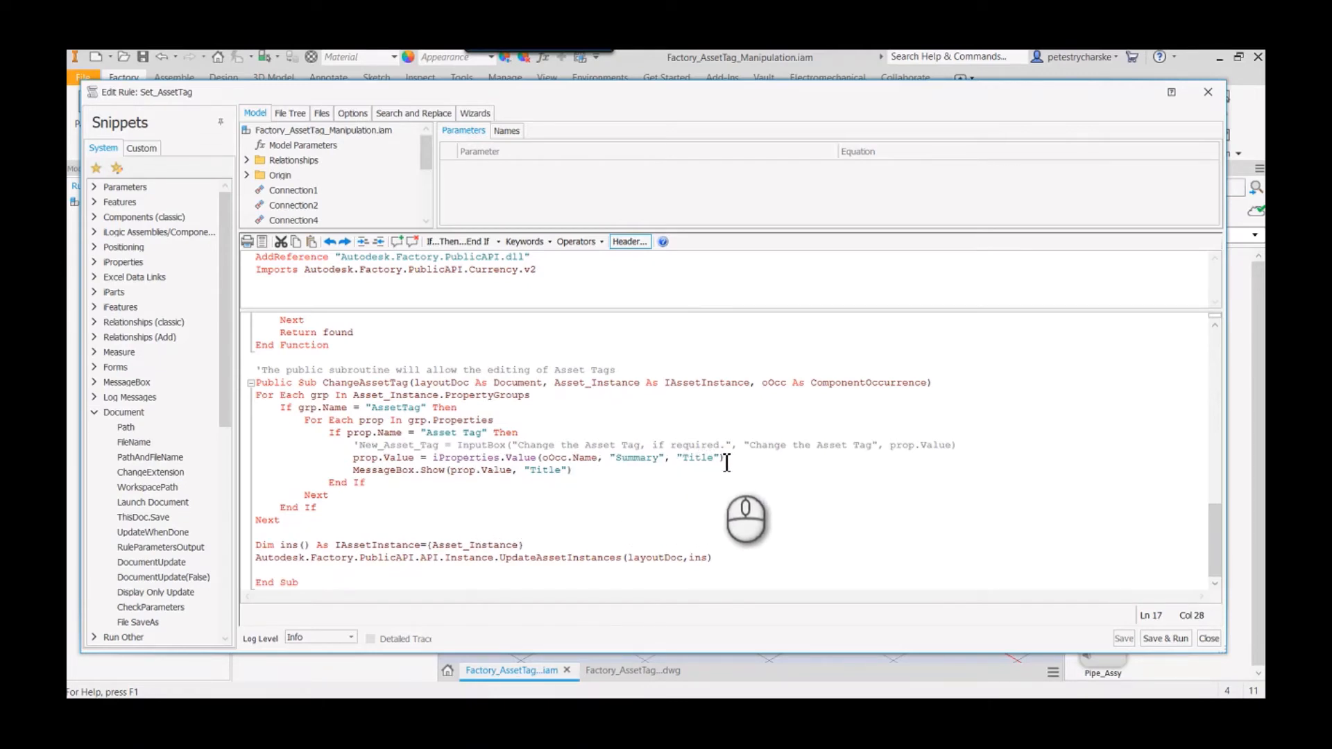
mouse_move(444, 492)
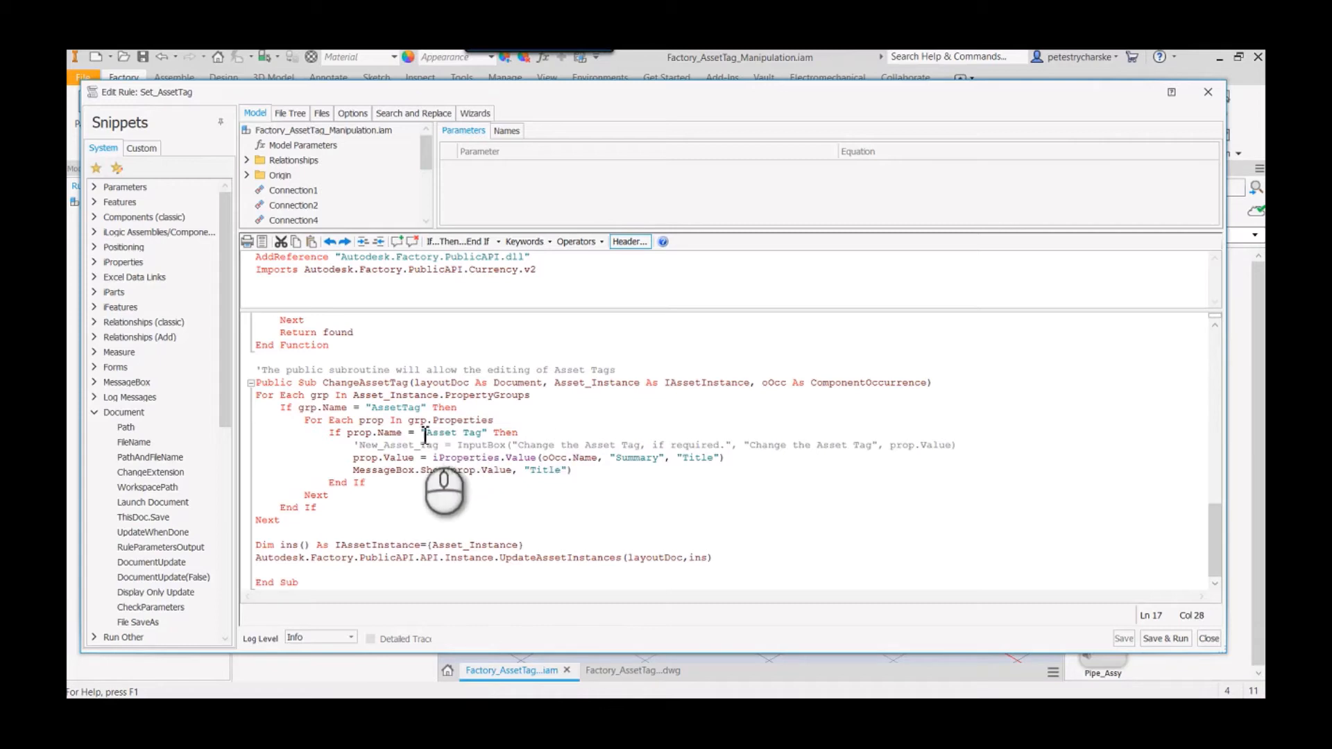
double_click(513, 456)
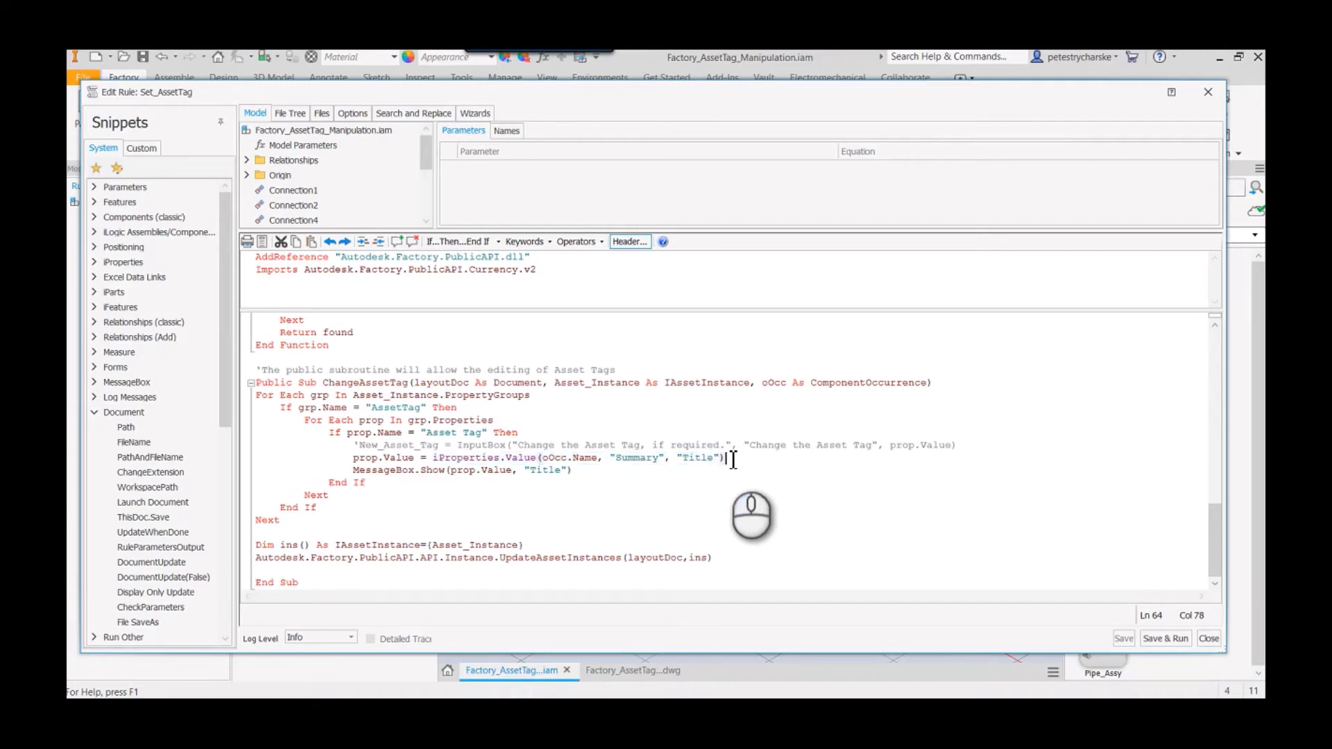
mouse_move(384, 524)
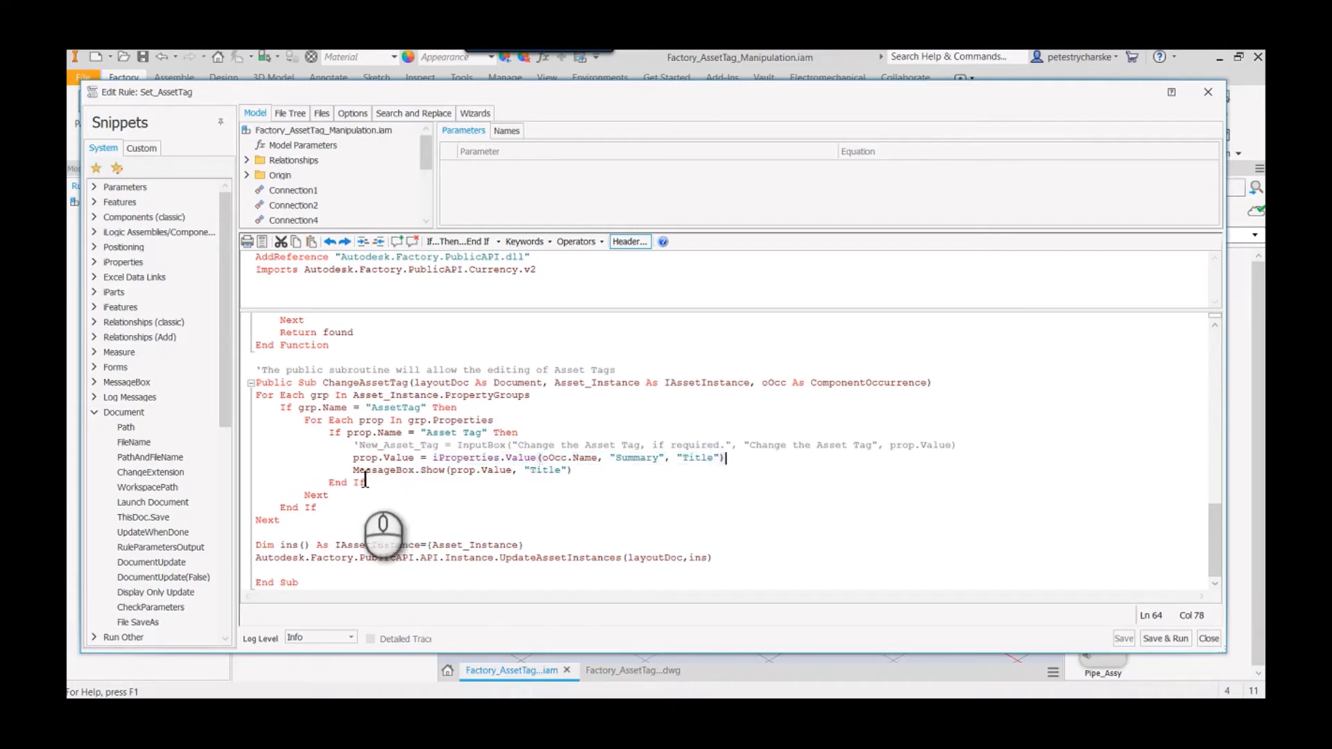
mouse_move(603, 539)
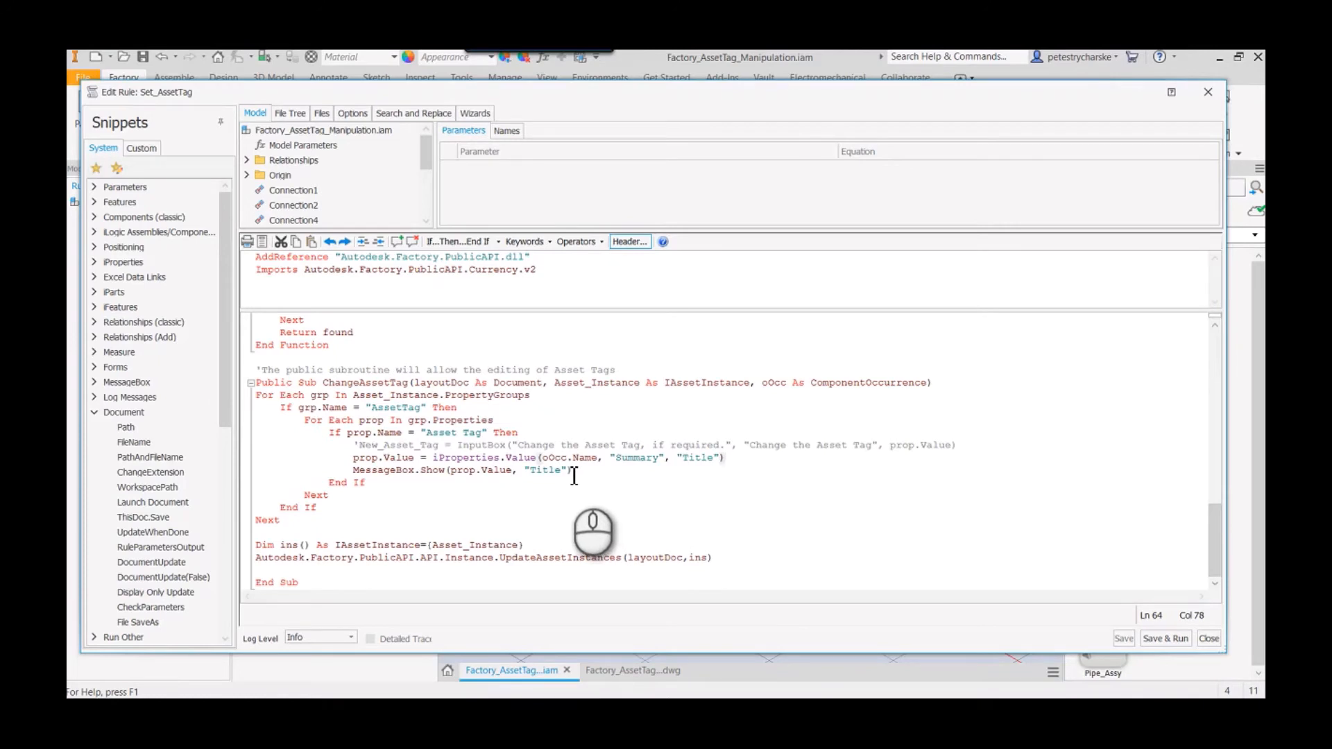
mouse_move(556, 531)
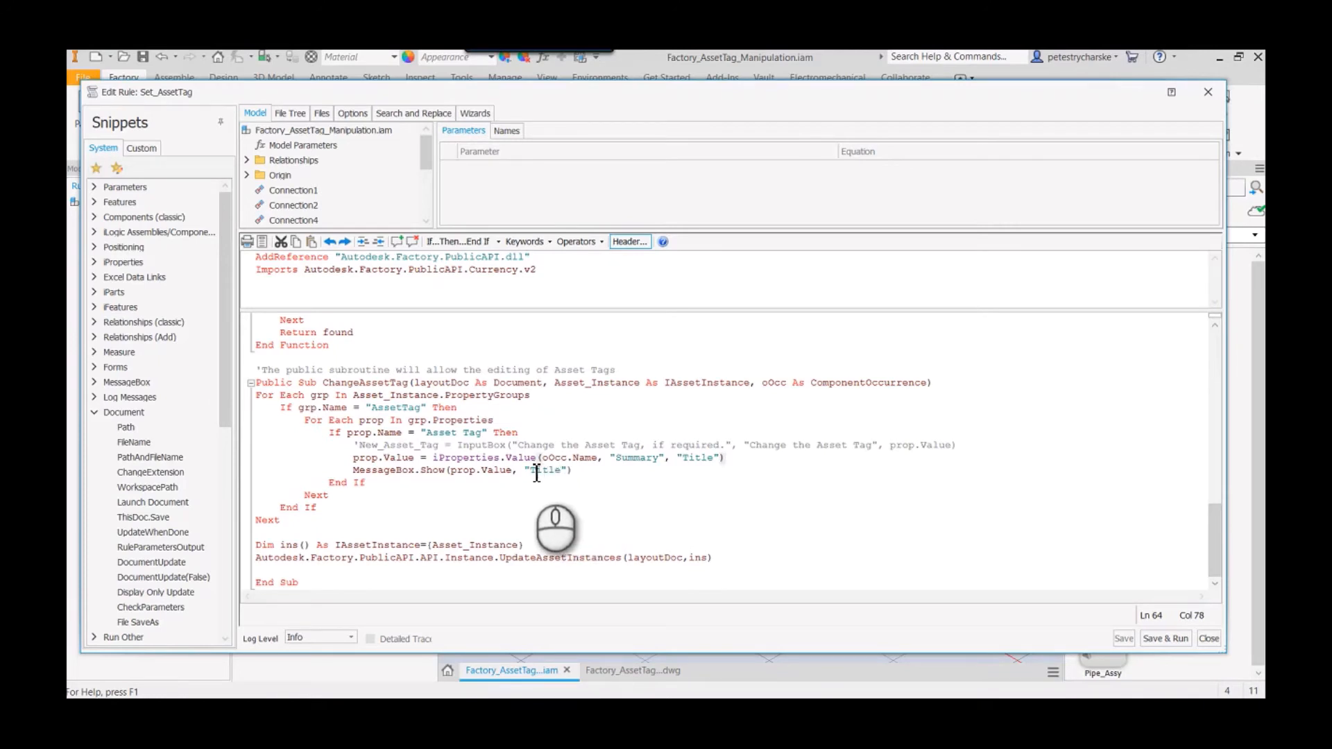
Step: Replace the MessageBox.Show caption 'Title' with Asset_Tag and close the rule editor
double_click(545, 470)
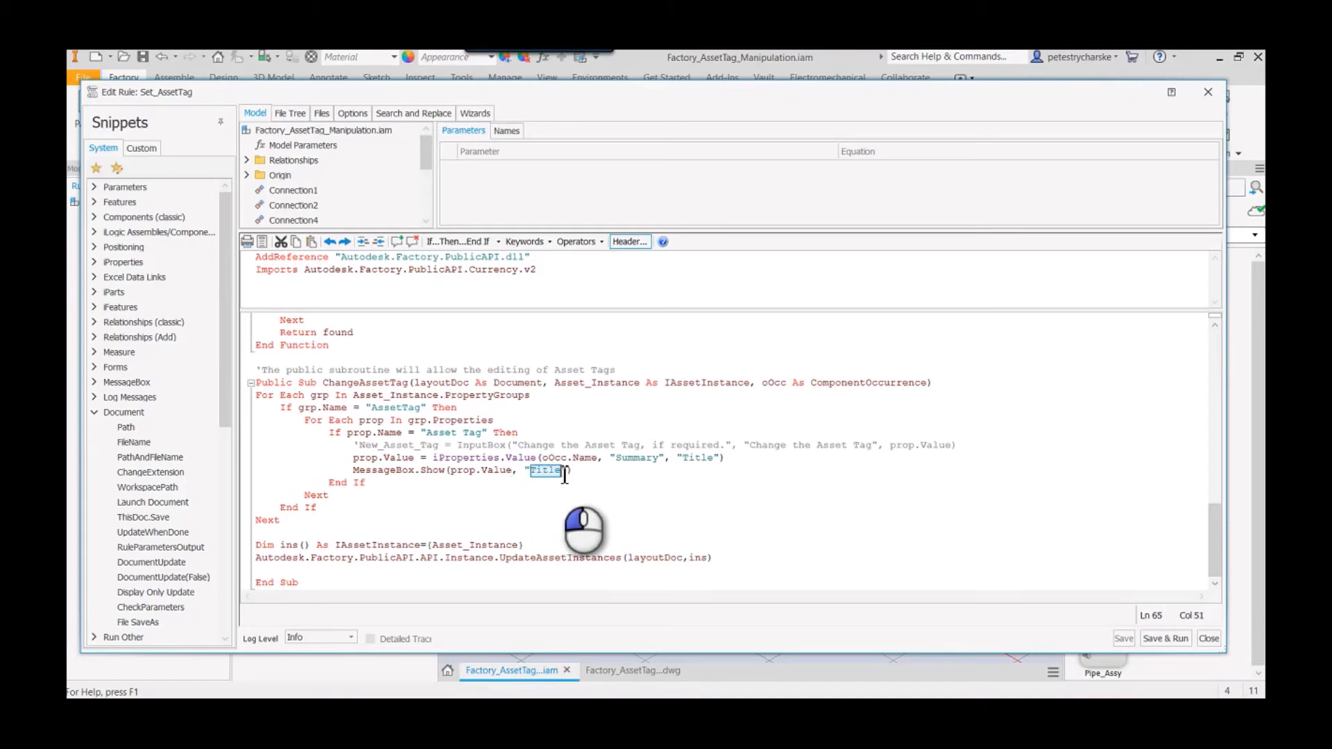
text(Ass)
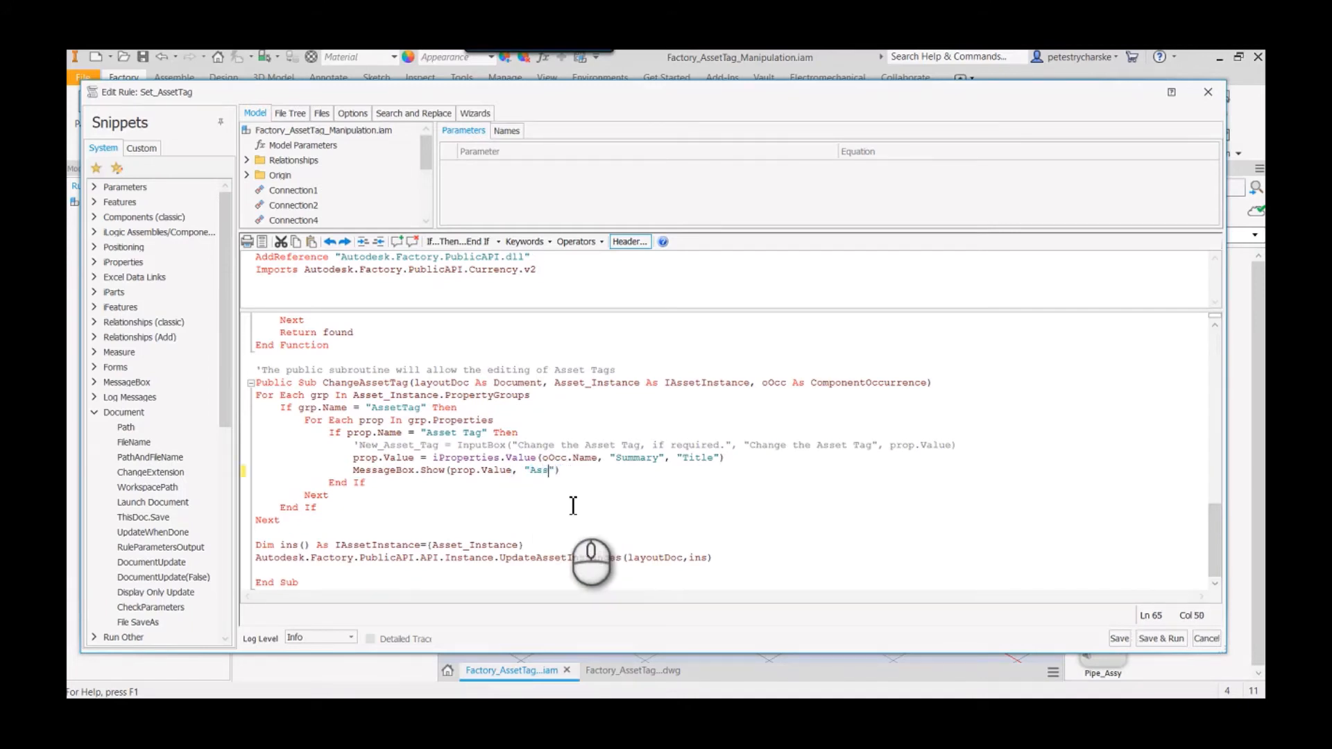
text(et_Tag)
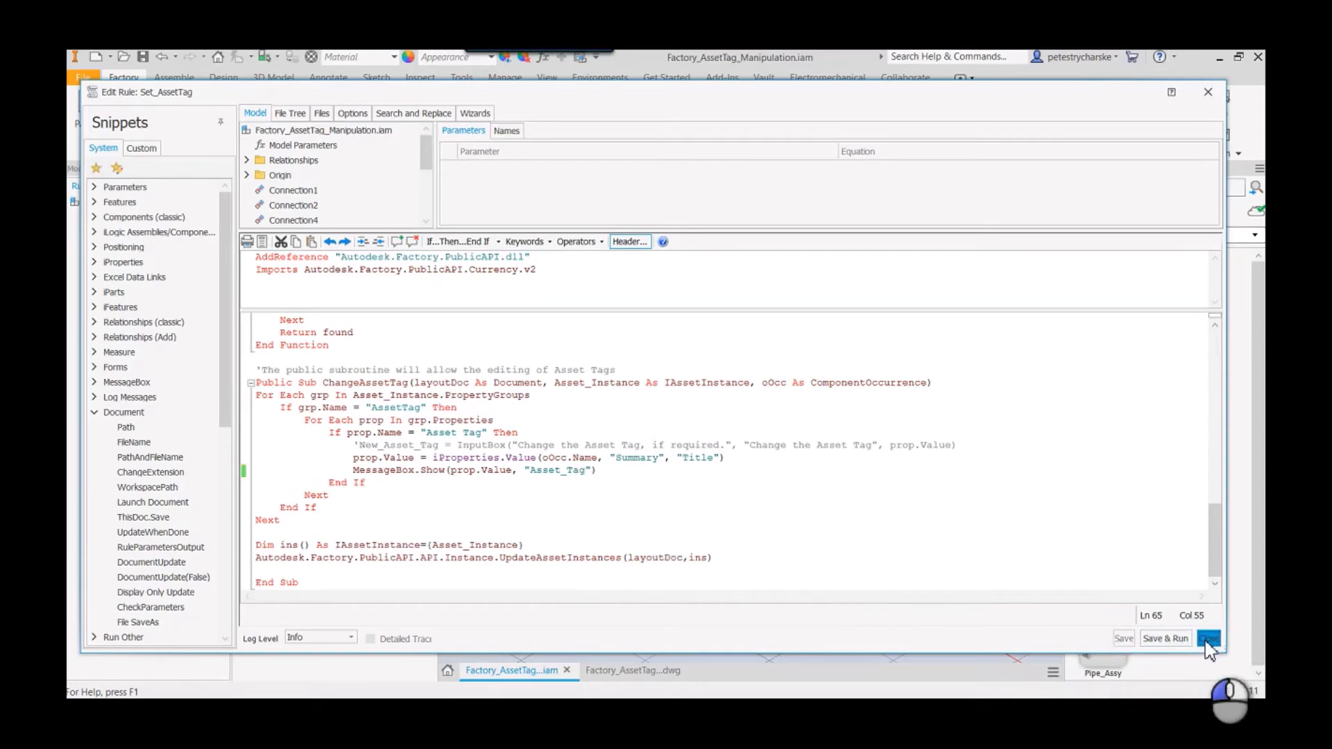
click(1207, 638)
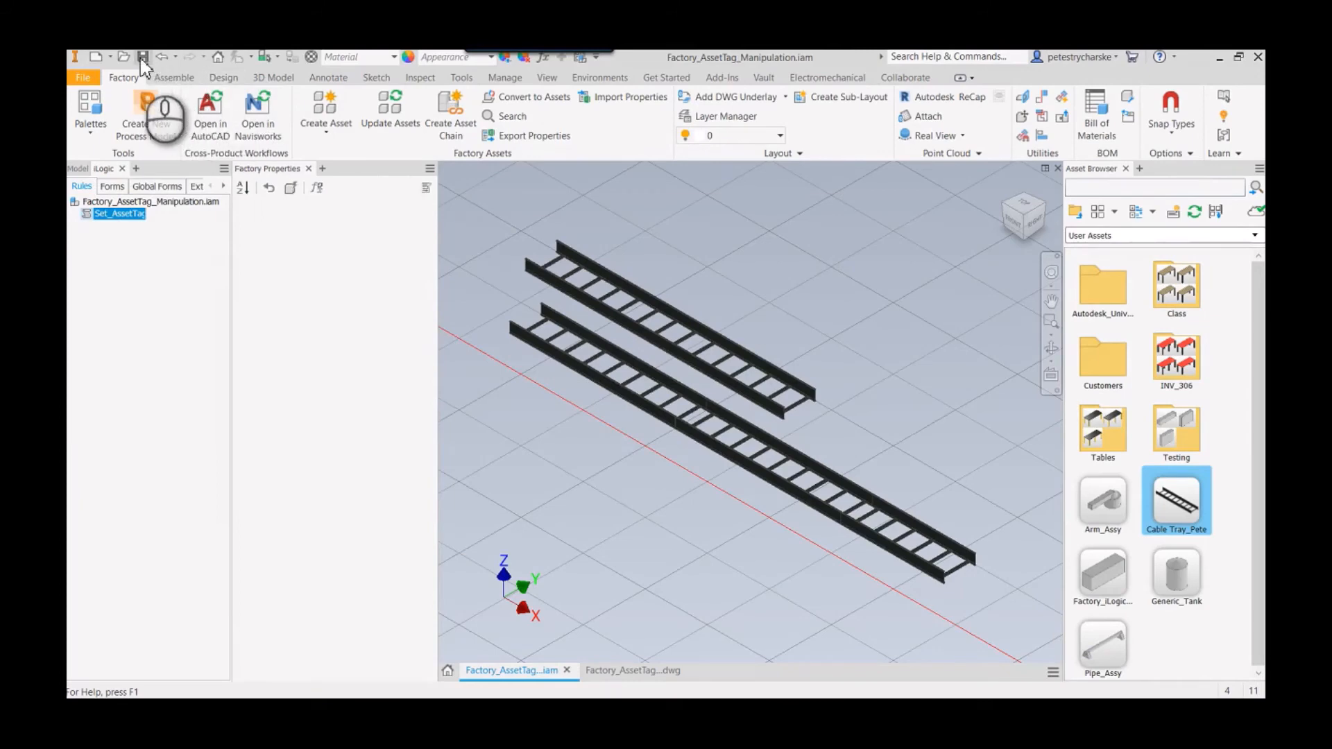
Step: Save the factory assembly with the updated Set_AssetTag rule
click(143, 57)
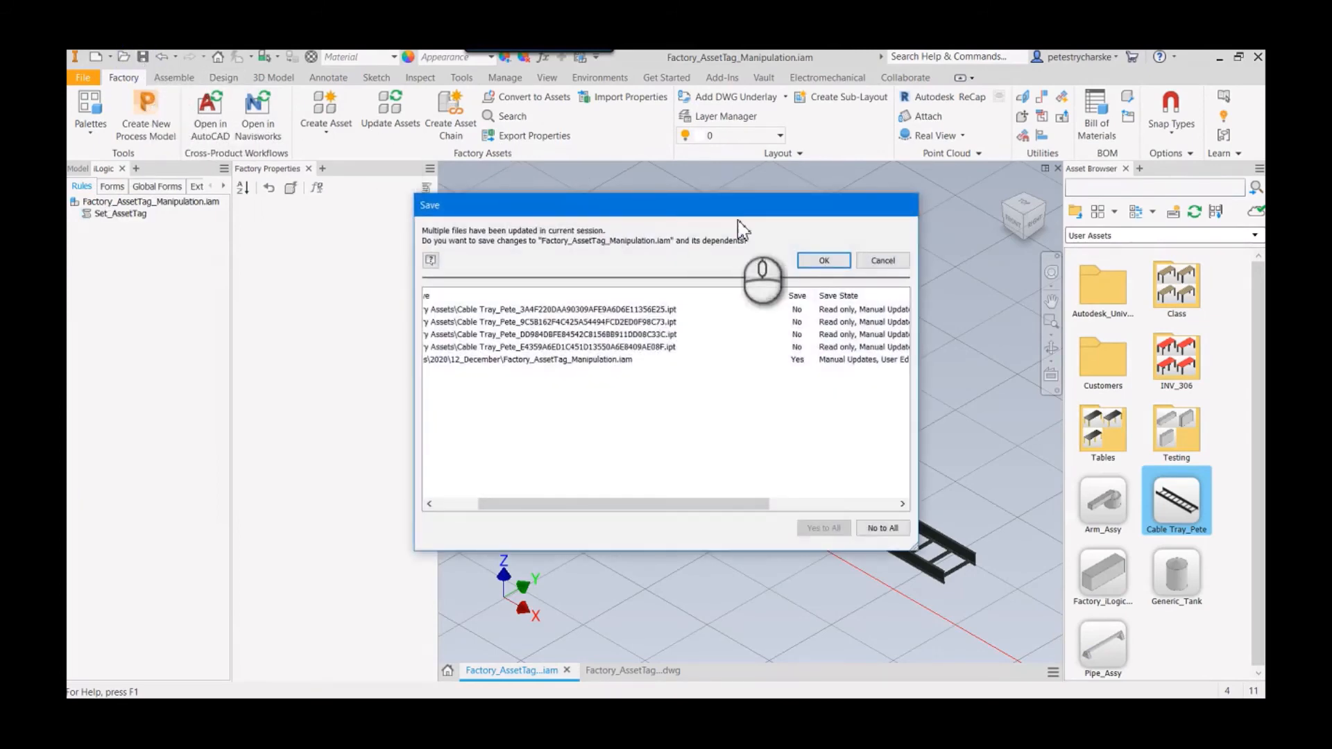
click(821, 259)
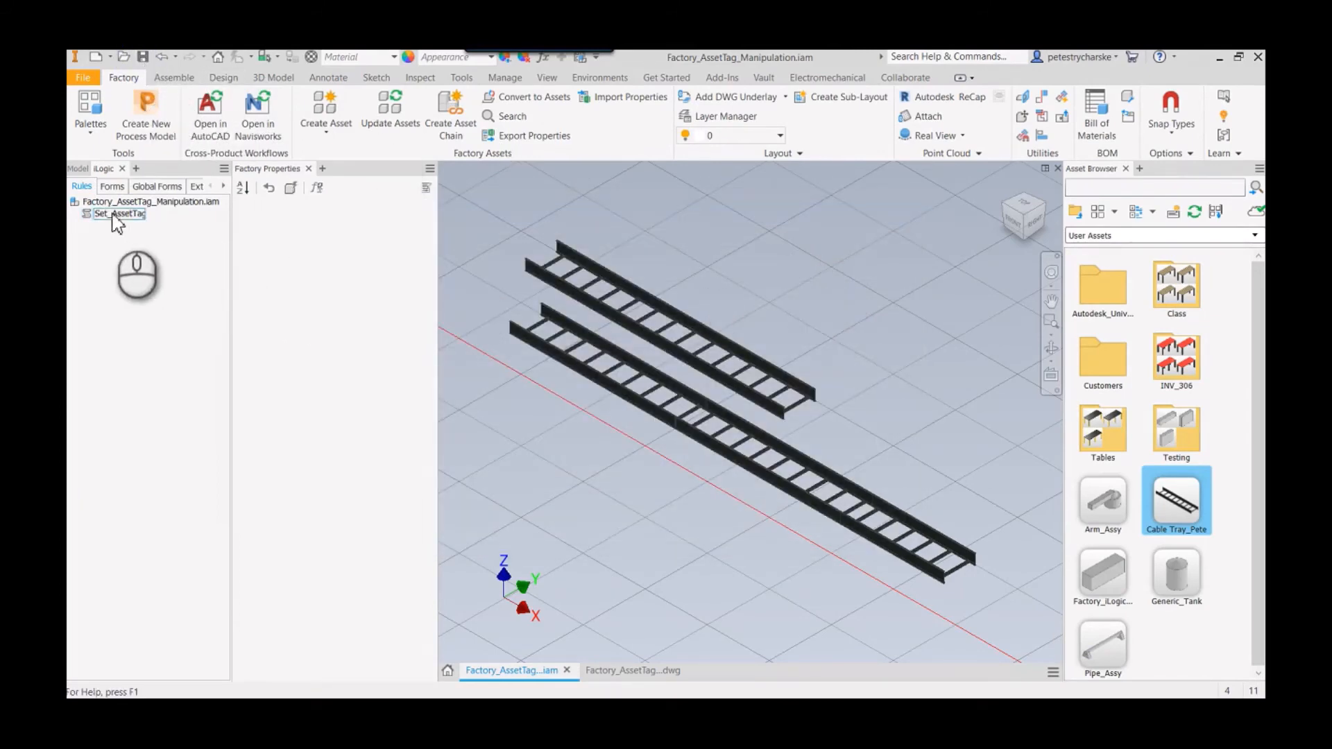
Step: Run Set_AssetTag and acknowledge the Asset_Tag messages CT1, CT2, CT3 and CT4 in turn
click(119, 214)
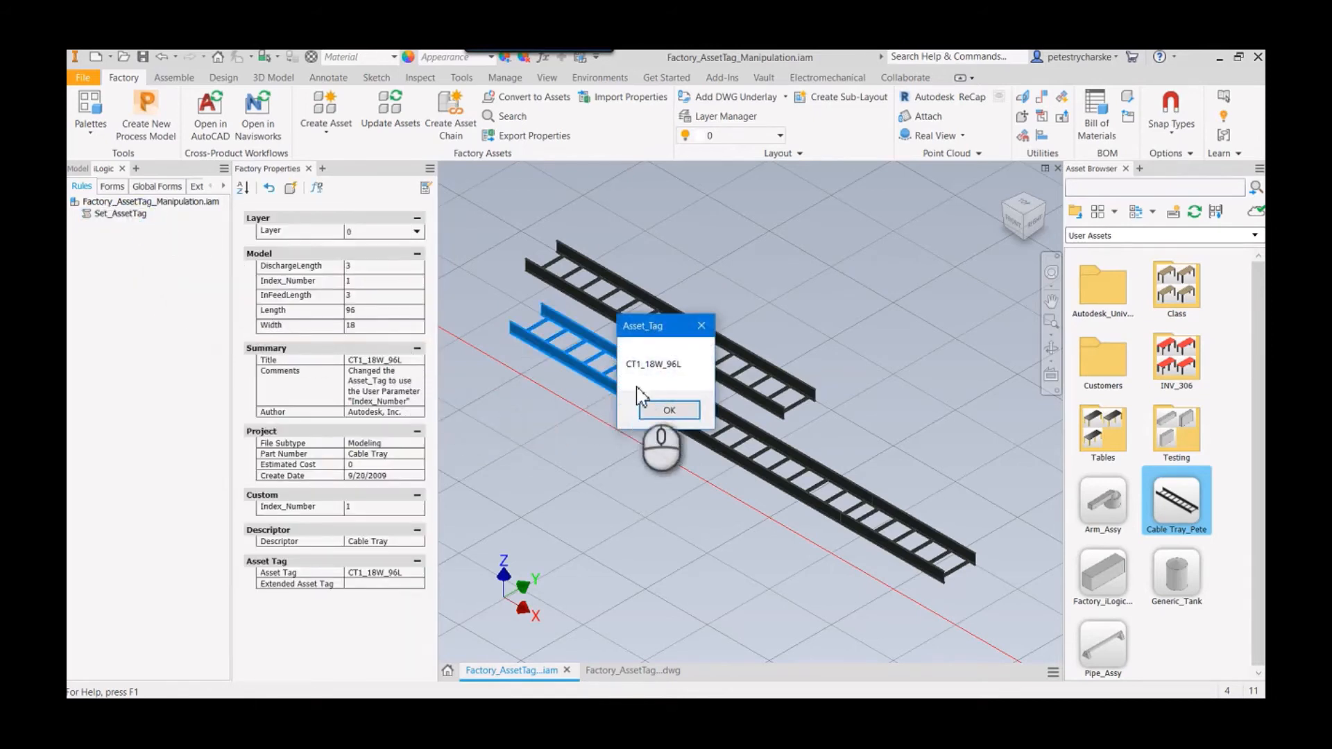
mouse_move(363, 292)
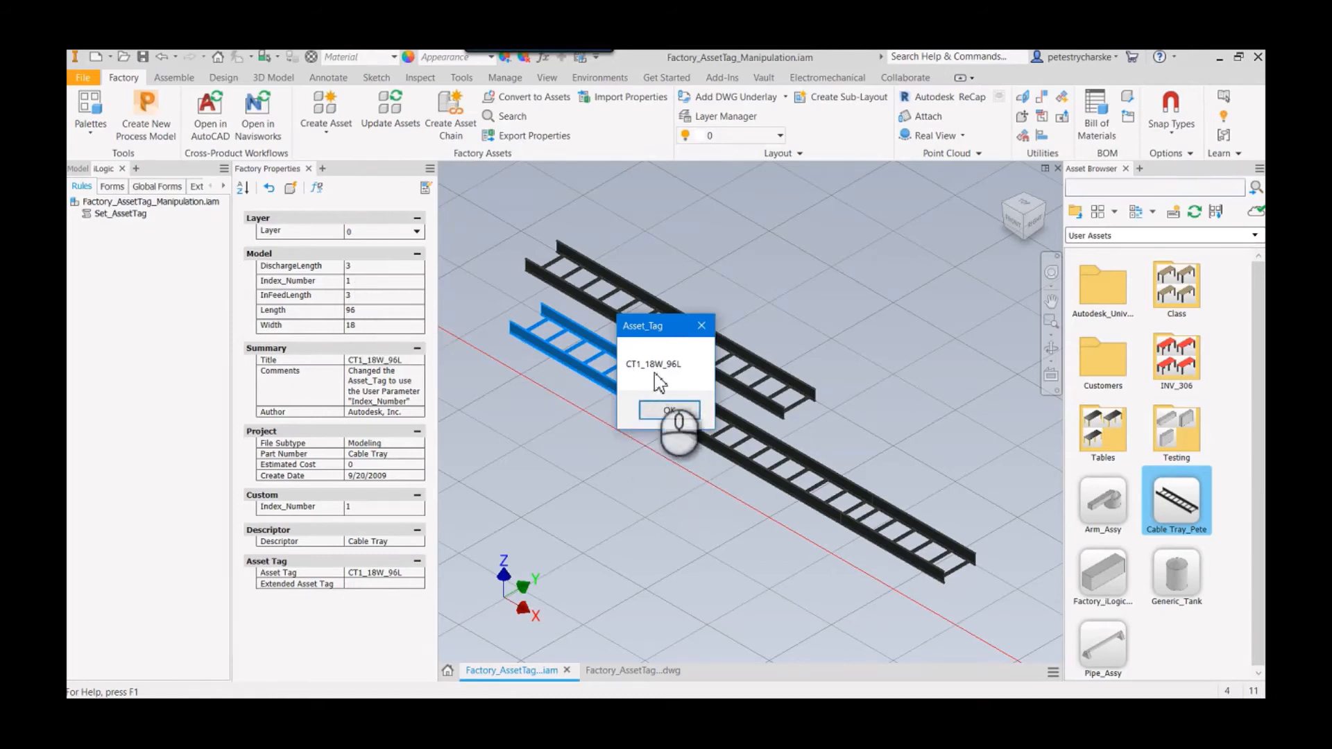
click(668, 411)
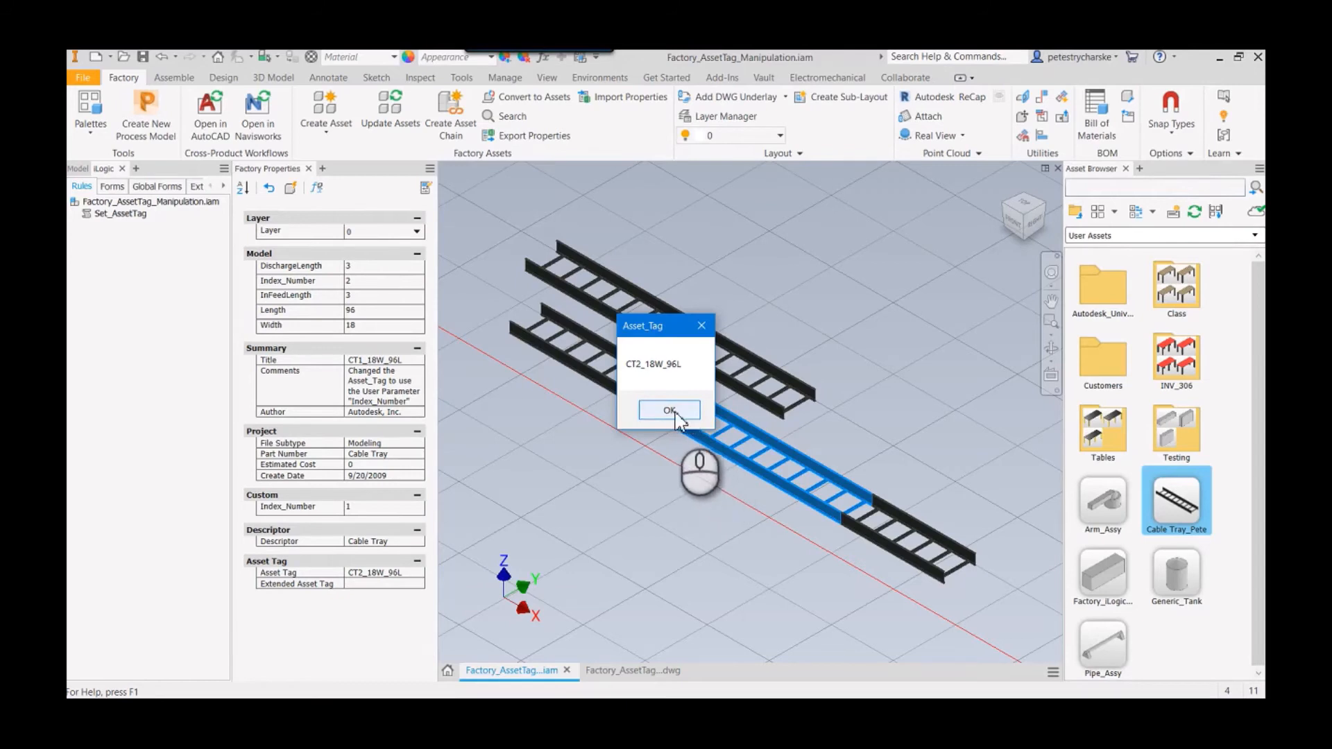
mouse_move(372, 298)
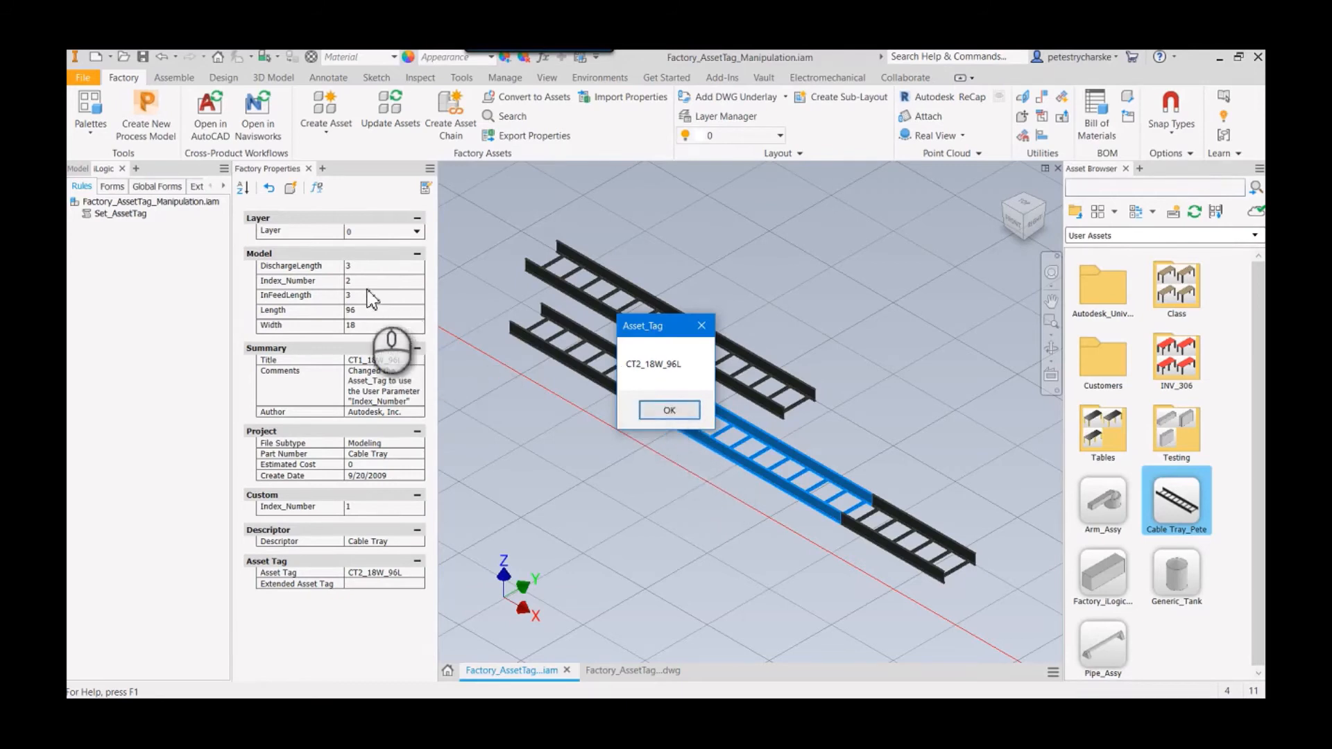
click(668, 409)
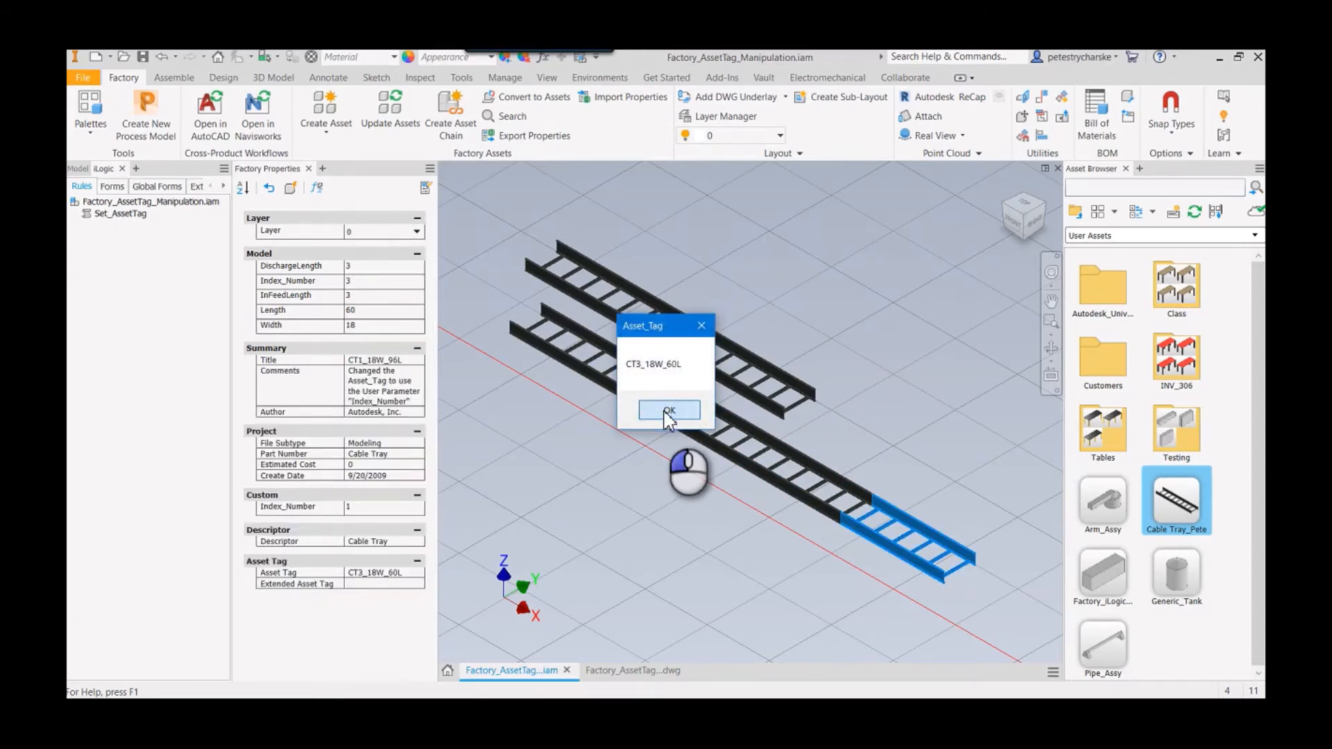
click(669, 410)
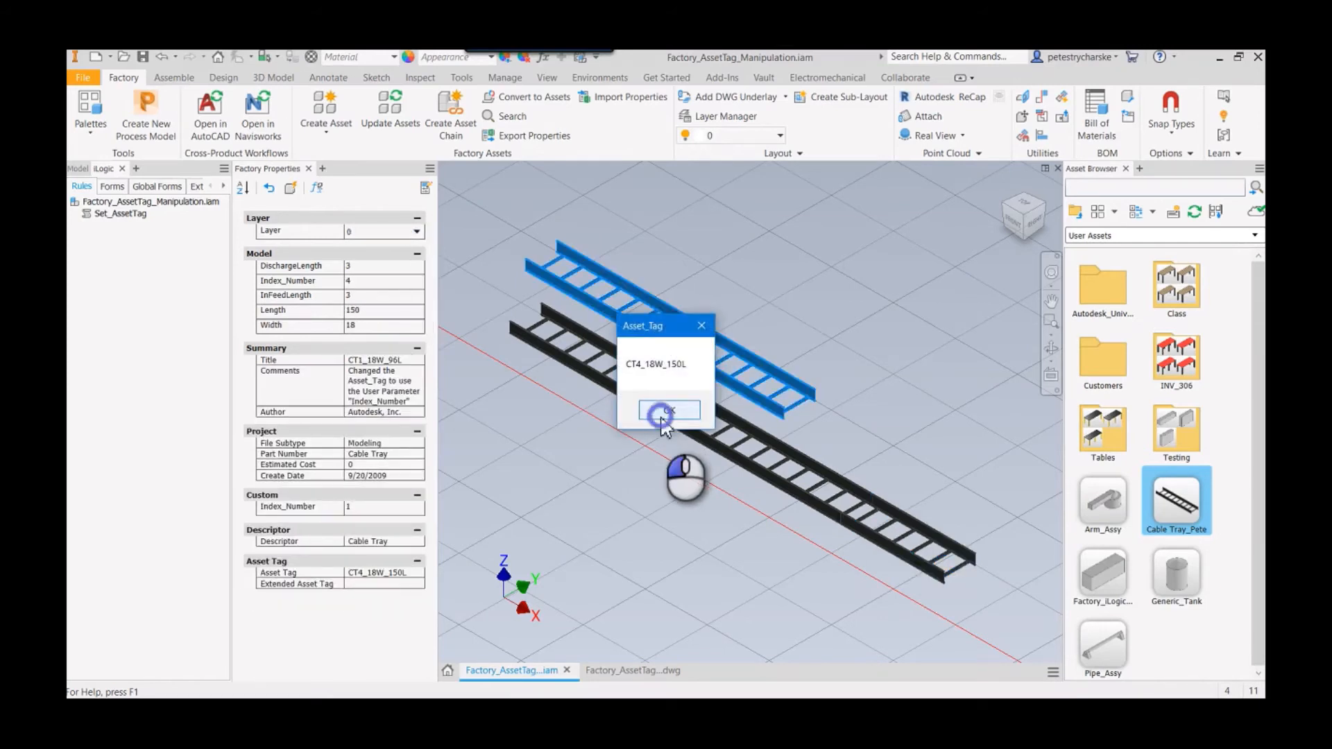
click(668, 411)
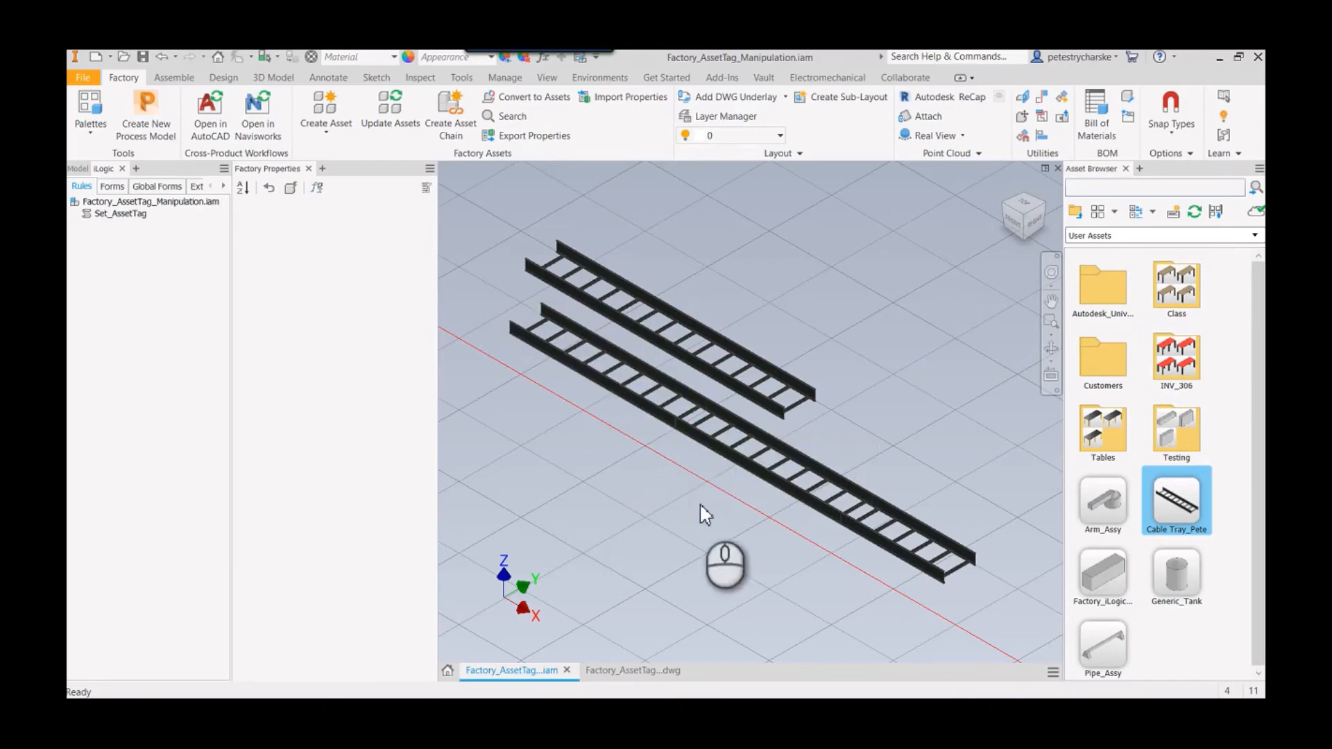
click(620, 670)
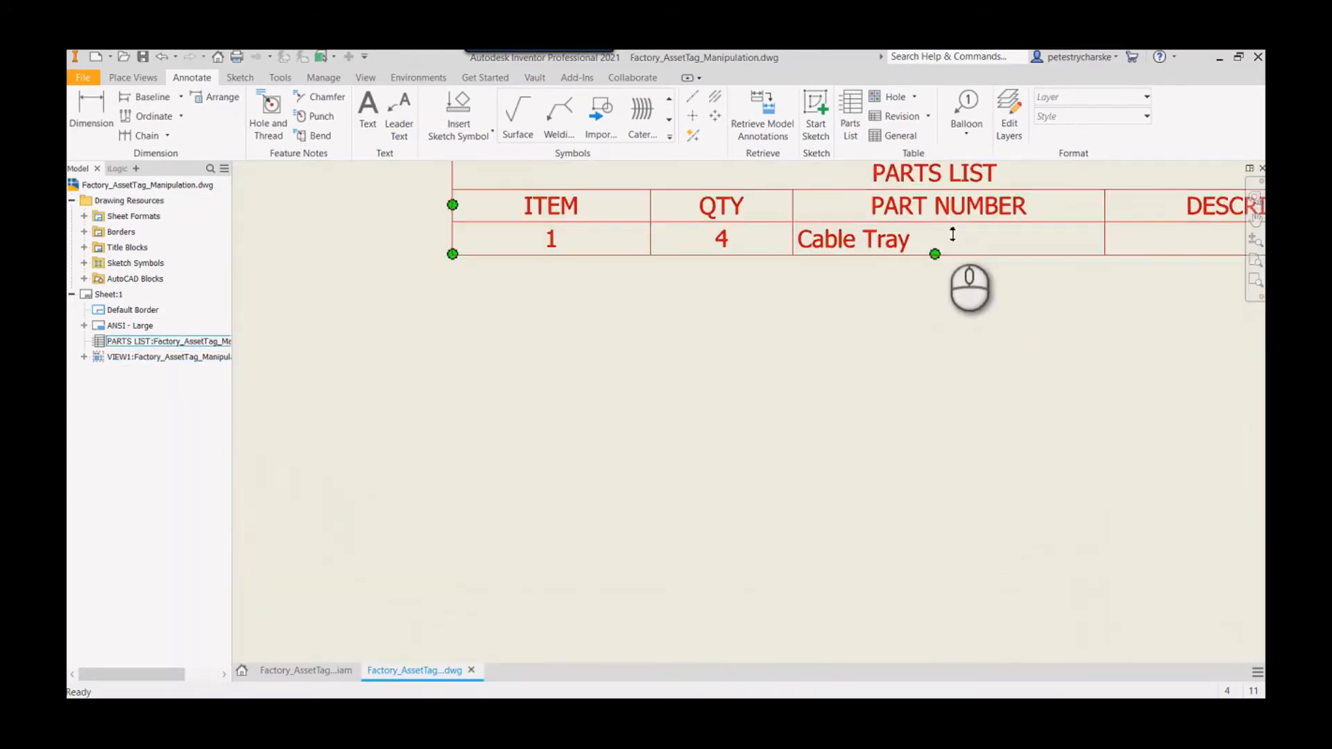
mouse_move(815, 256)
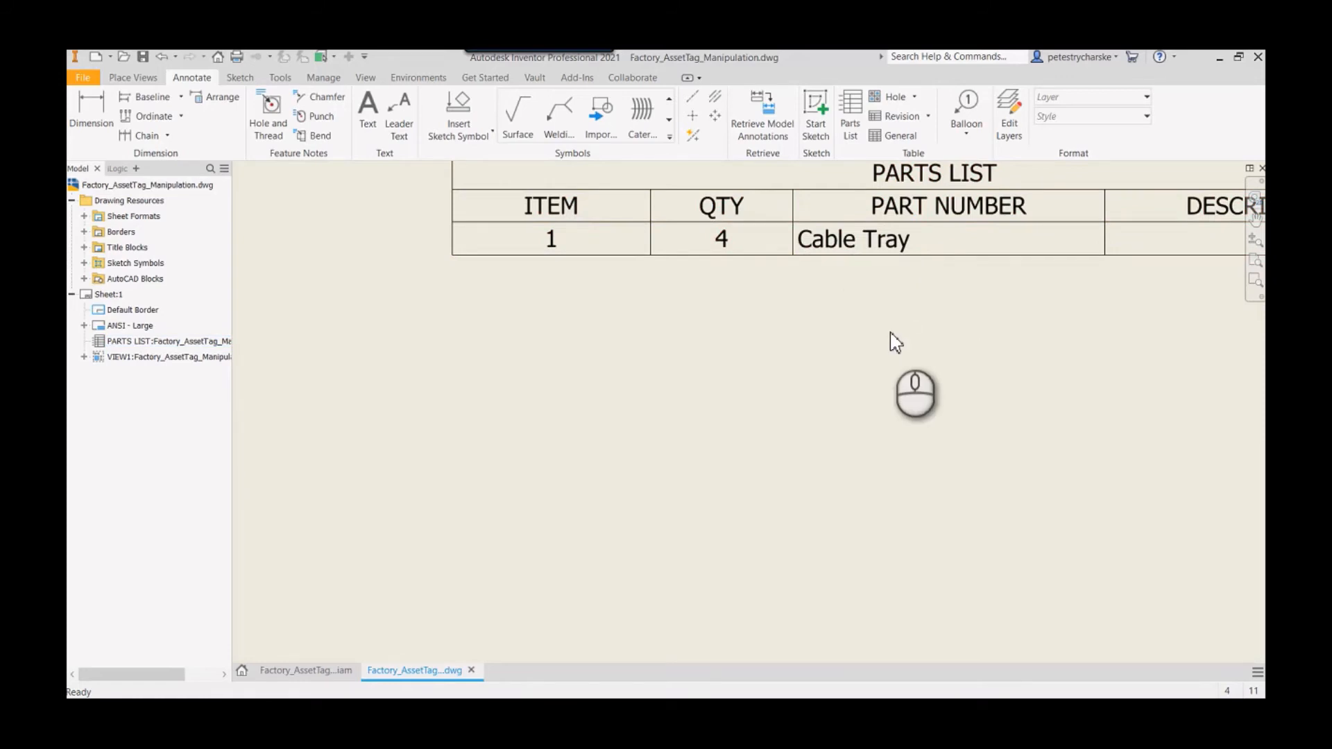
mouse_move(879, 315)
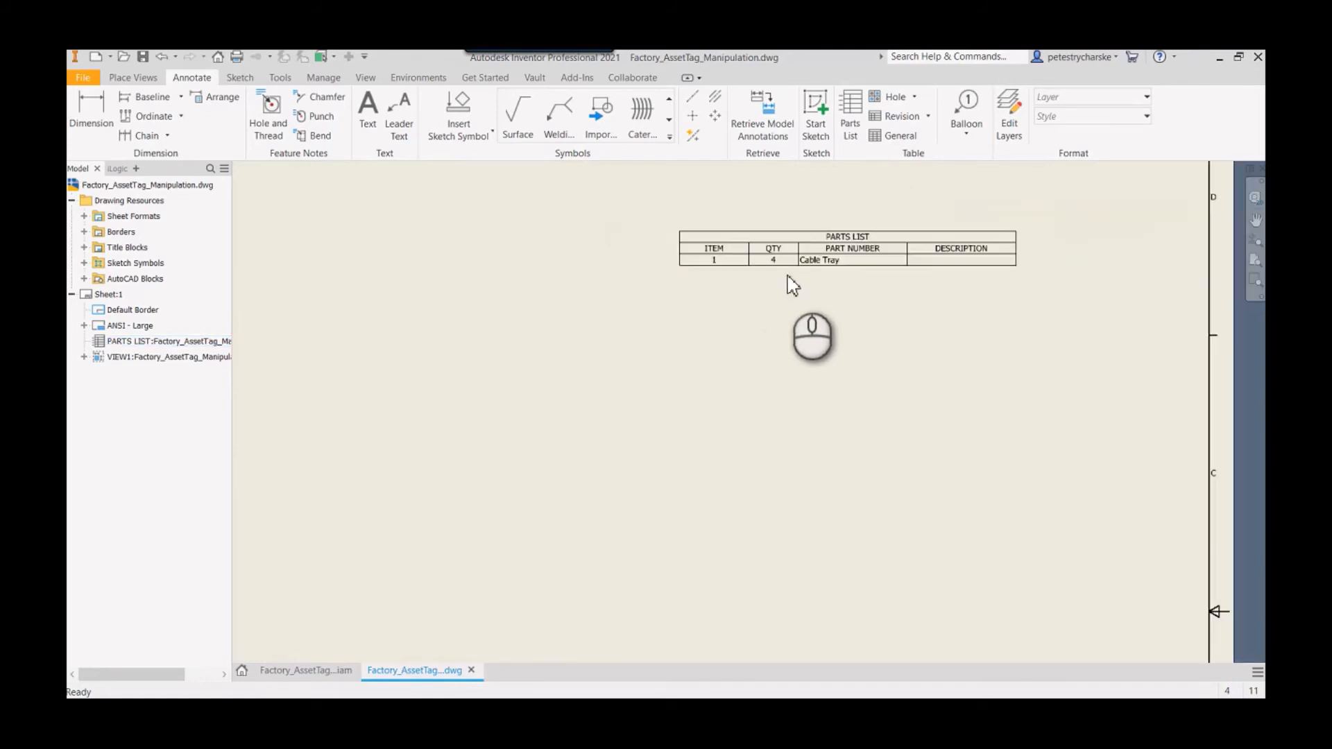
Step: Show the whole drawing sheet with the cable tray view and four-item parts list
click(846, 248)
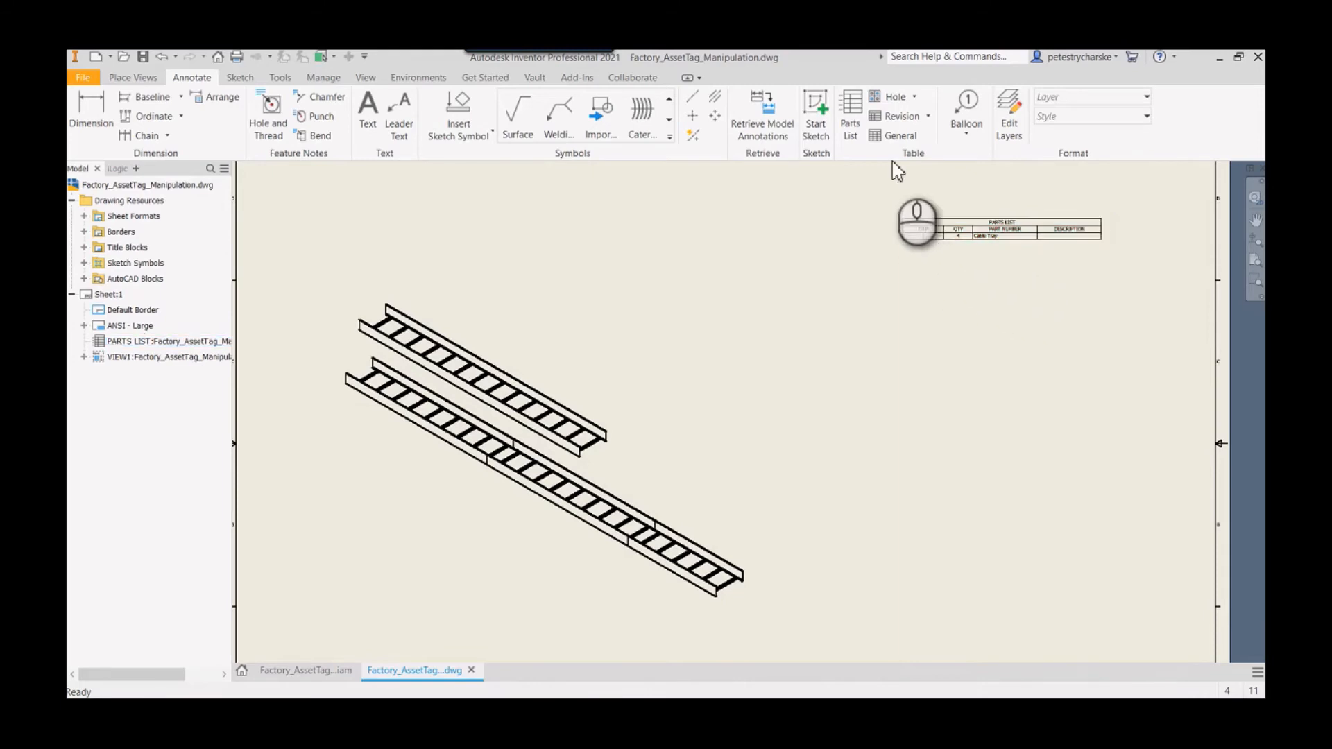
mouse_move(966, 116)
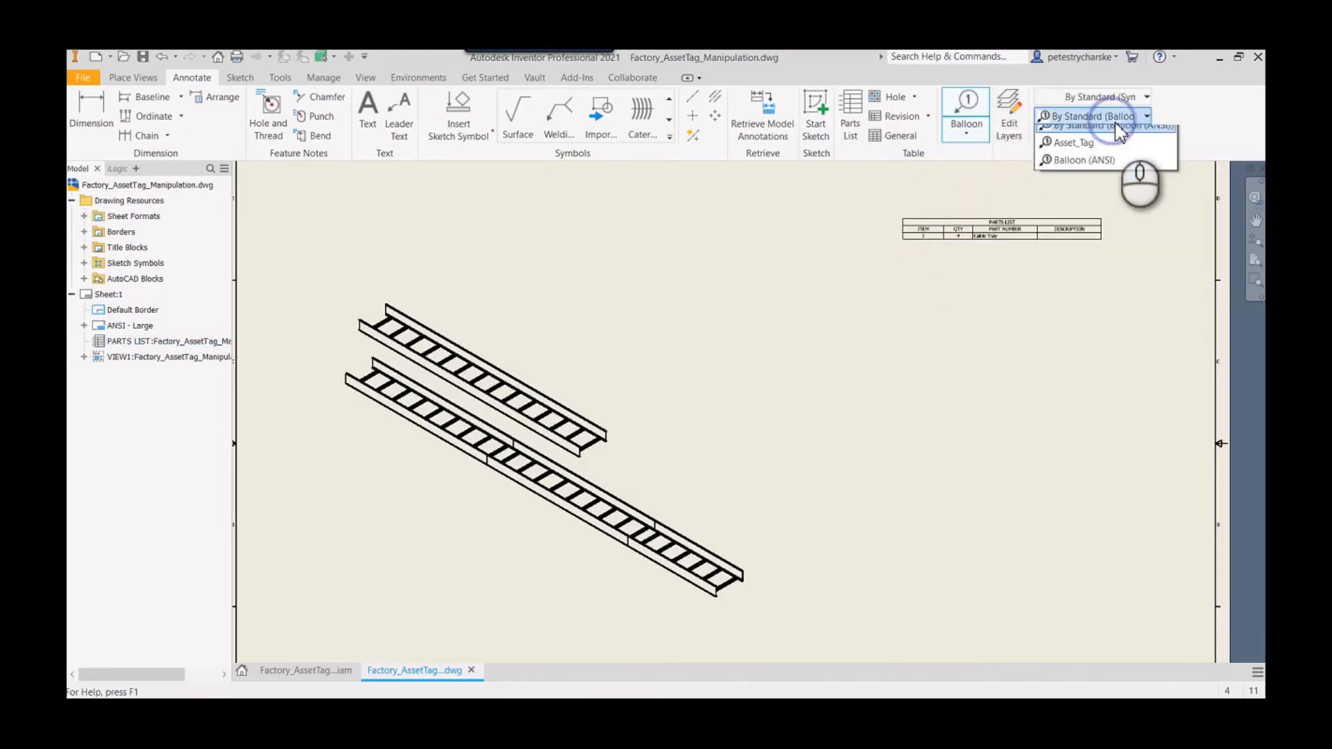
click(1073, 141)
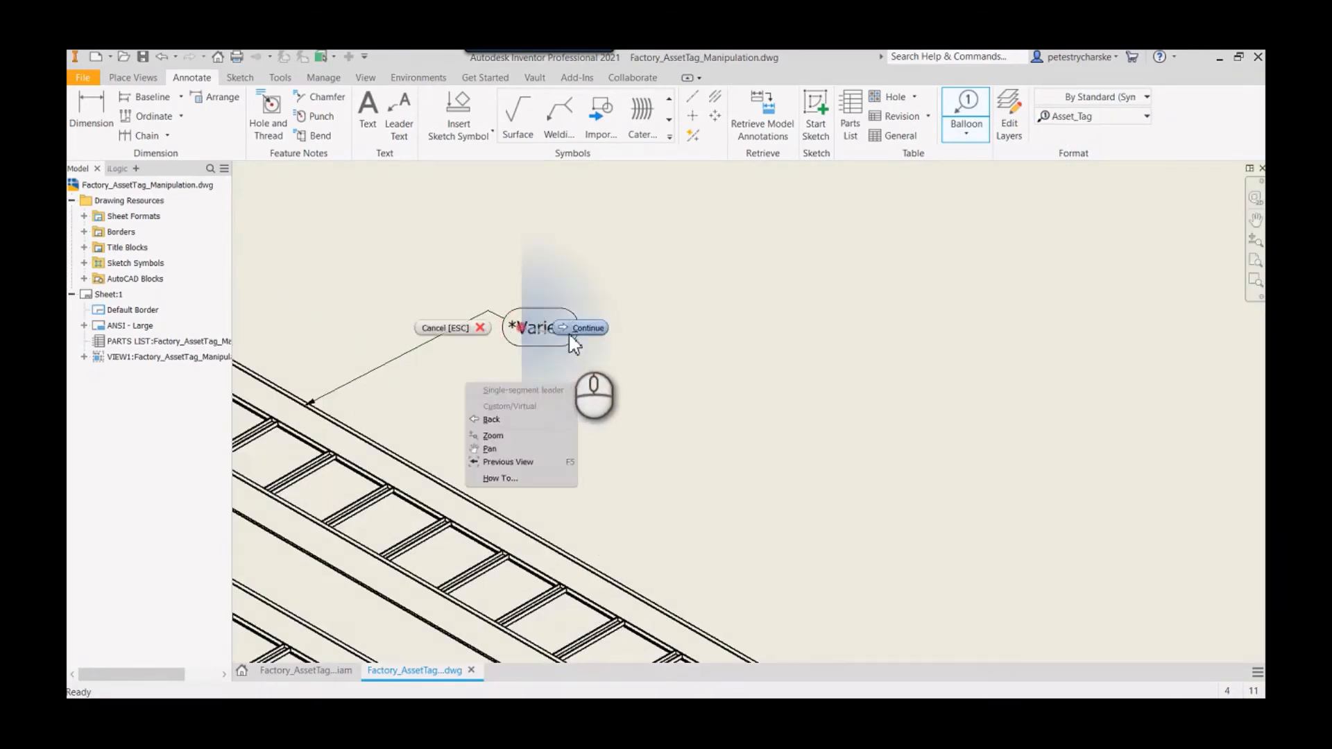
click(588, 327)
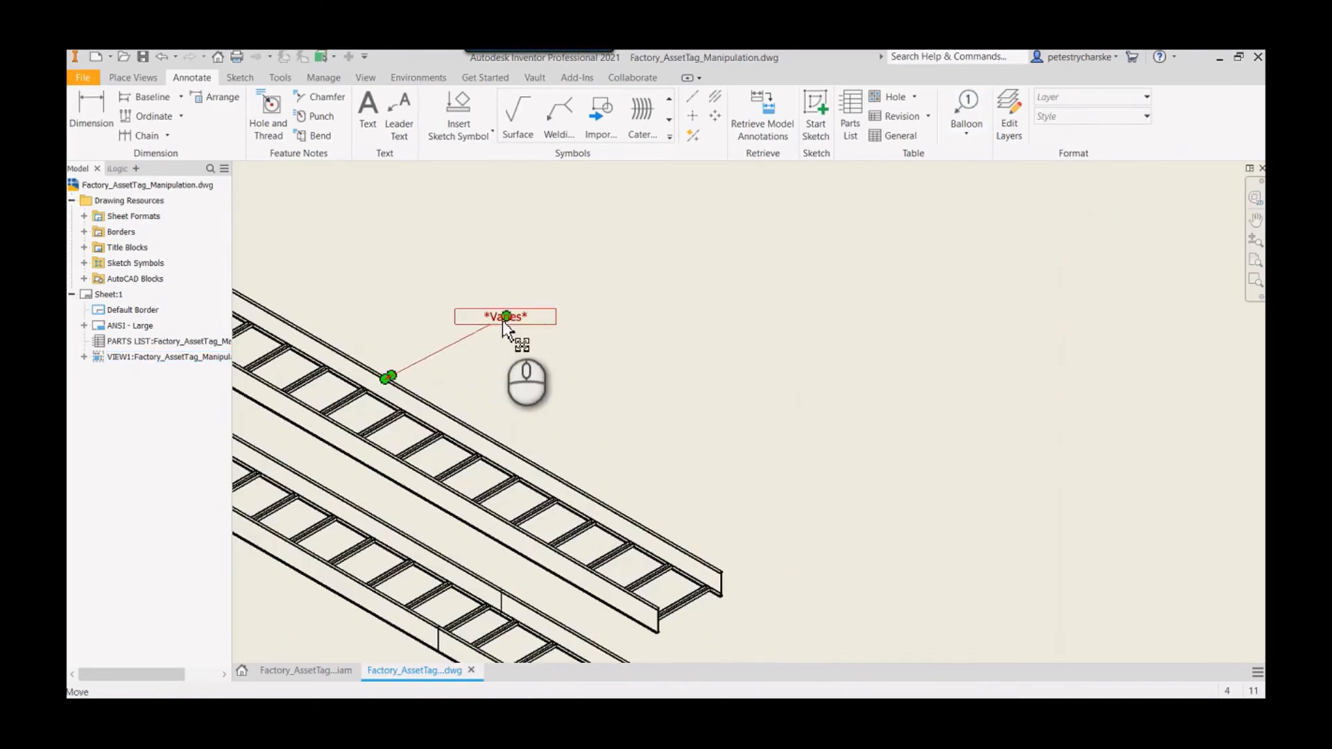
click(497, 321)
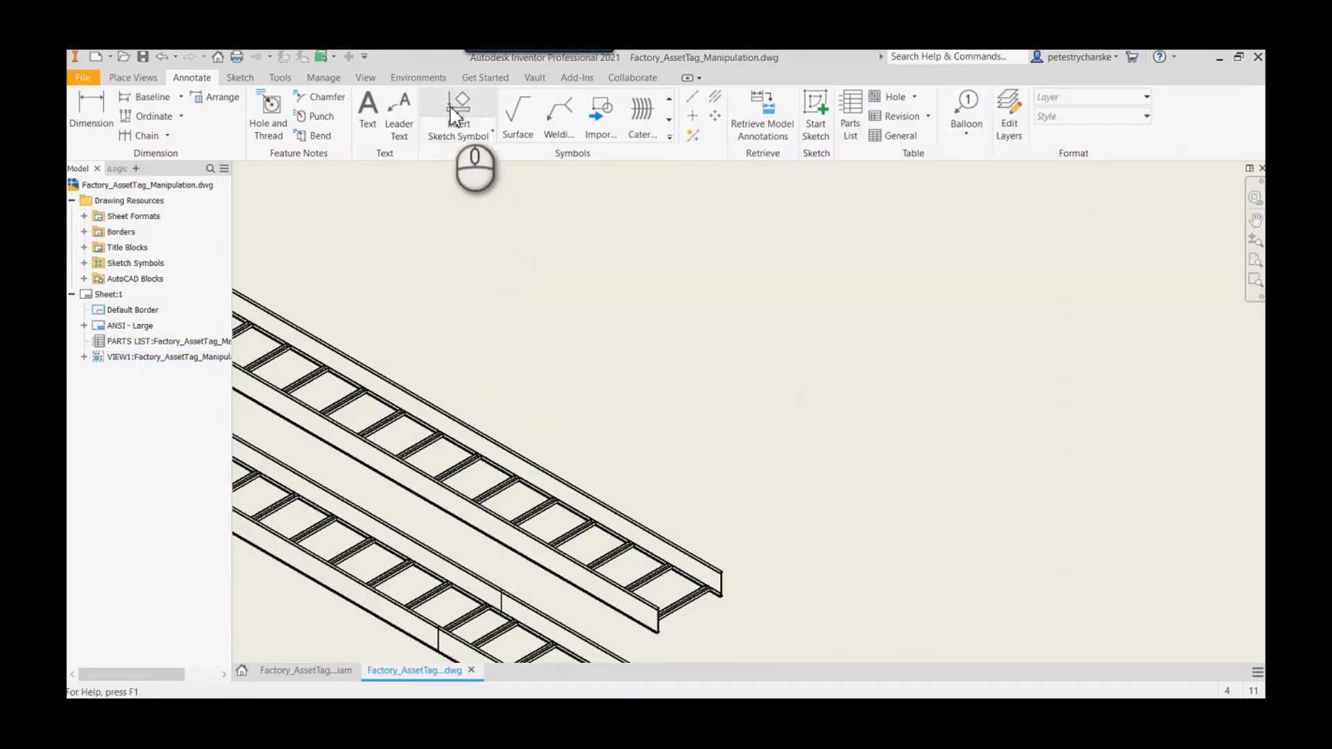
mouse_move(459, 115)
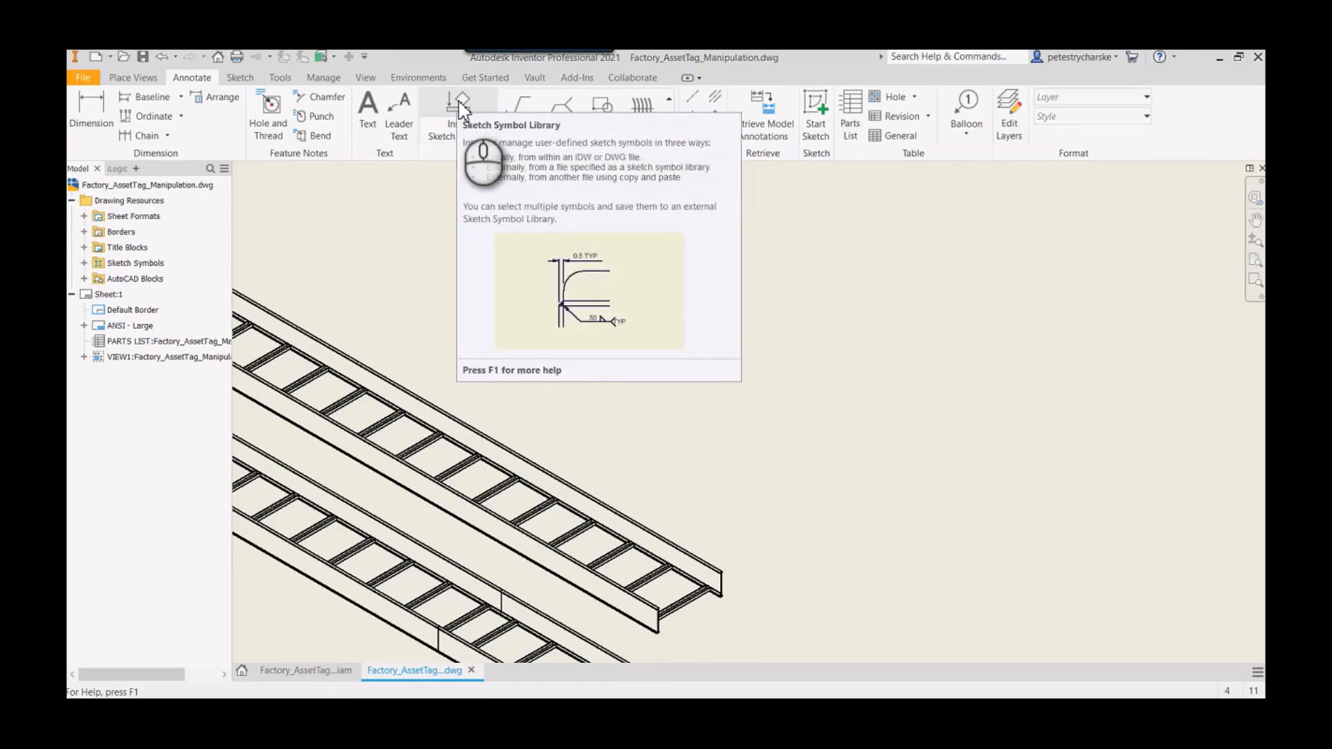
Step: Choose the local Asset_Tag (Title) sketch symbol with a leader for insertion
click(458, 115)
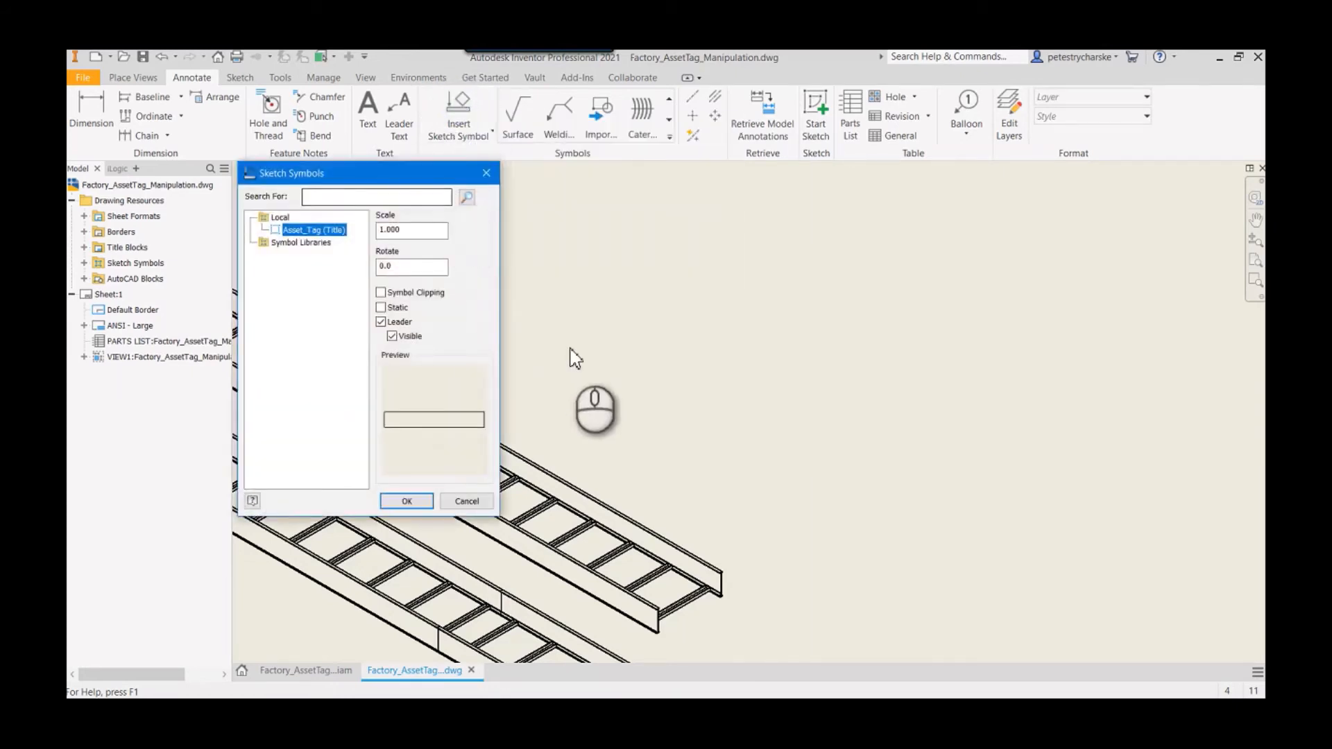
mouse_move(500, 297)
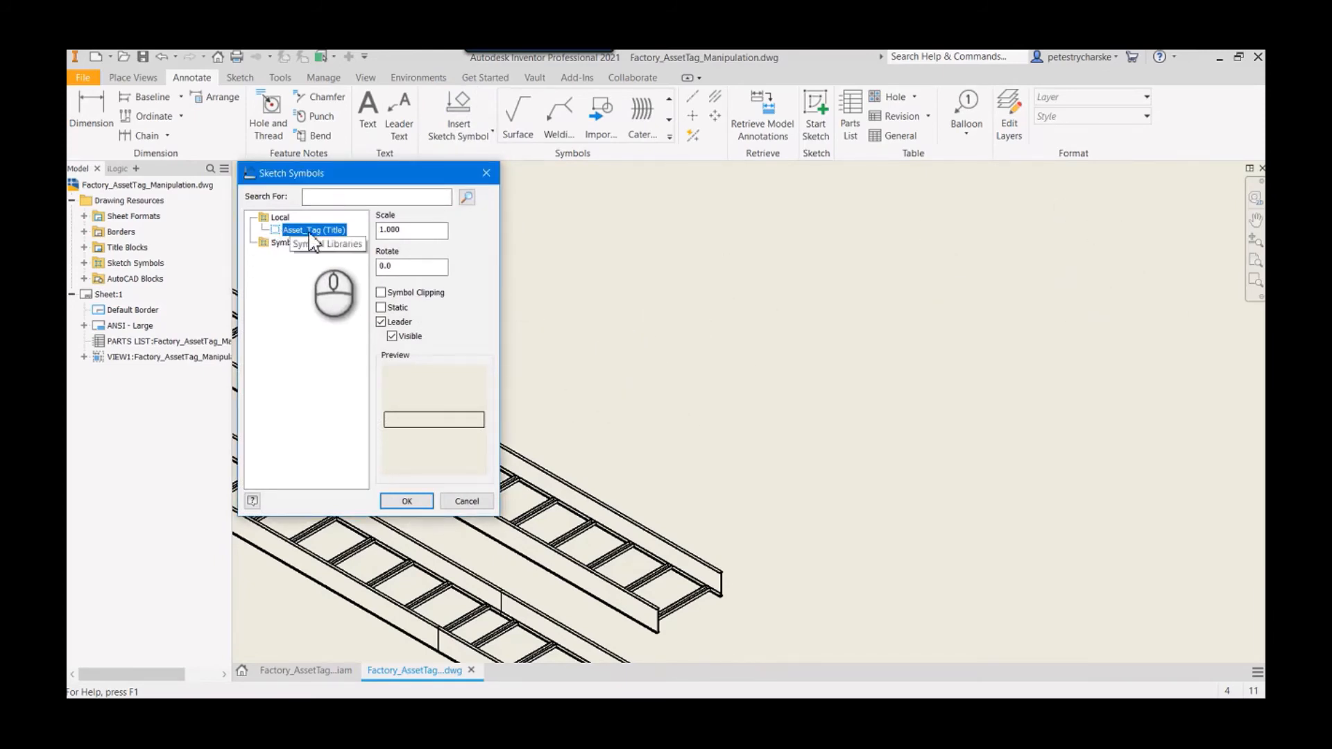
mouse_move(437, 548)
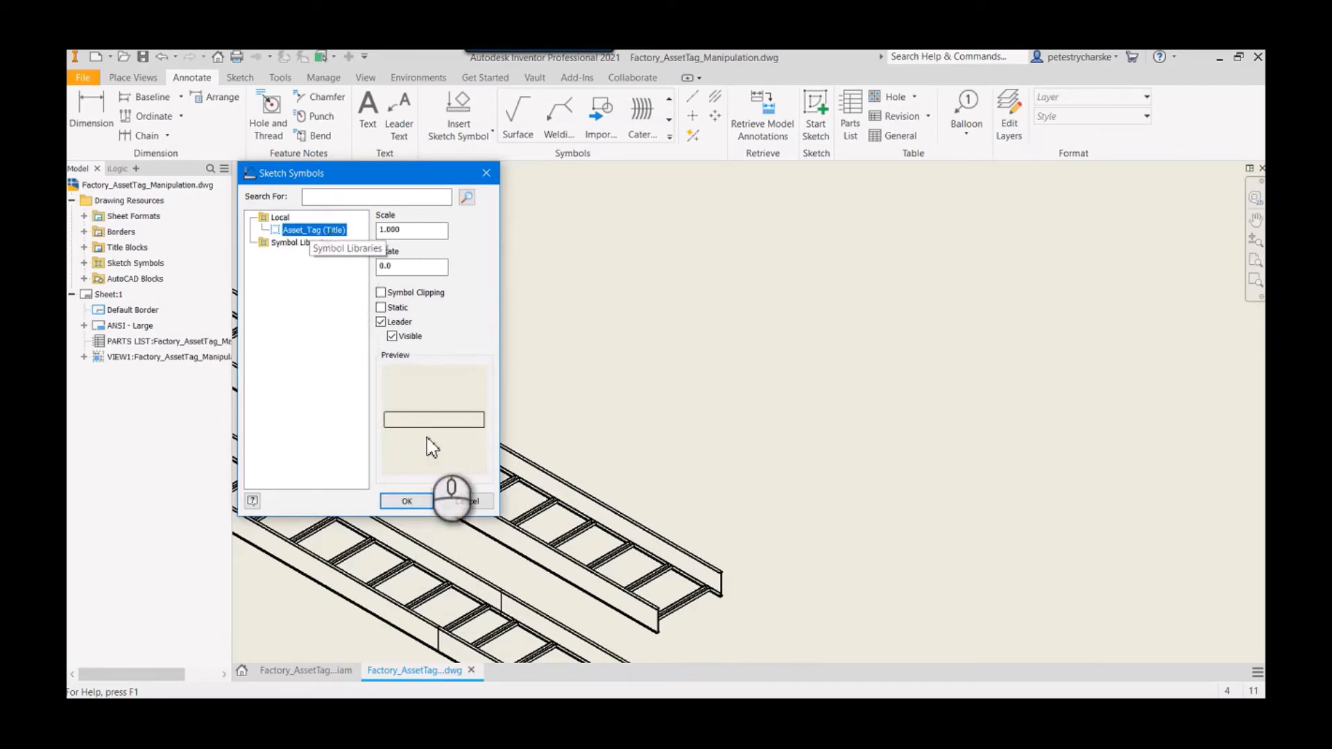
click(406, 501)
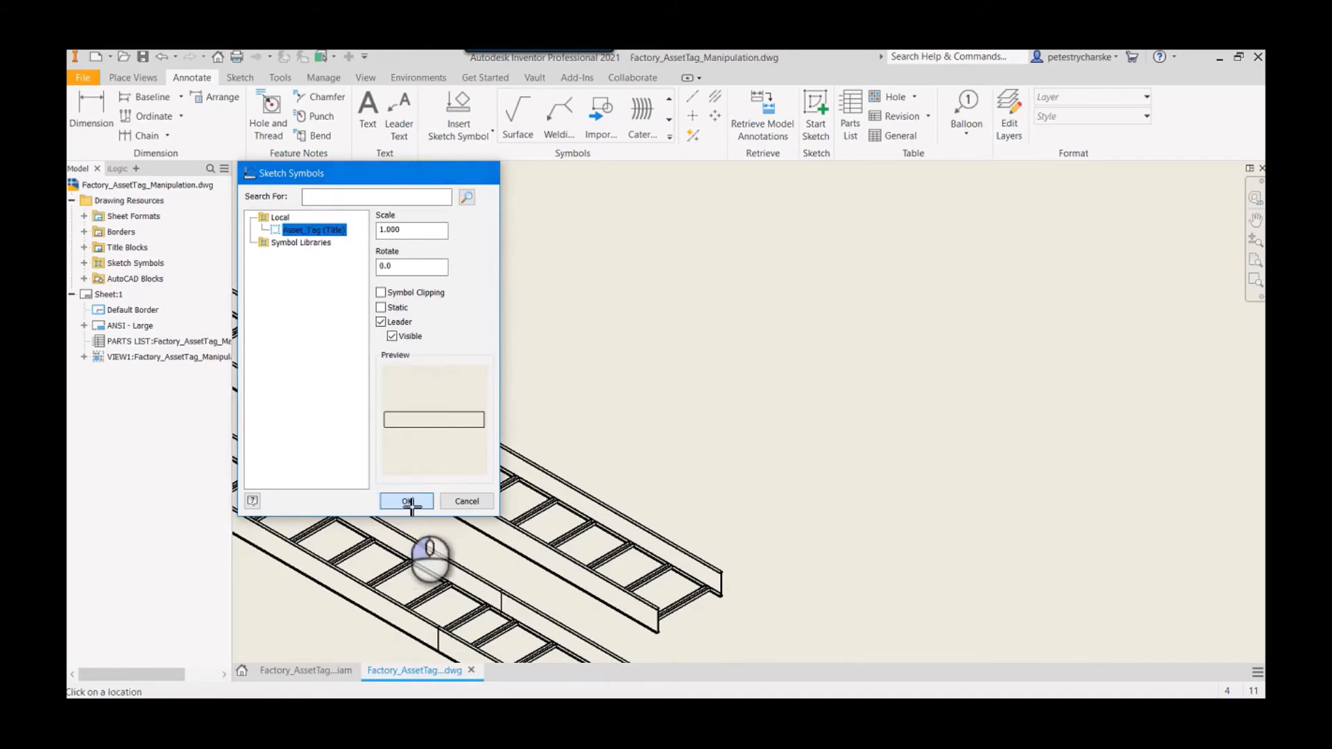
click(407, 501)
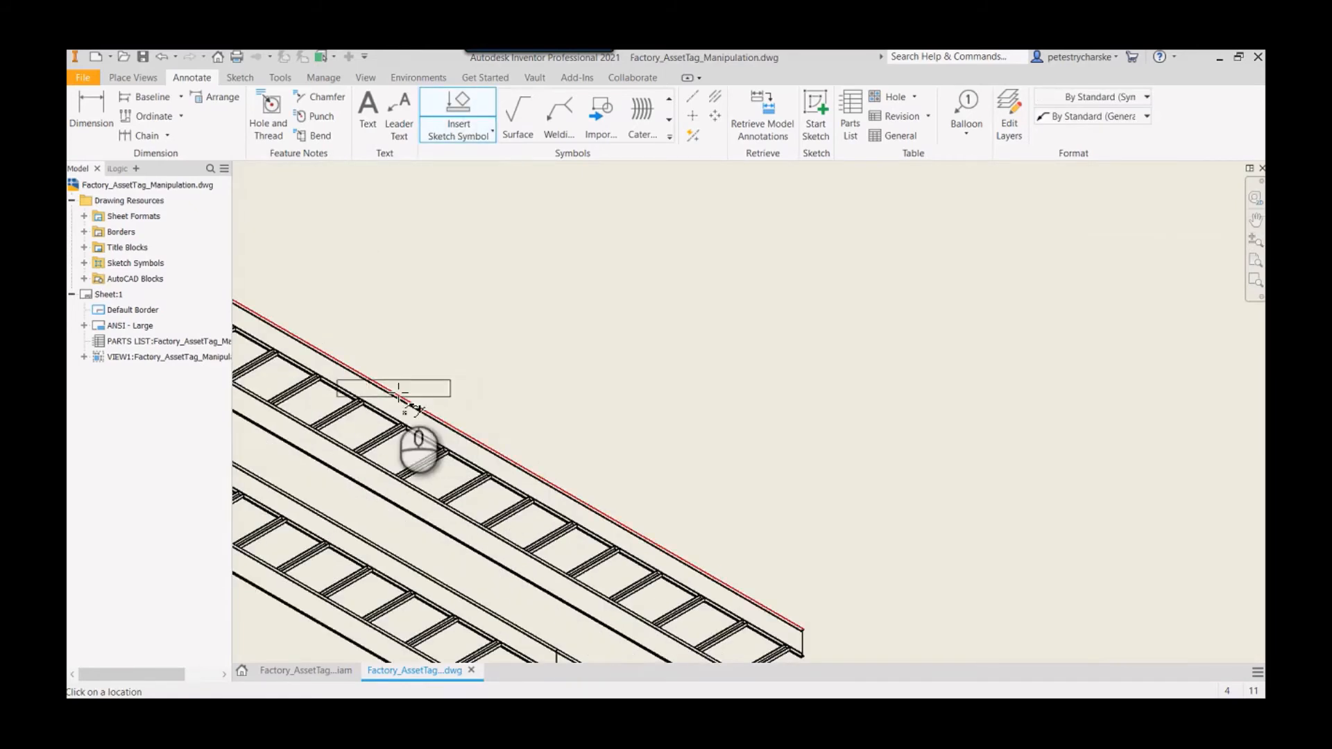
Step: Place leadered Asset_Tag symbols on the upper tray and both lower tray sections
click(398, 387)
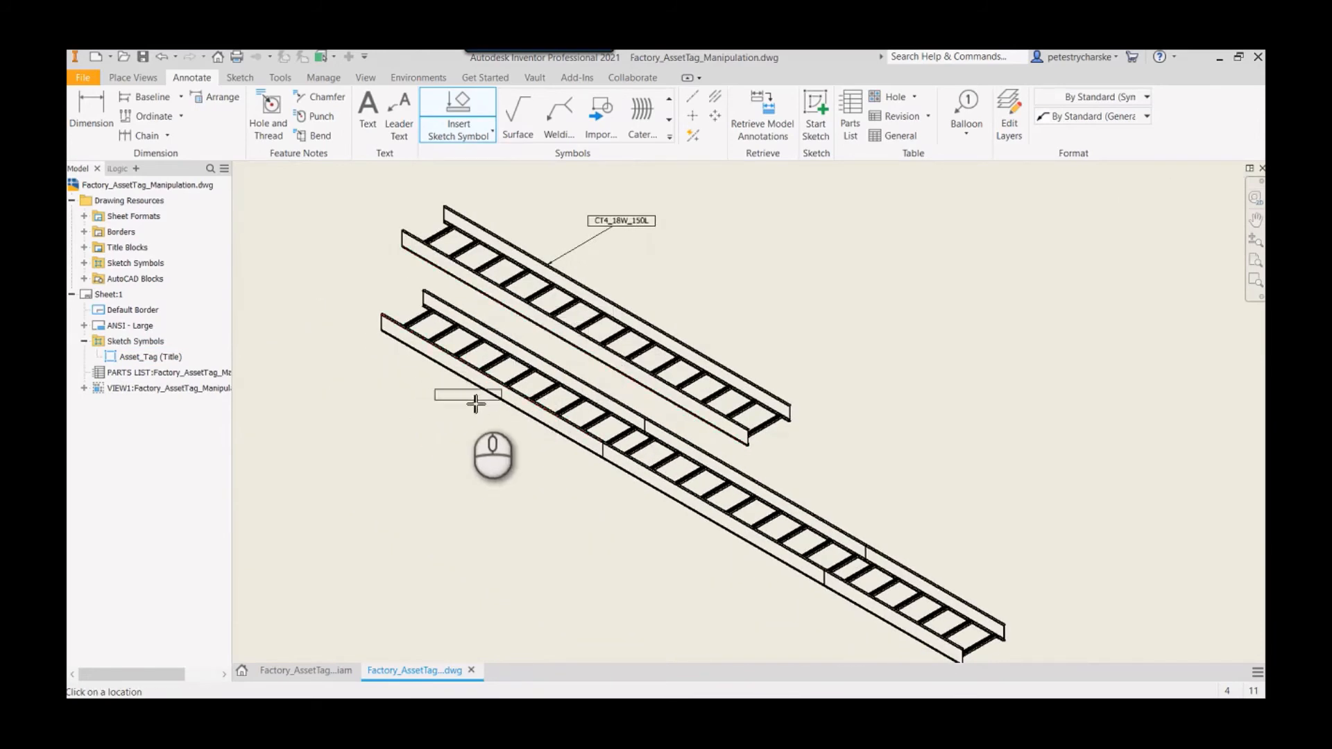
click(472, 398)
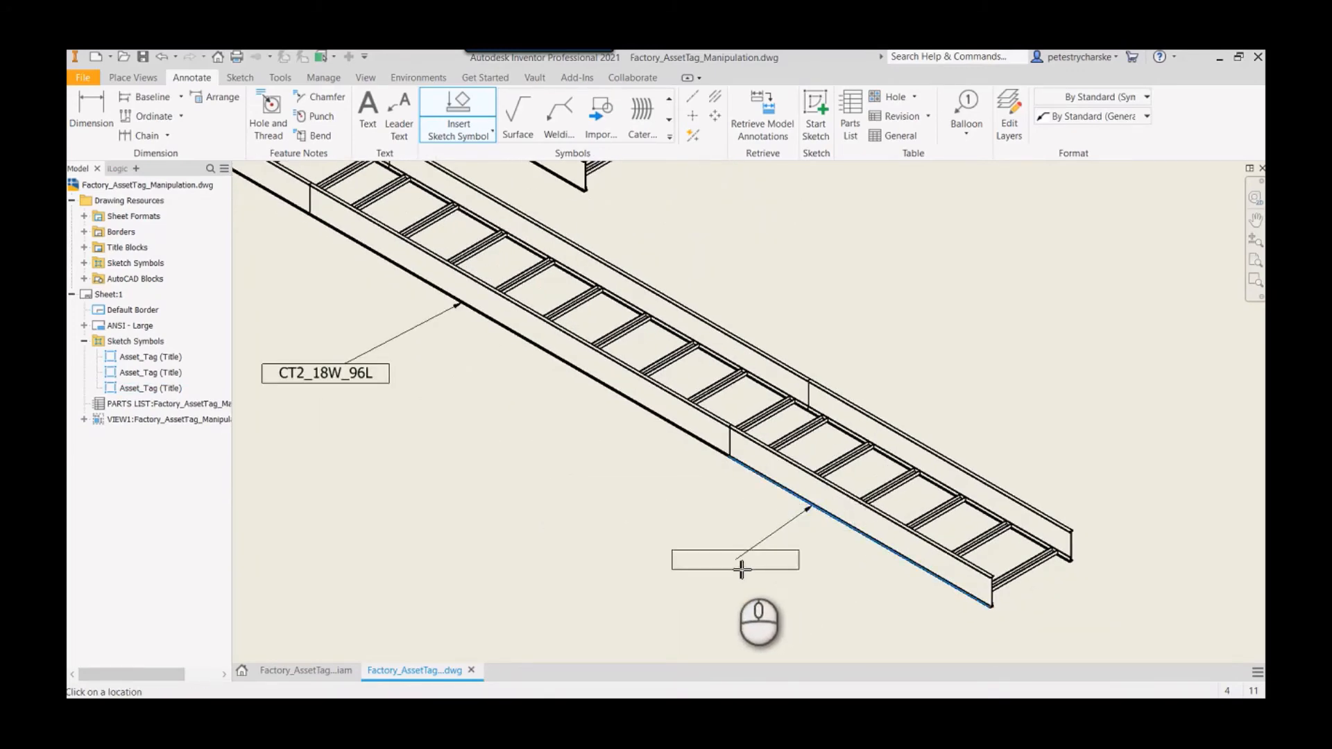
click(735, 559)
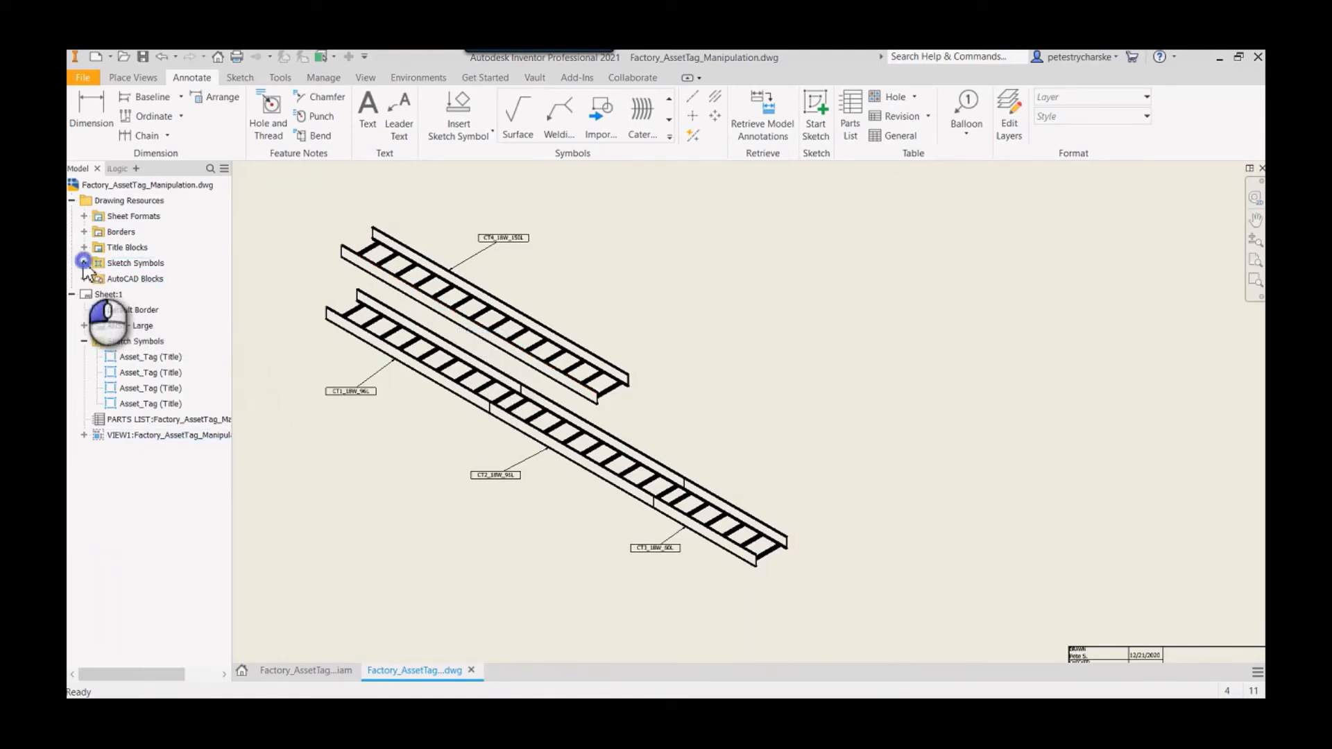
Step: Edit the Asset_Tag (Title) symbol definition and bring up Format Text for its <TITLE> text
right_click(134, 262)
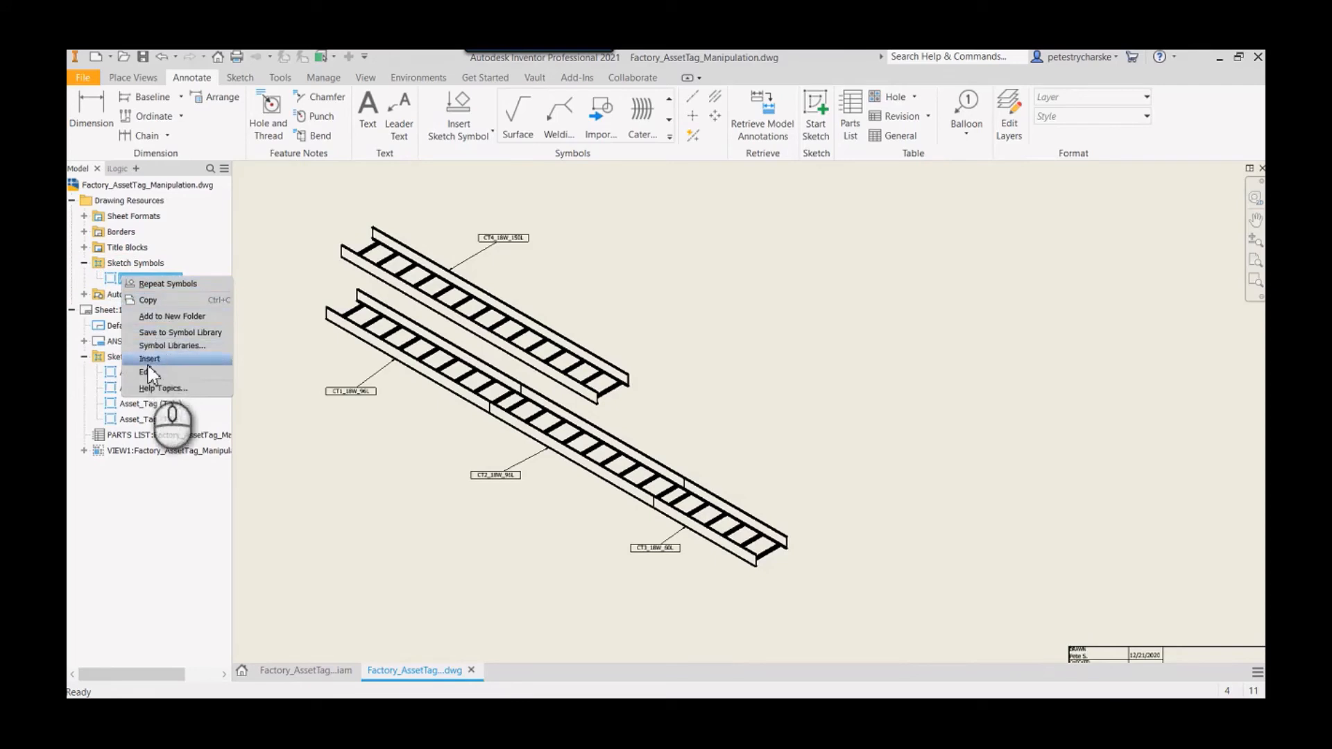
click(143, 372)
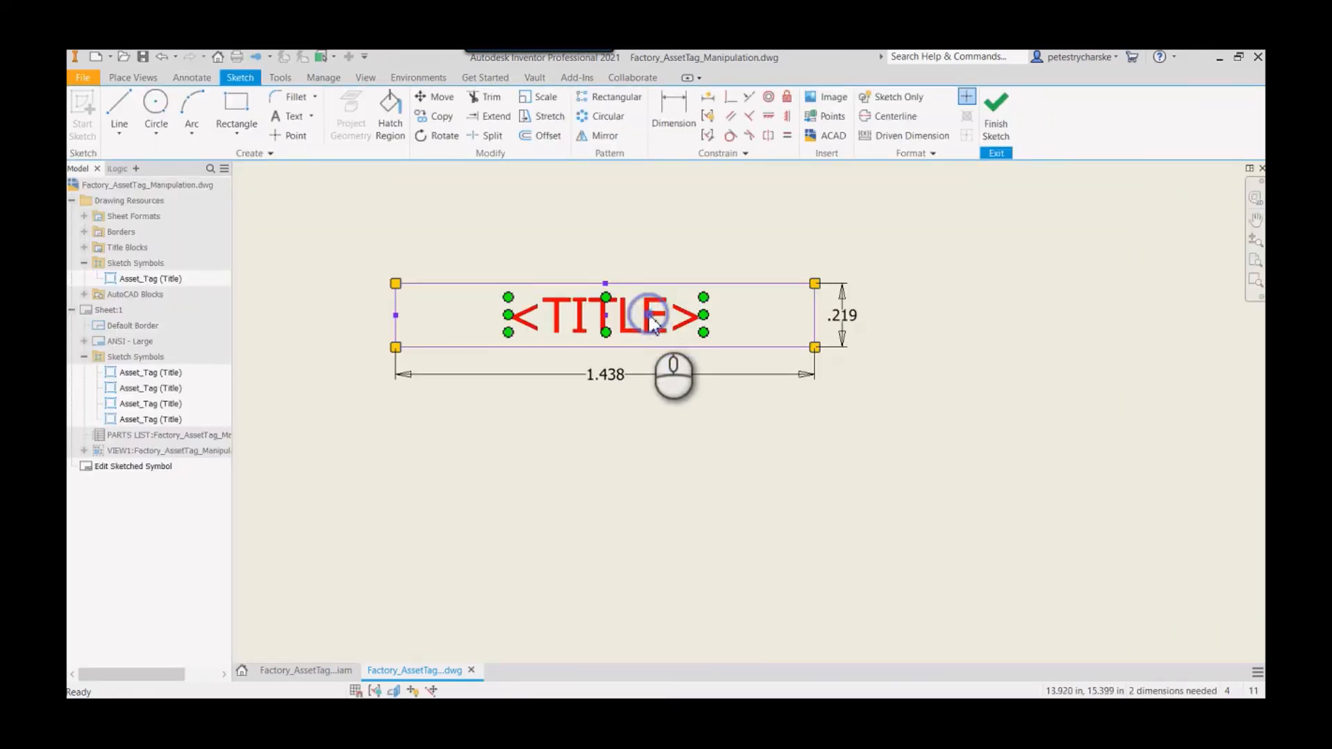
double_click(603, 317)
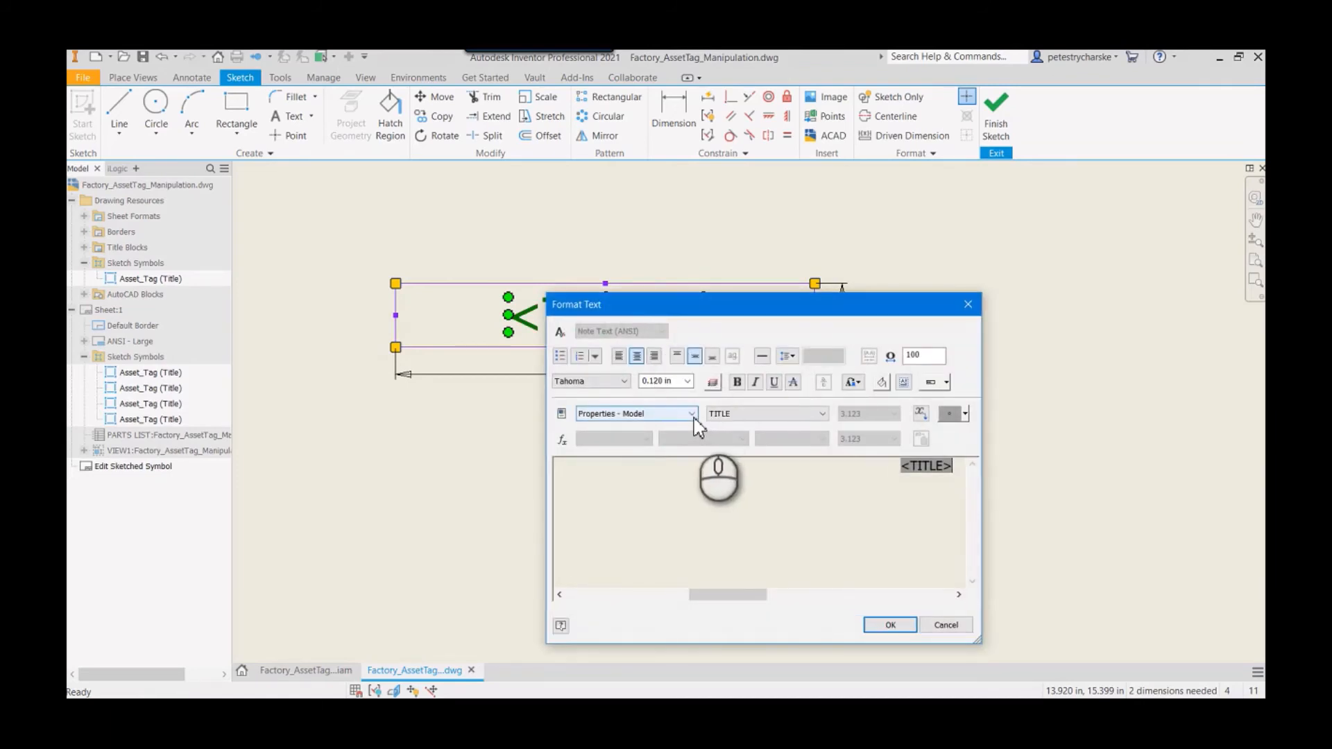
Step: Confirm the text shows the TITLE model property and cancel Format Text without changes
click(689, 413)
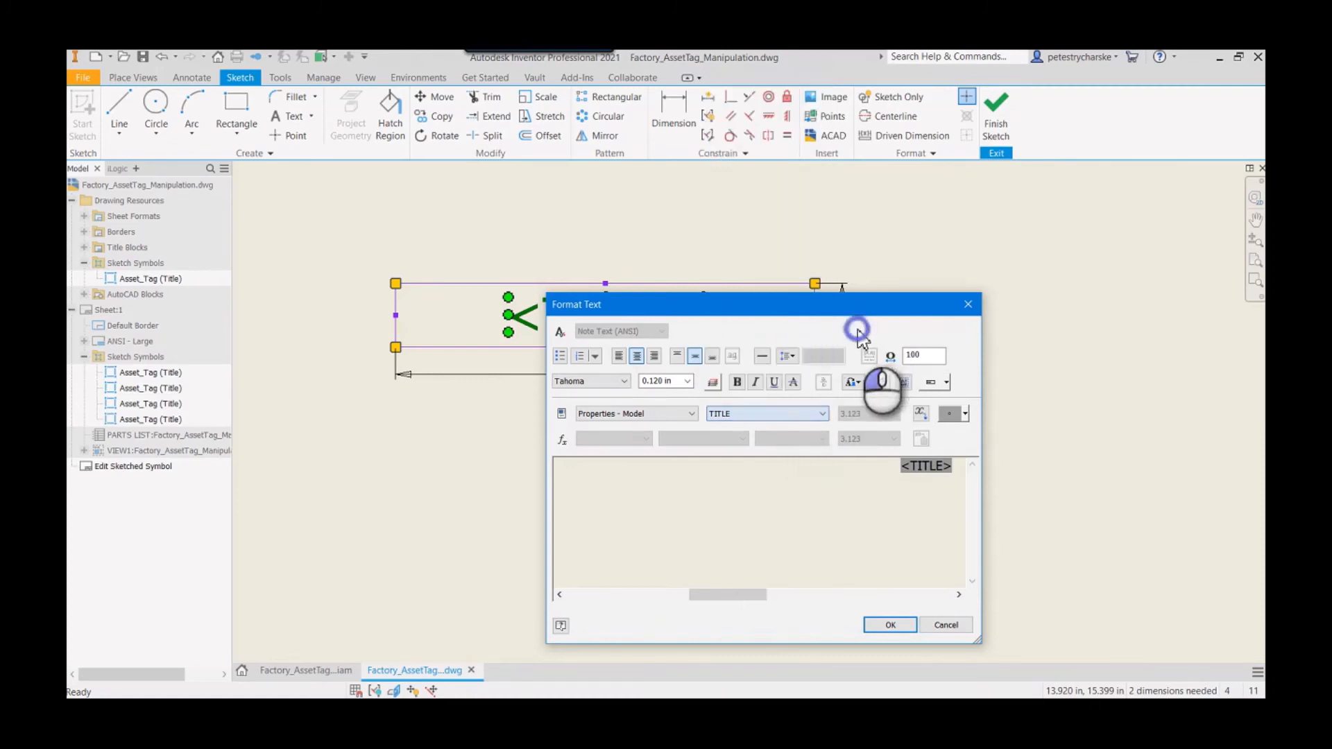
mouse_move(860, 339)
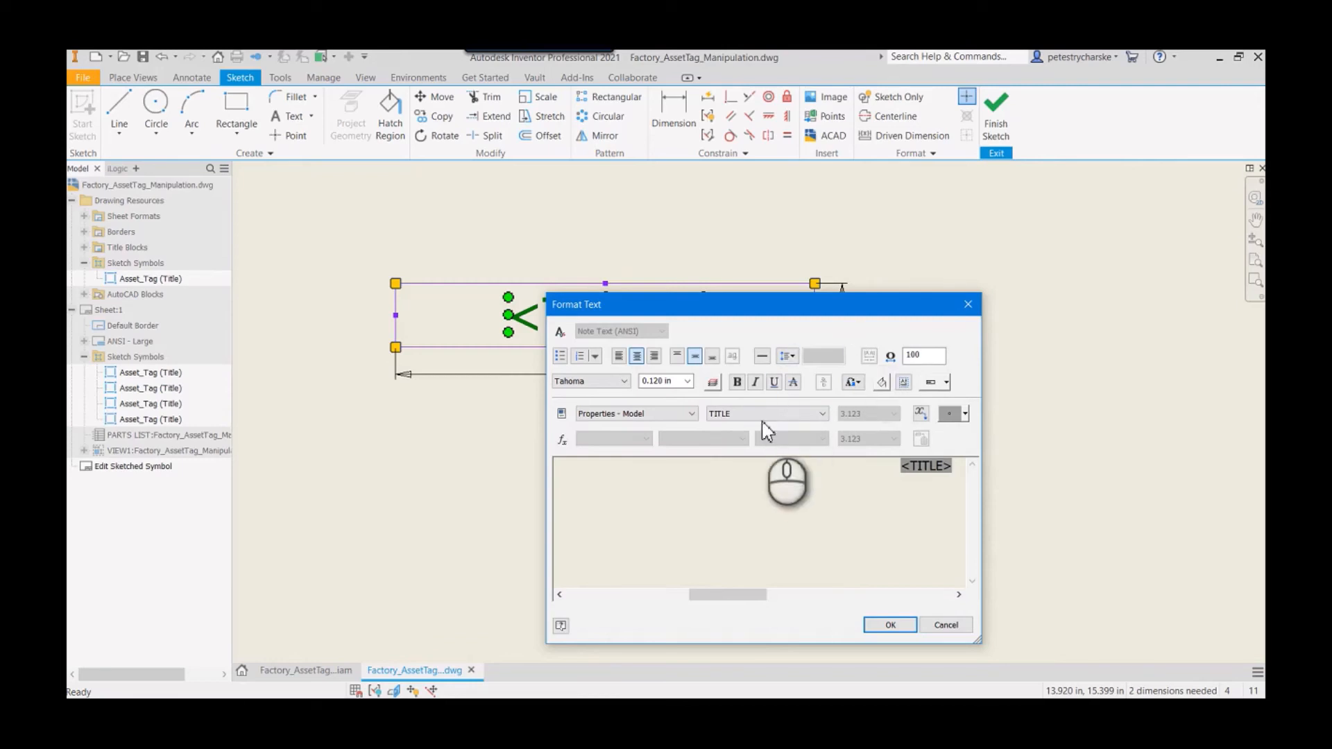
click(818, 413)
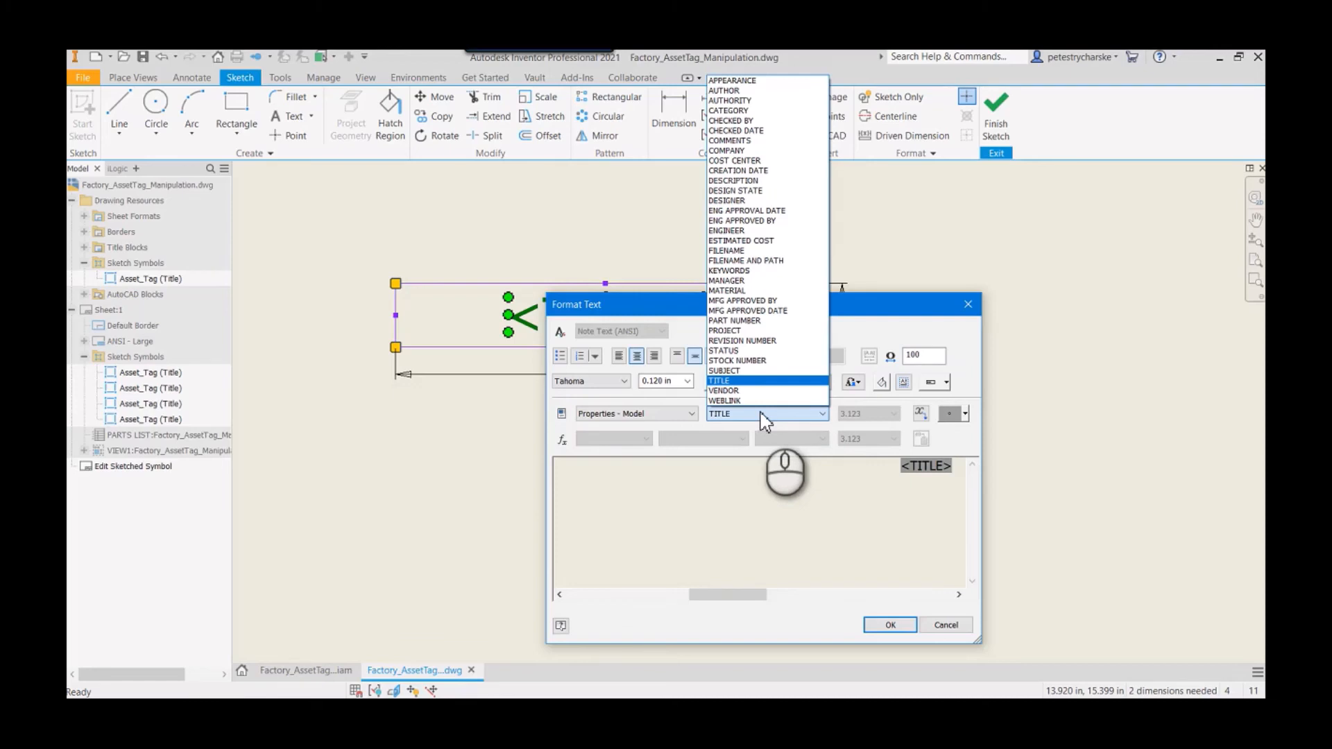
click(720, 380)
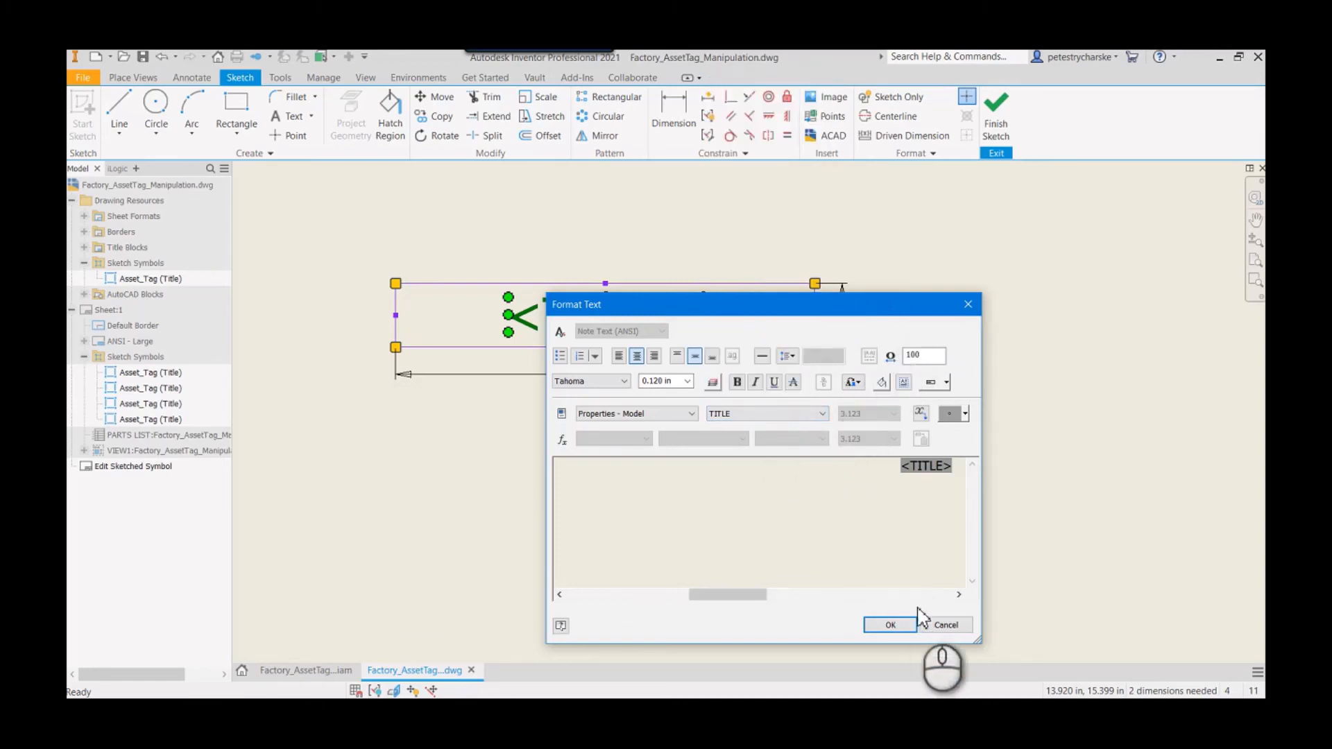
mouse_move(945, 624)
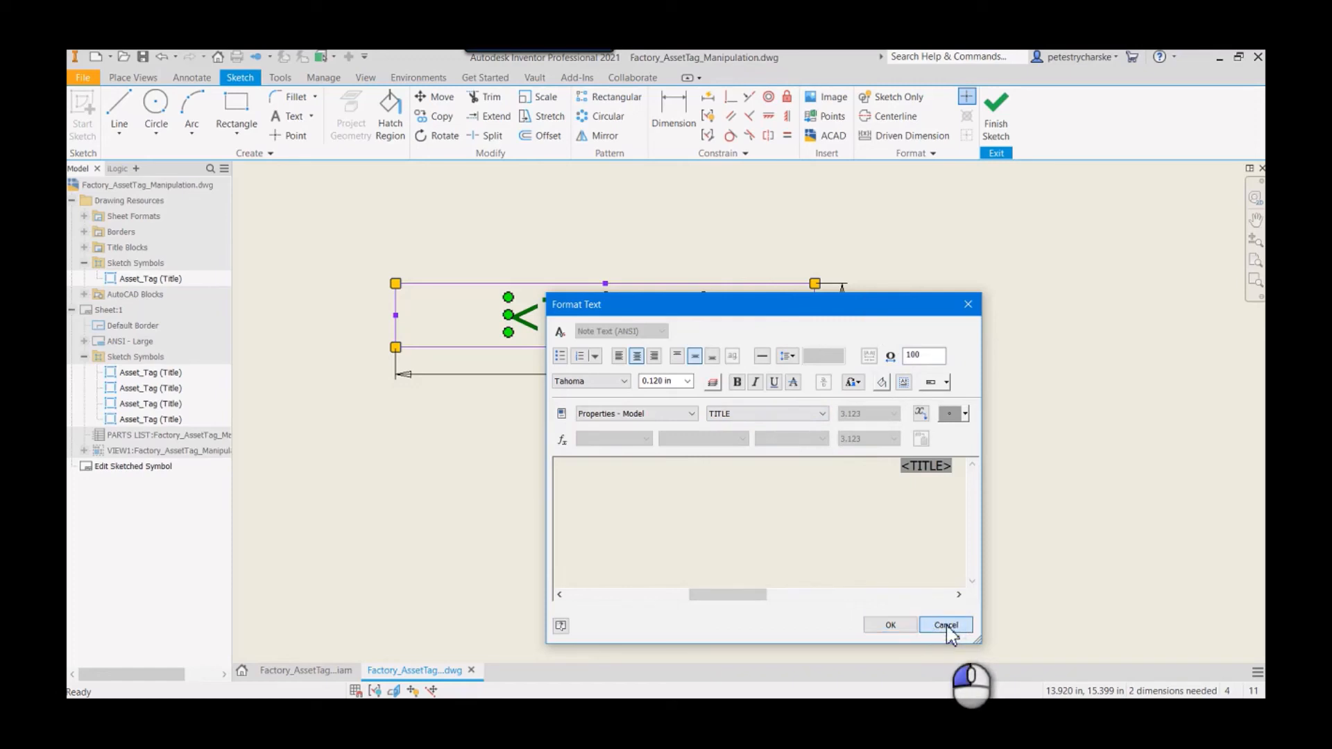
click(945, 626)
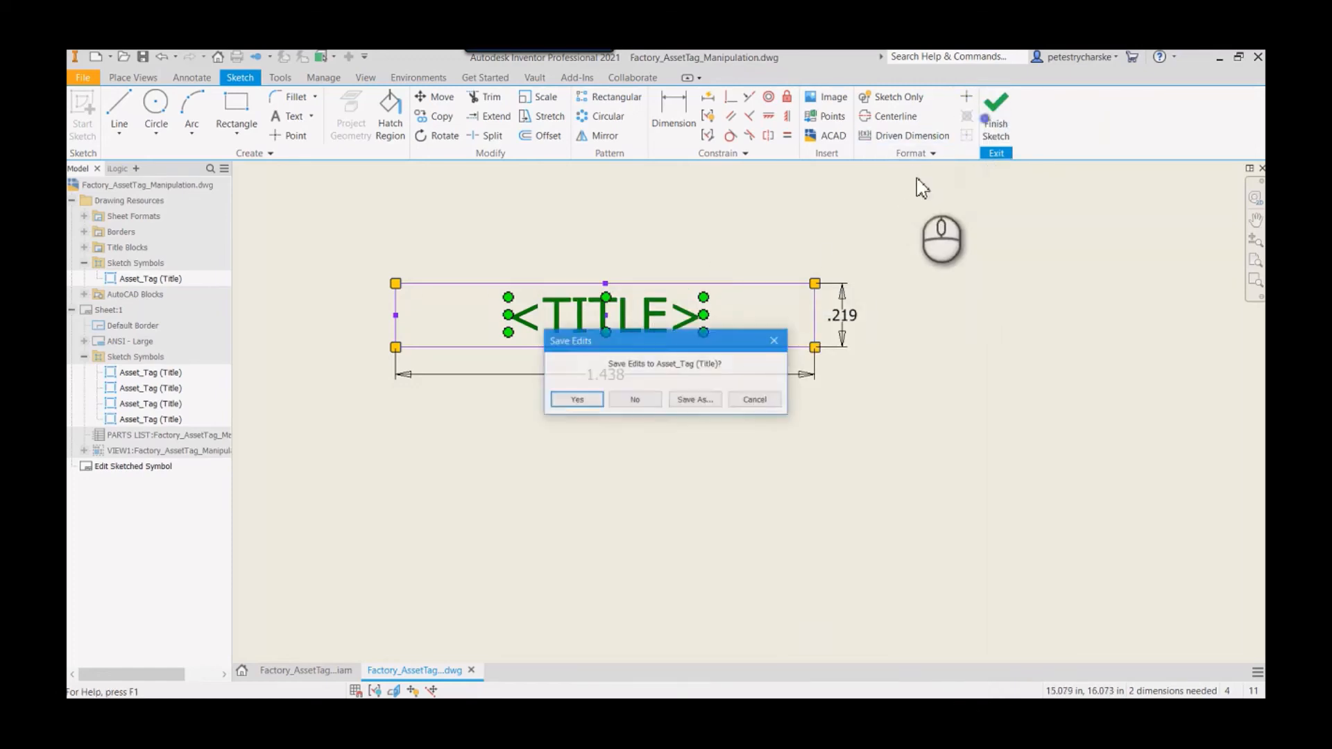
Step: Answer No to saving the Asset_Tag symbol edits and return to the tagged drawing
click(634, 399)
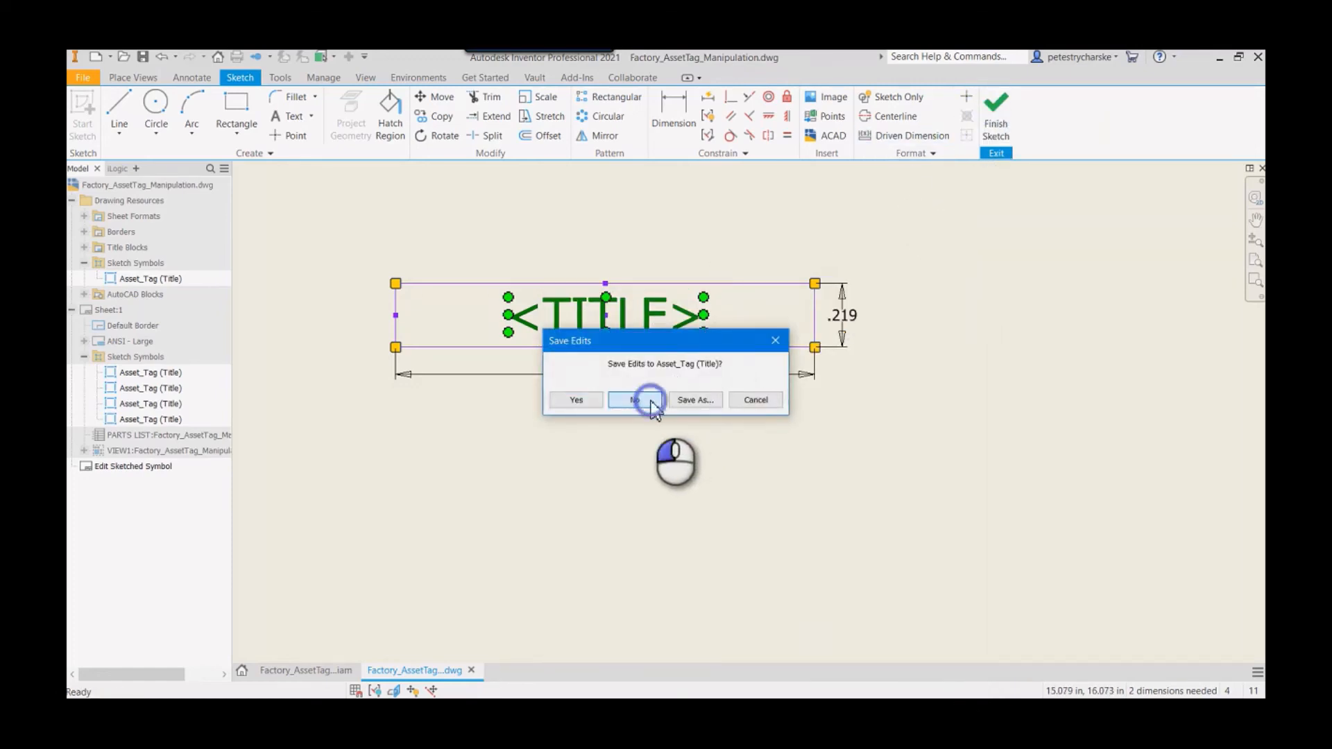
click(634, 399)
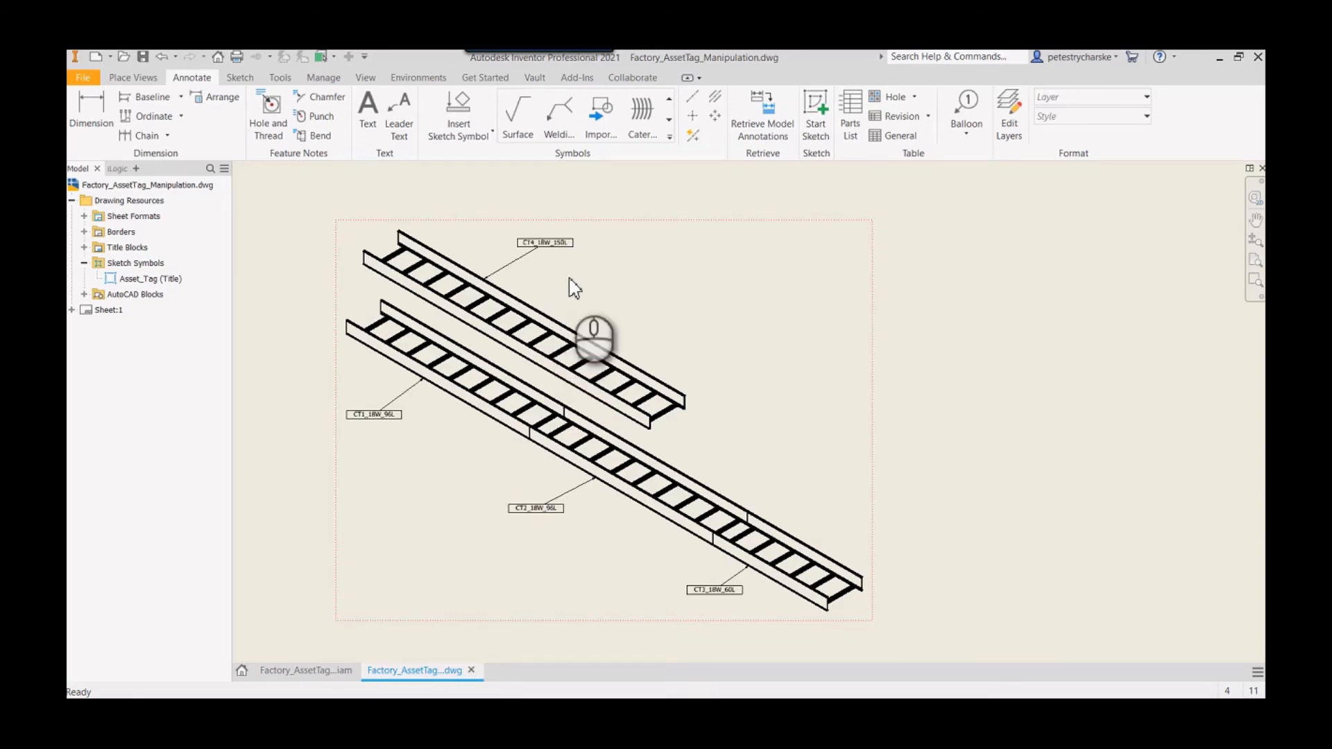
mouse_move(555, 280)
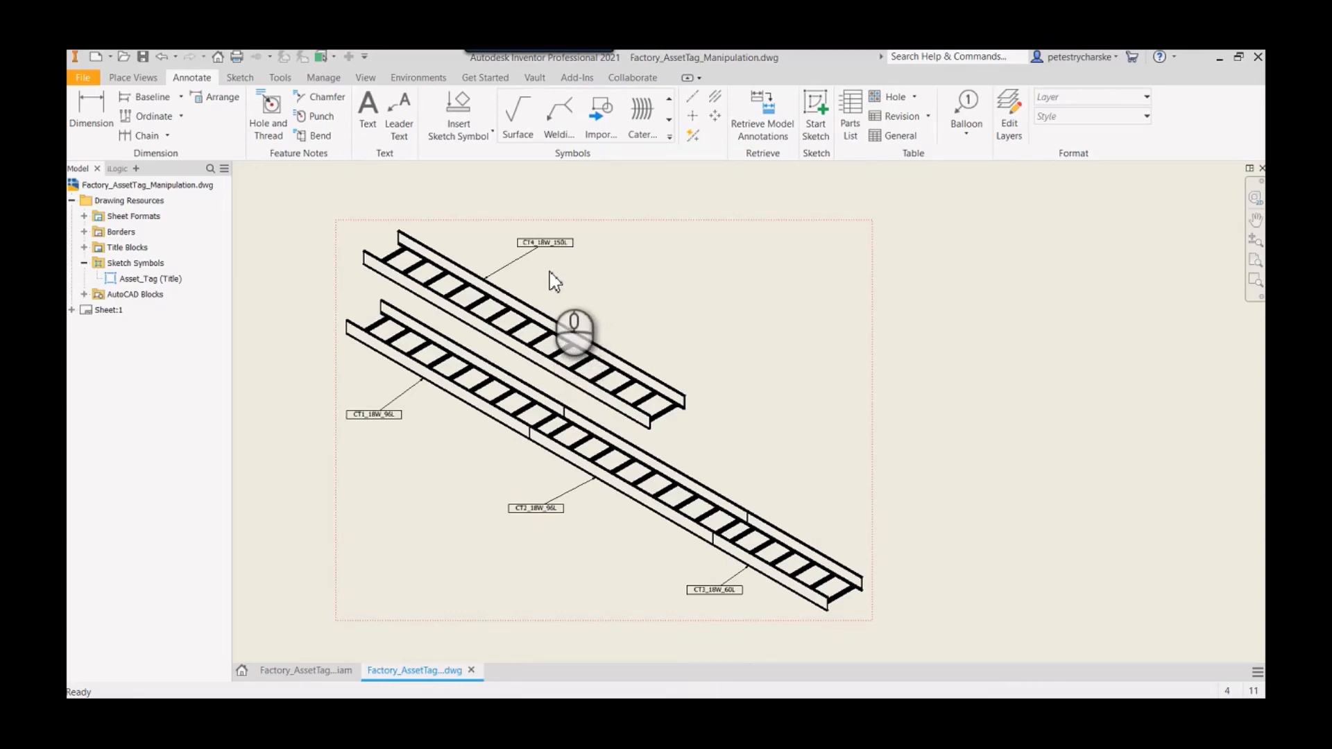